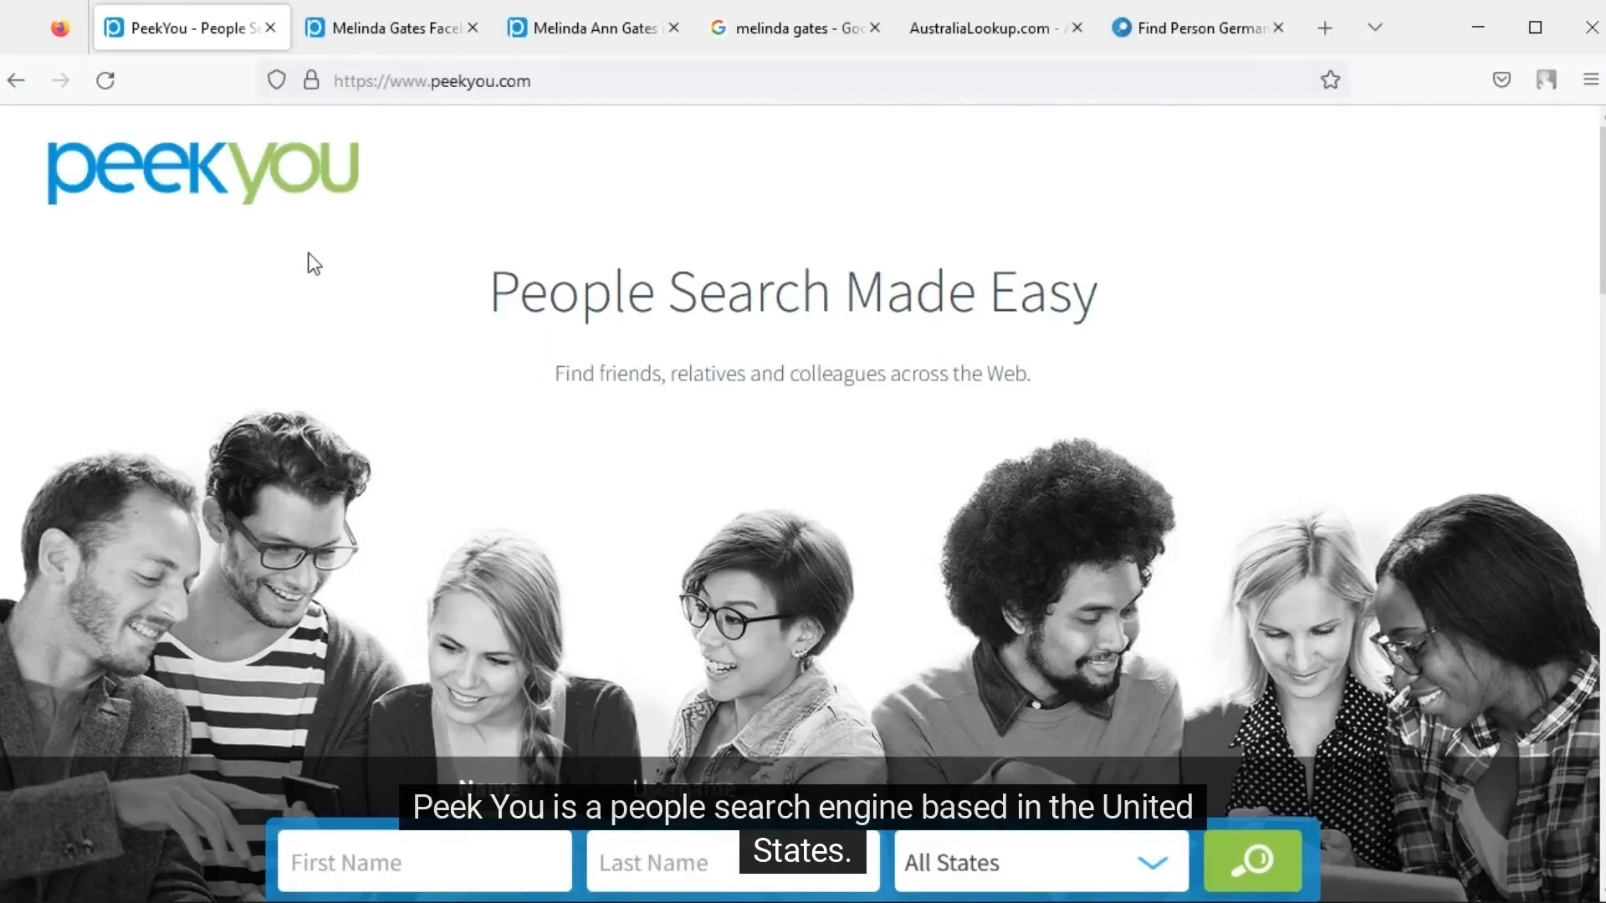
mouse_move(236, 237)
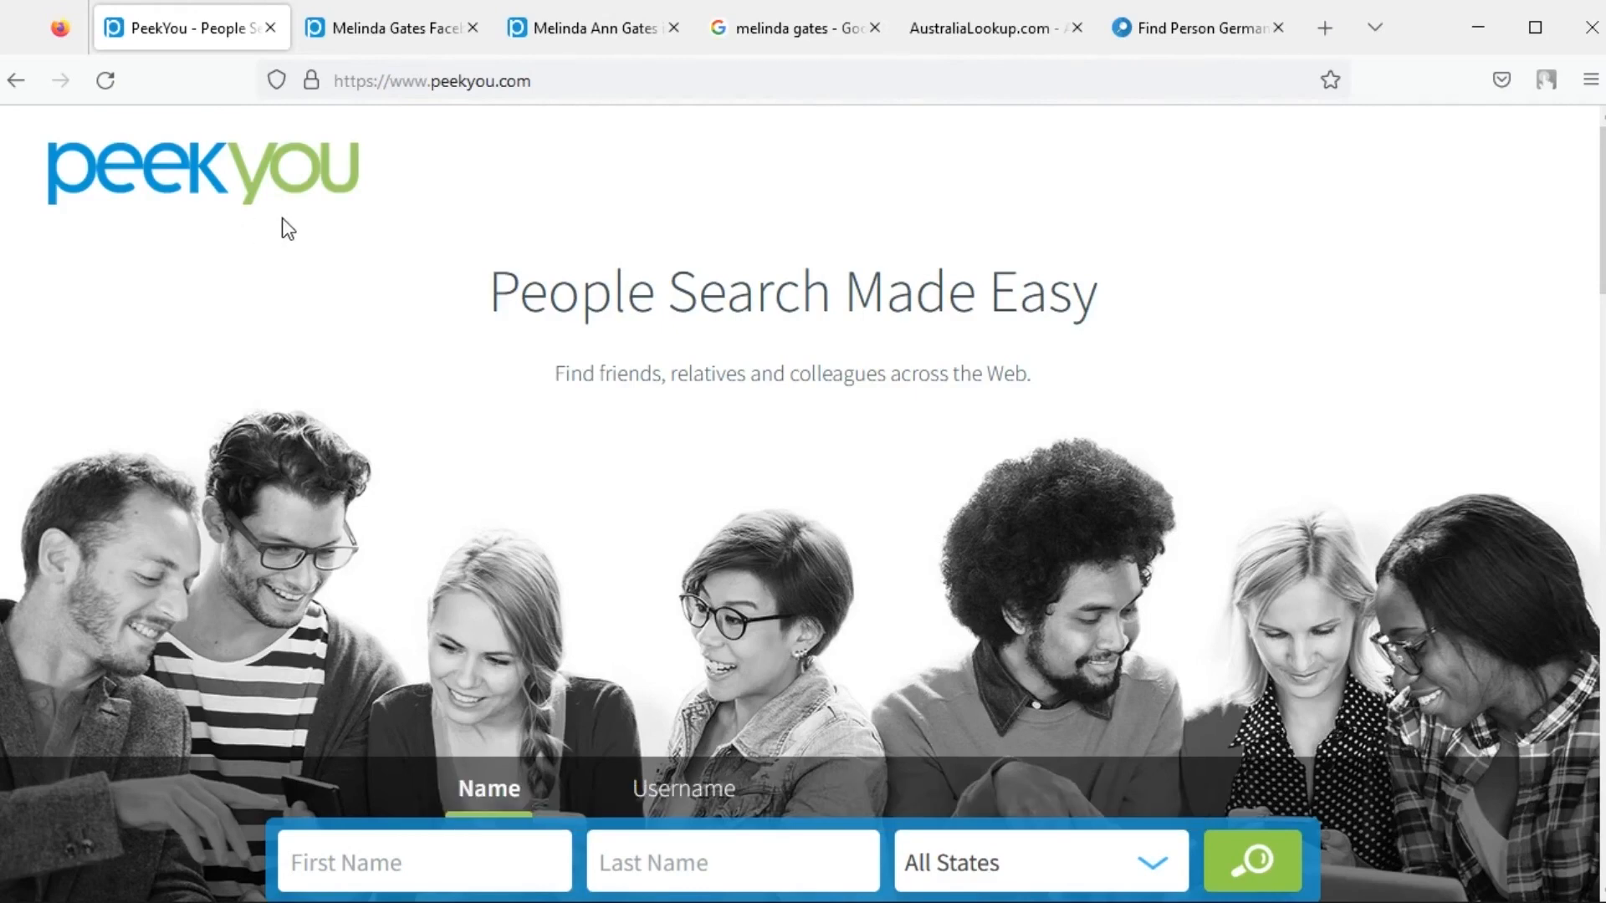
Step: Check the Google results, then enter Melinda Gates in PeekYou and review the All States list
left_click(793, 27)
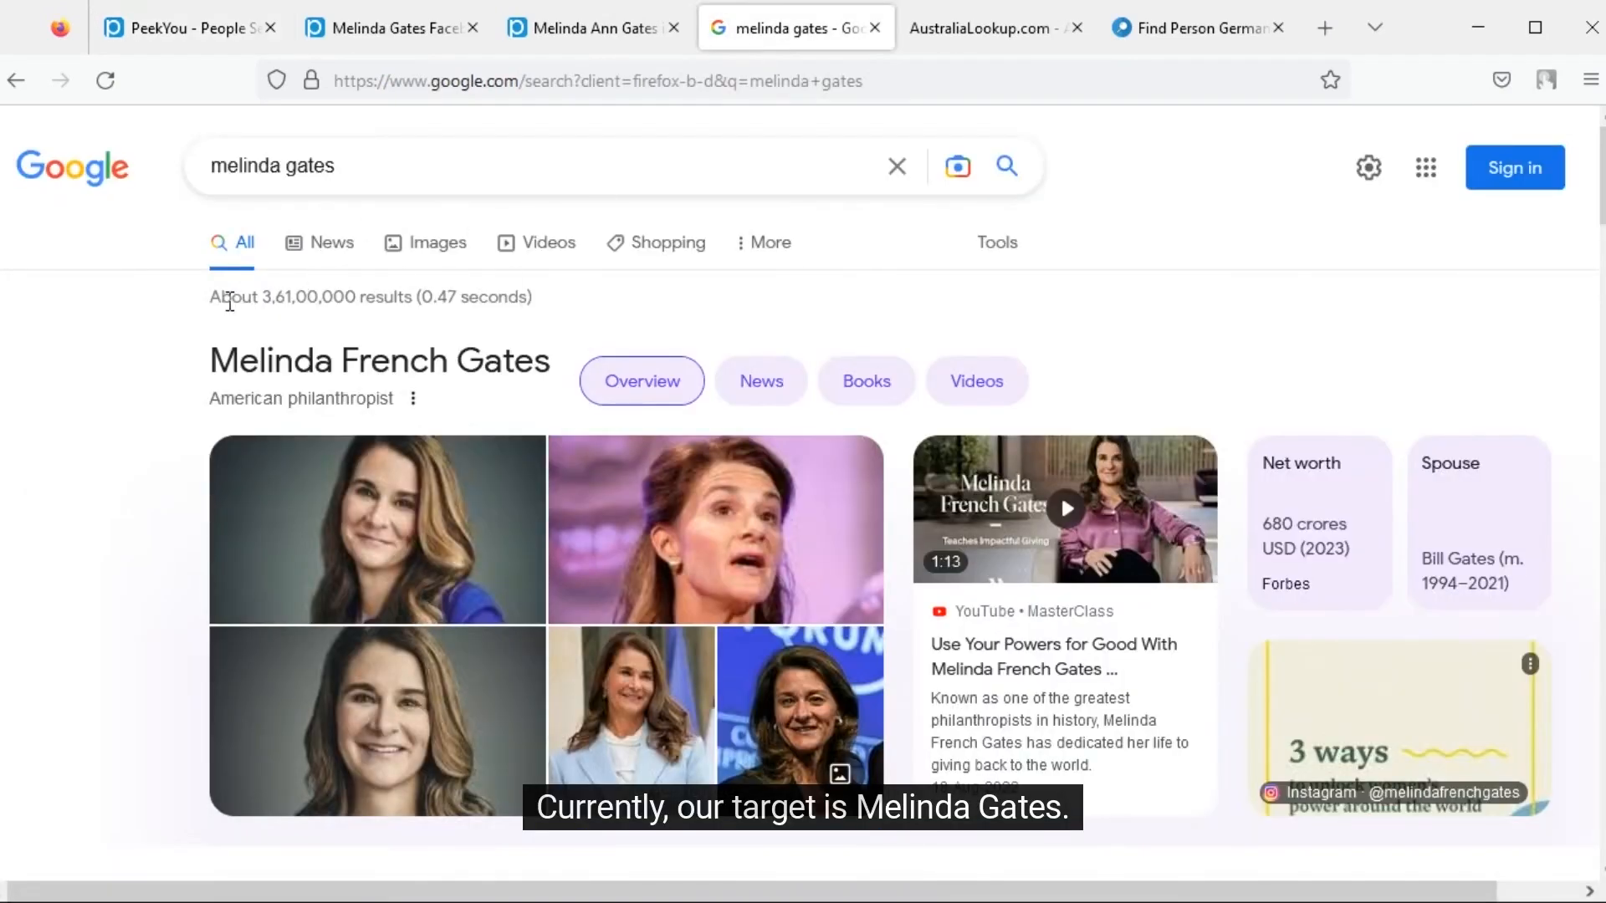
left_click(190, 27)
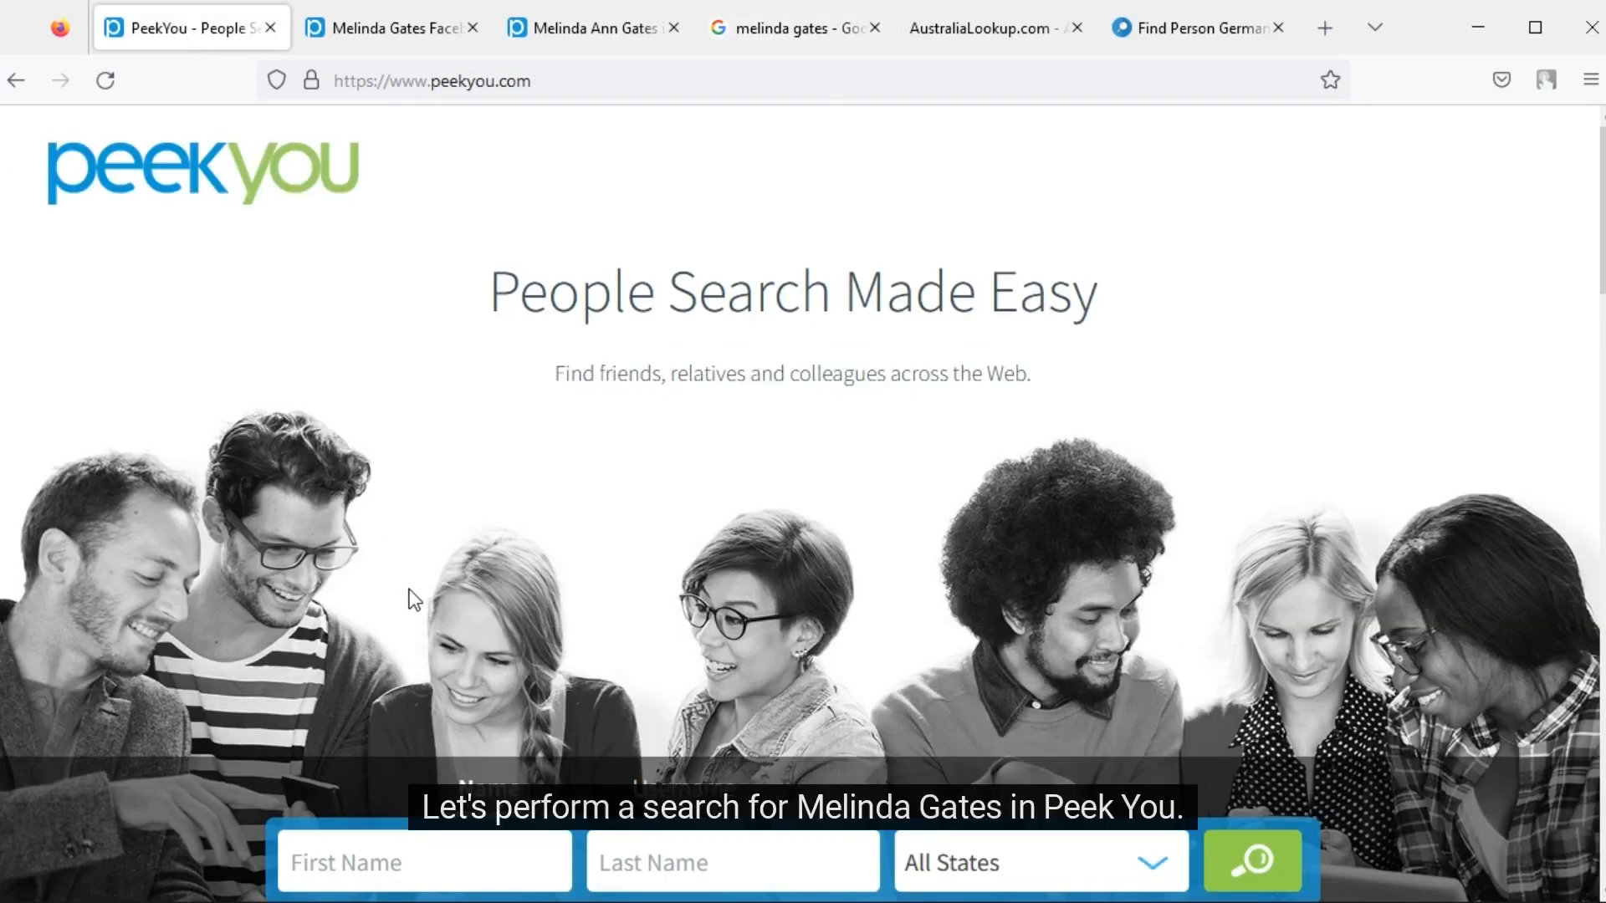
type("M")
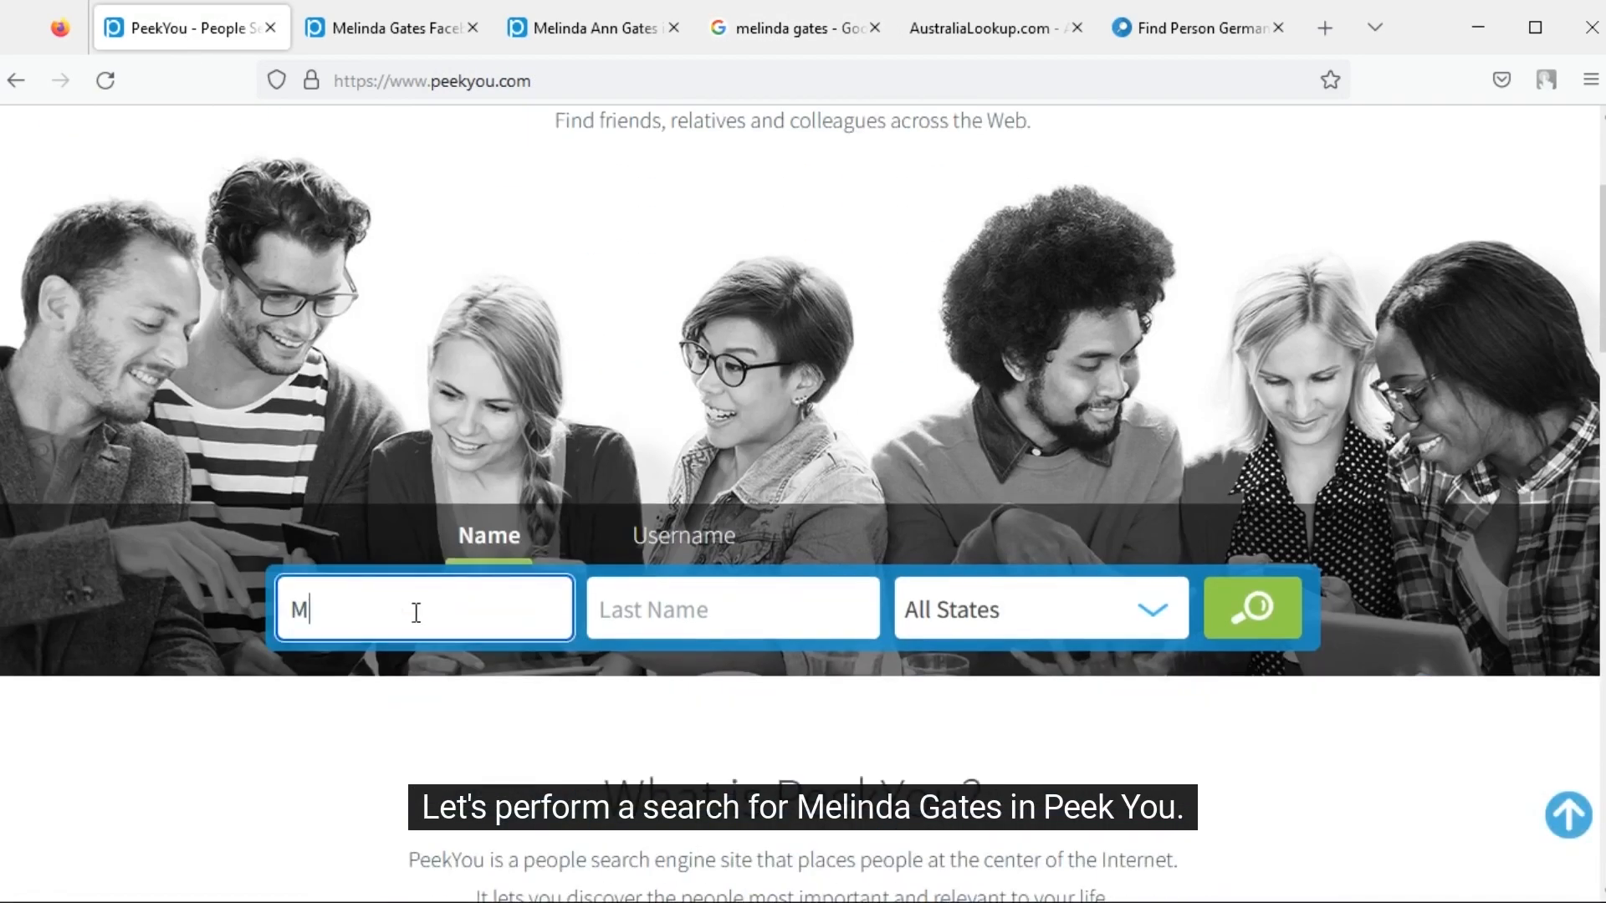
type("elinda")
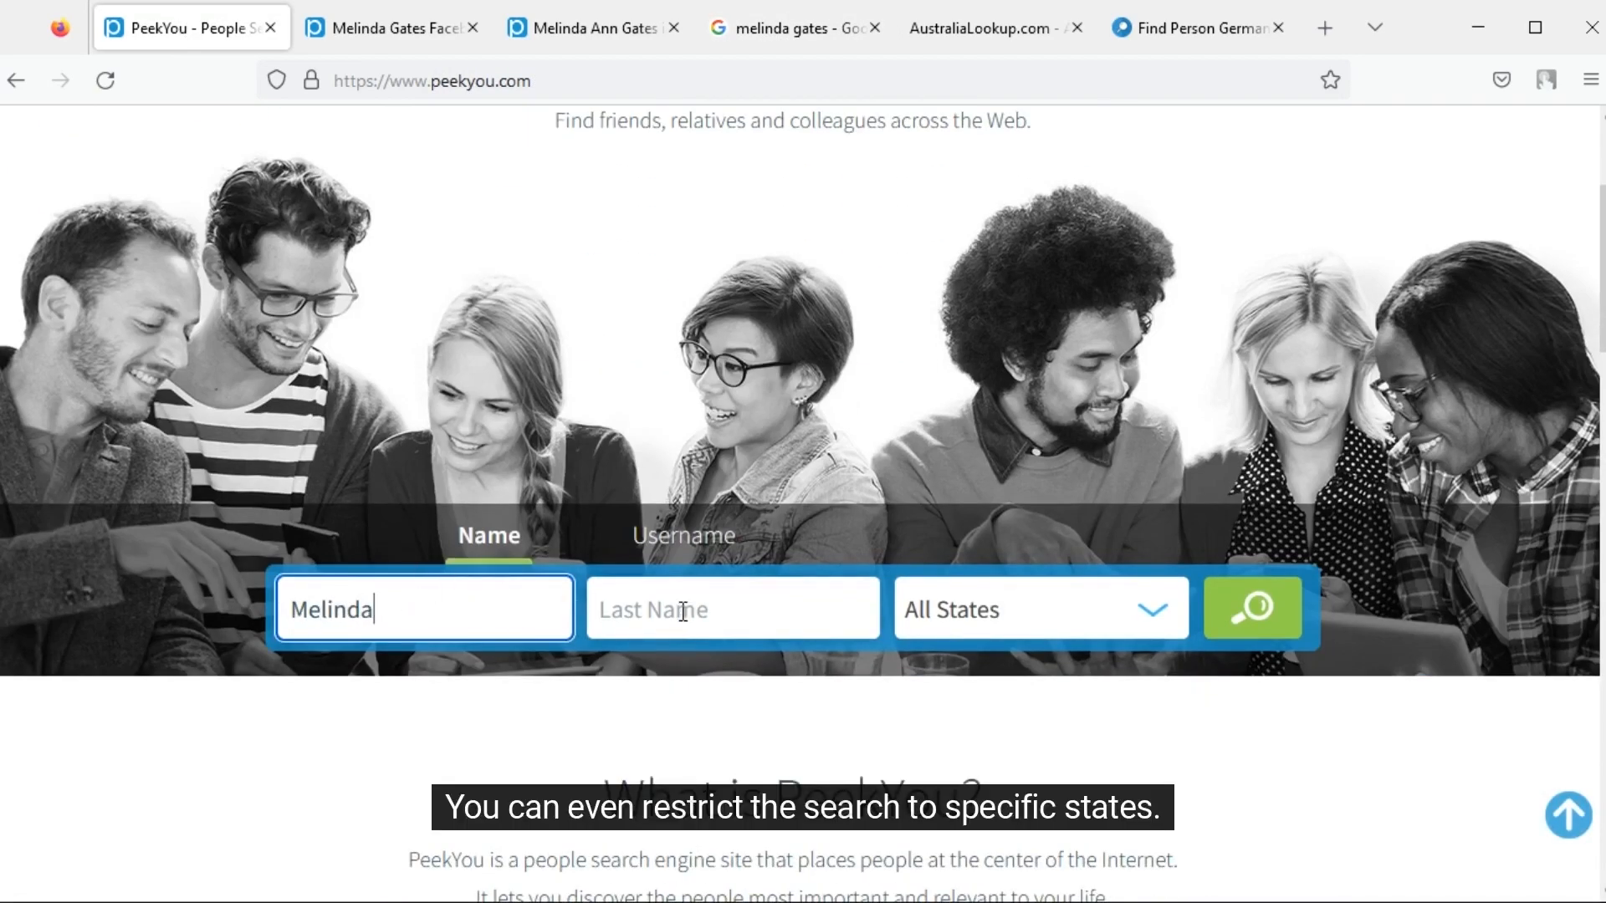
type("Gates")
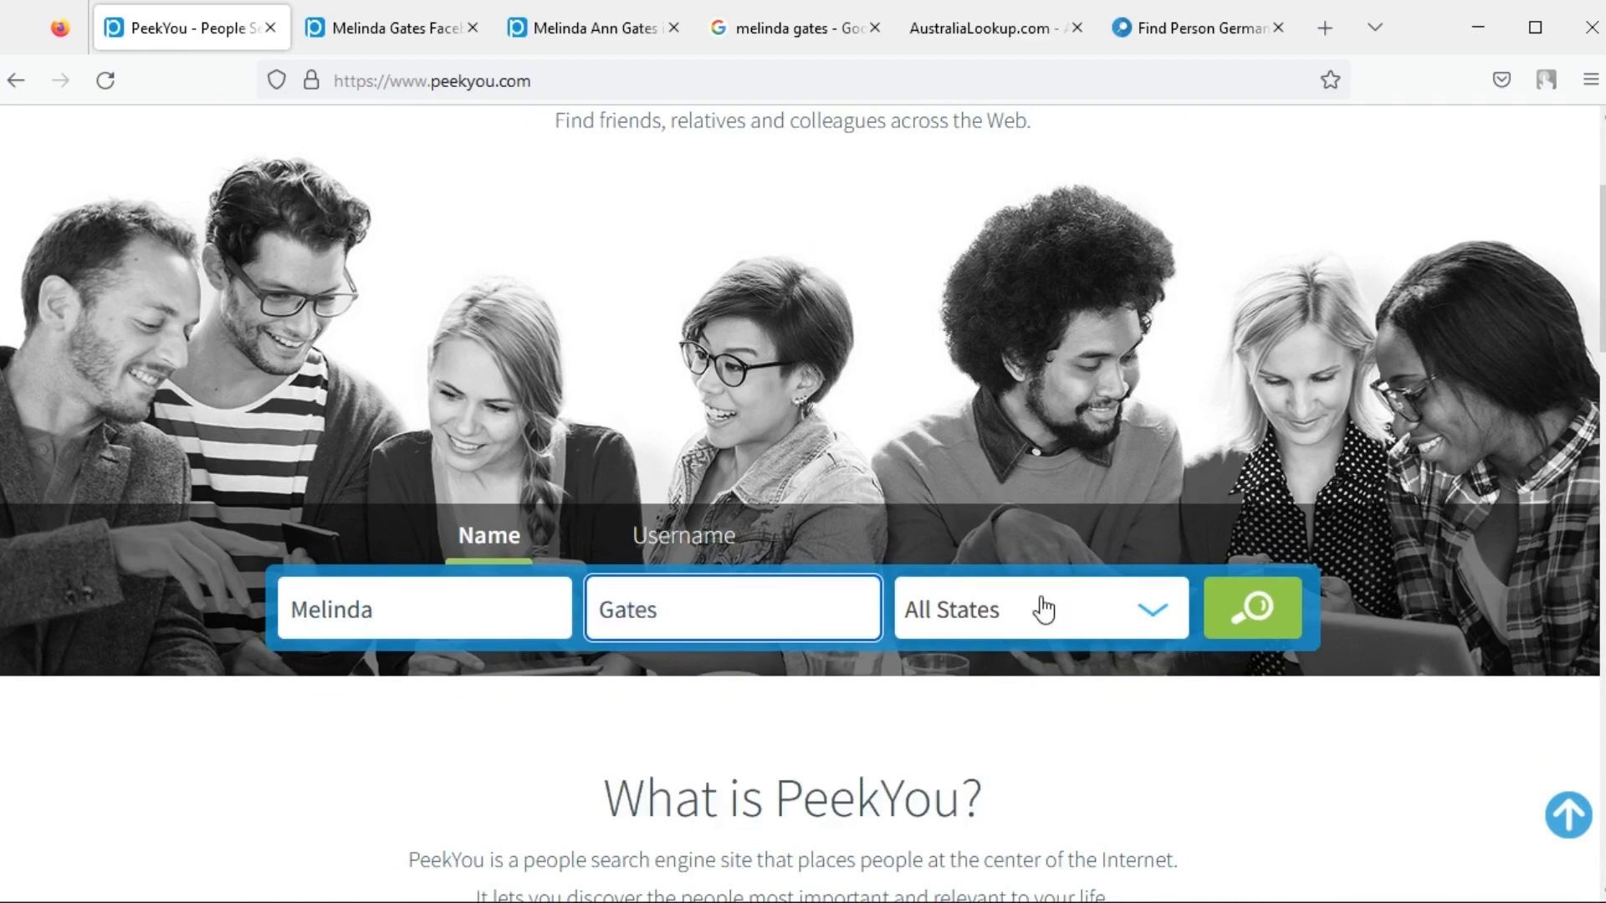
left_click(1037, 608)
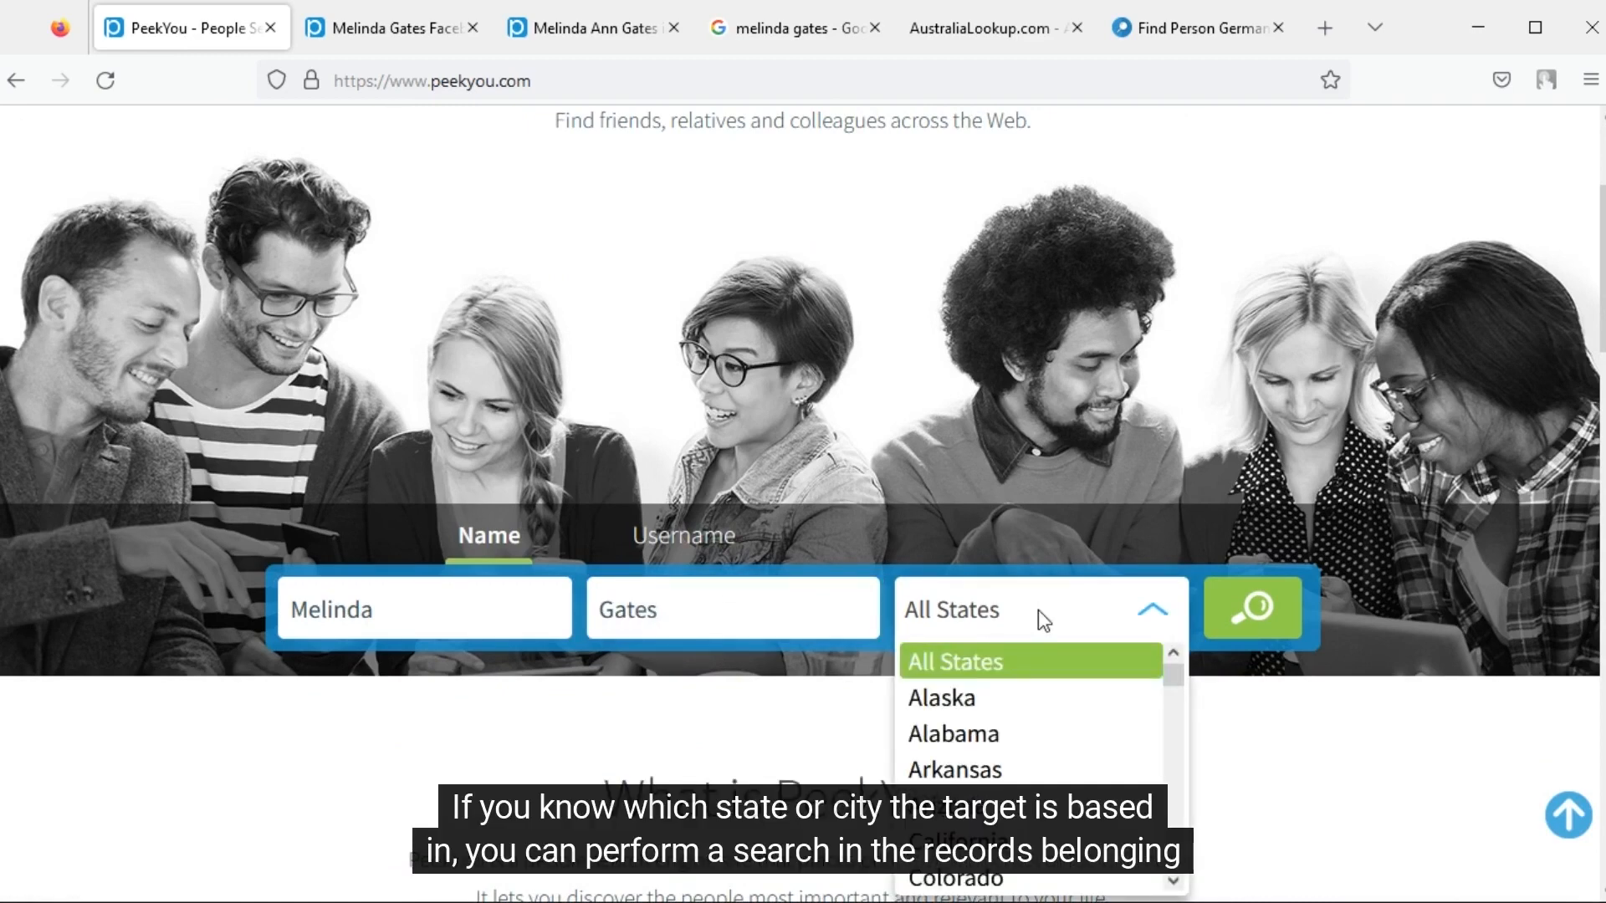
scroll("down", 3)
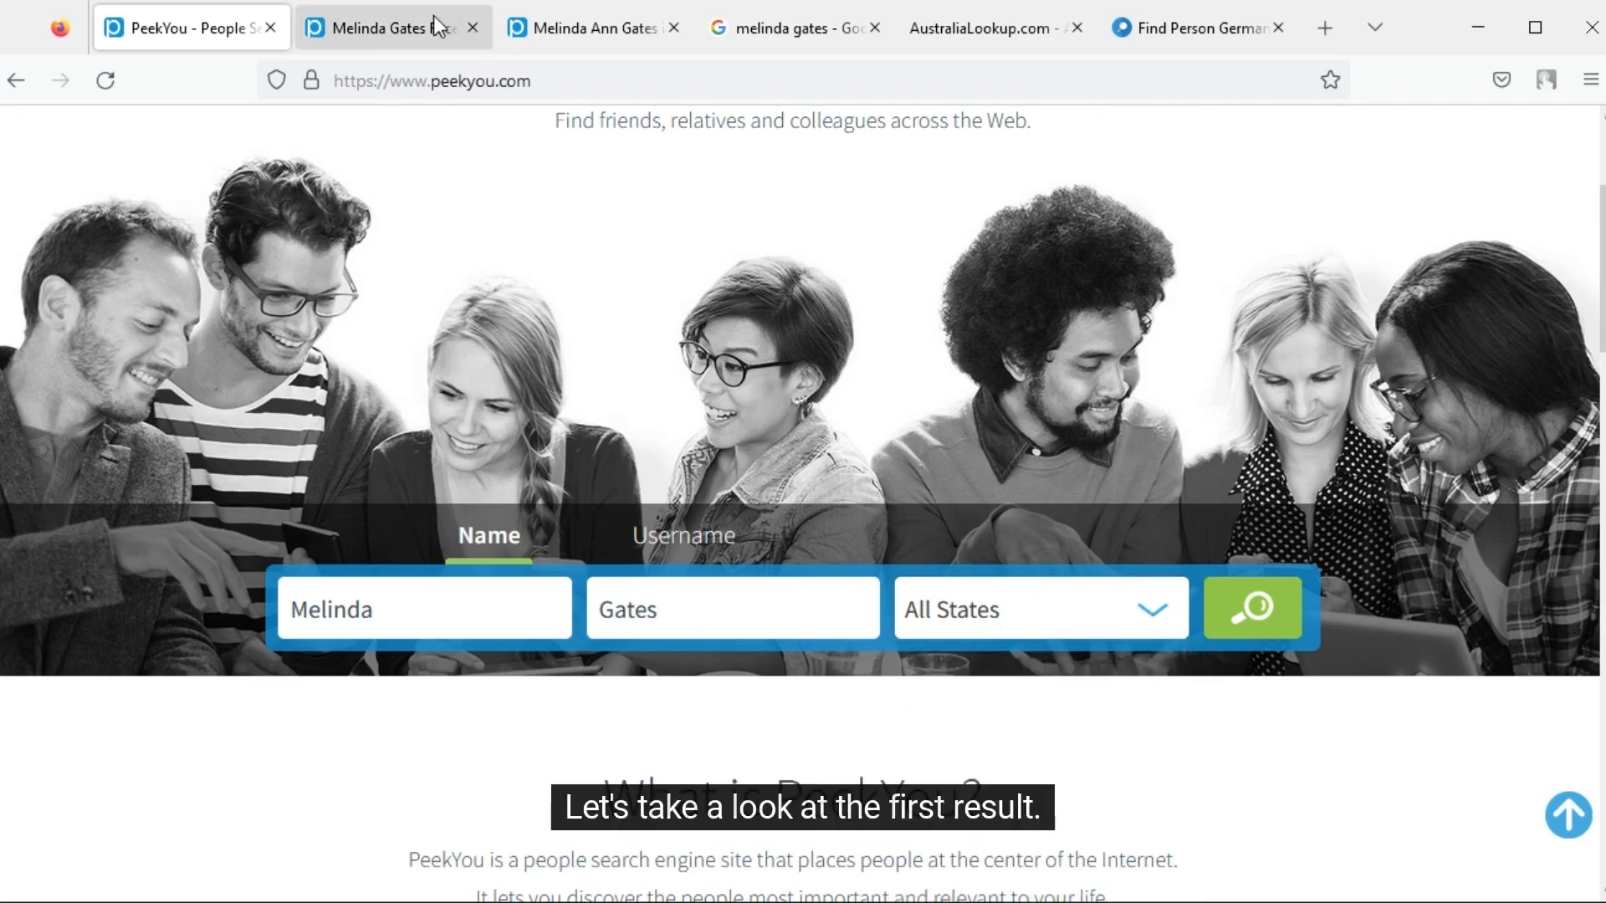
left_click(1250, 606)
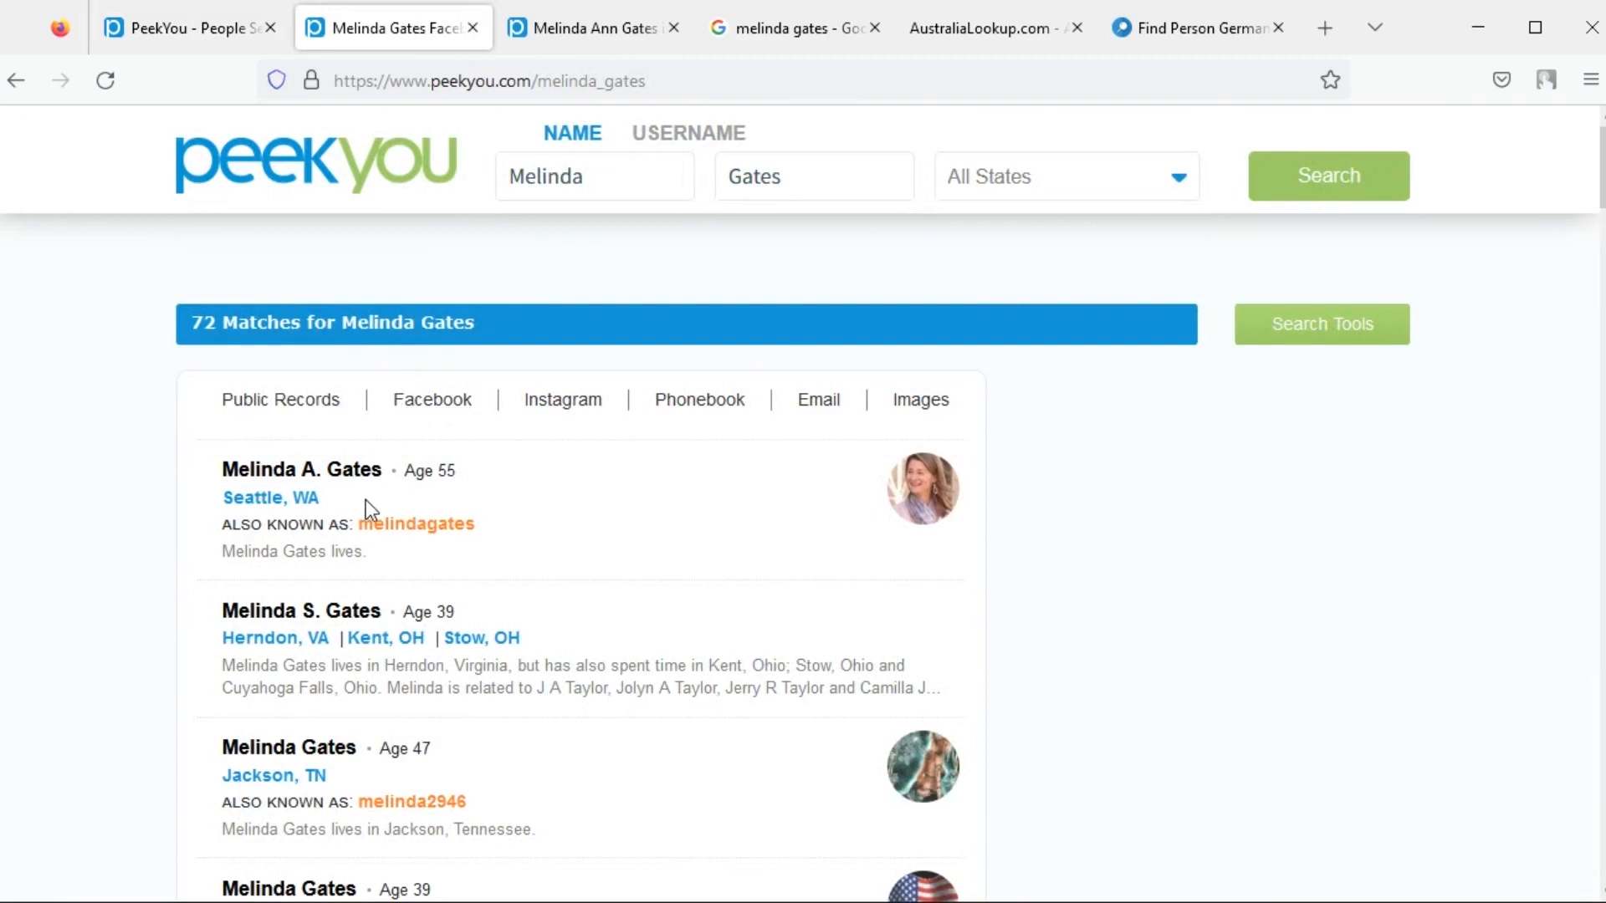
left_click(301, 470)
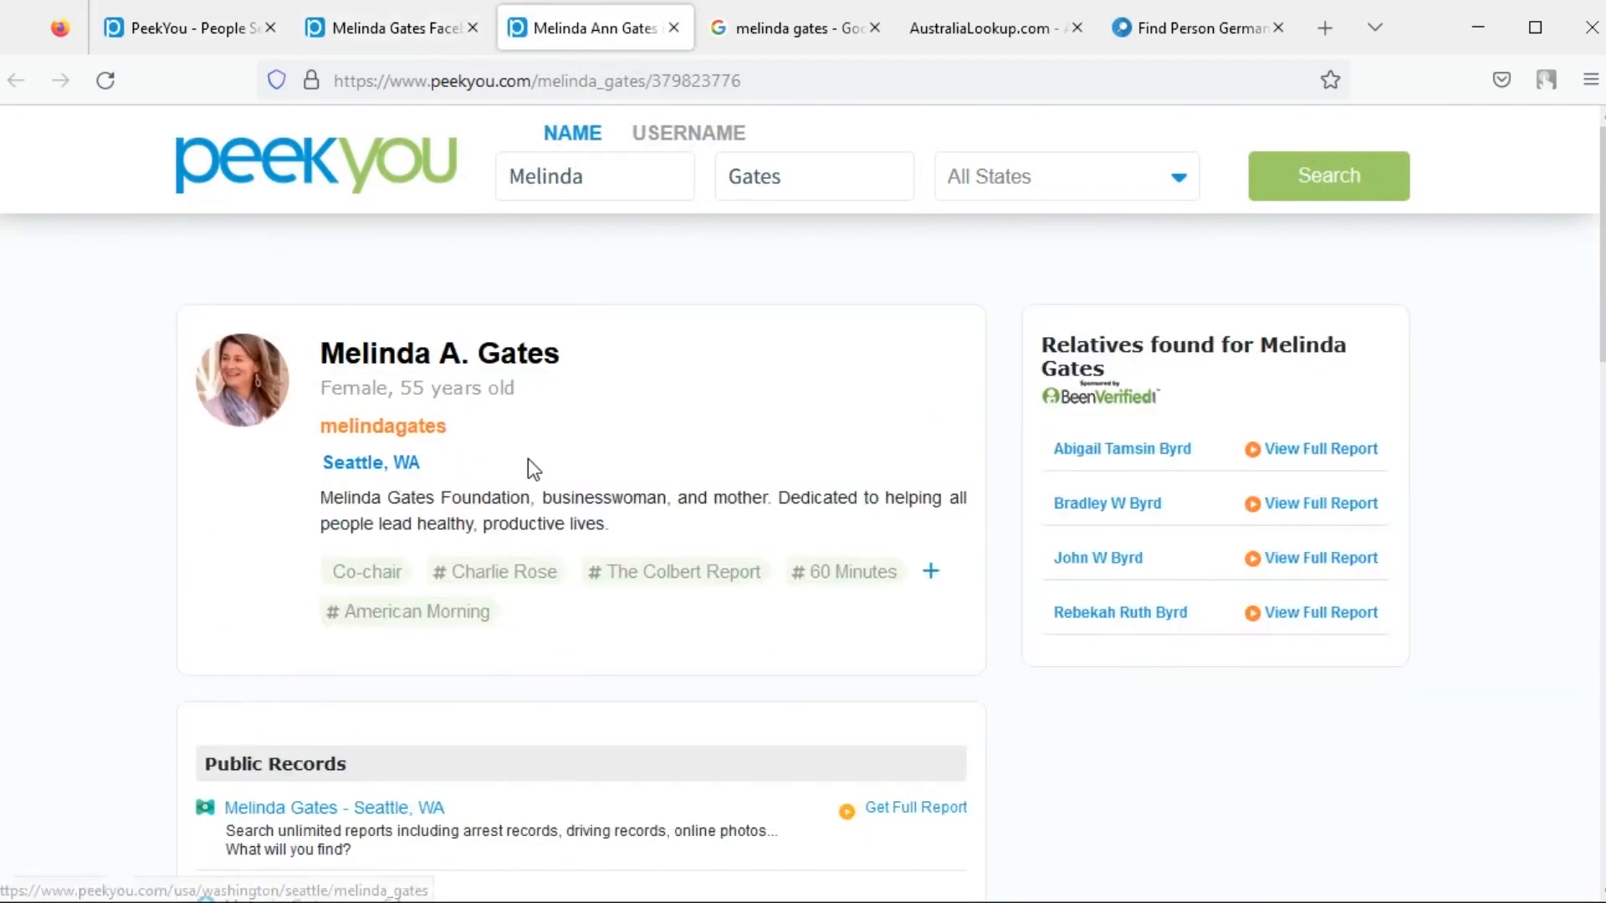
scroll("down", 3)
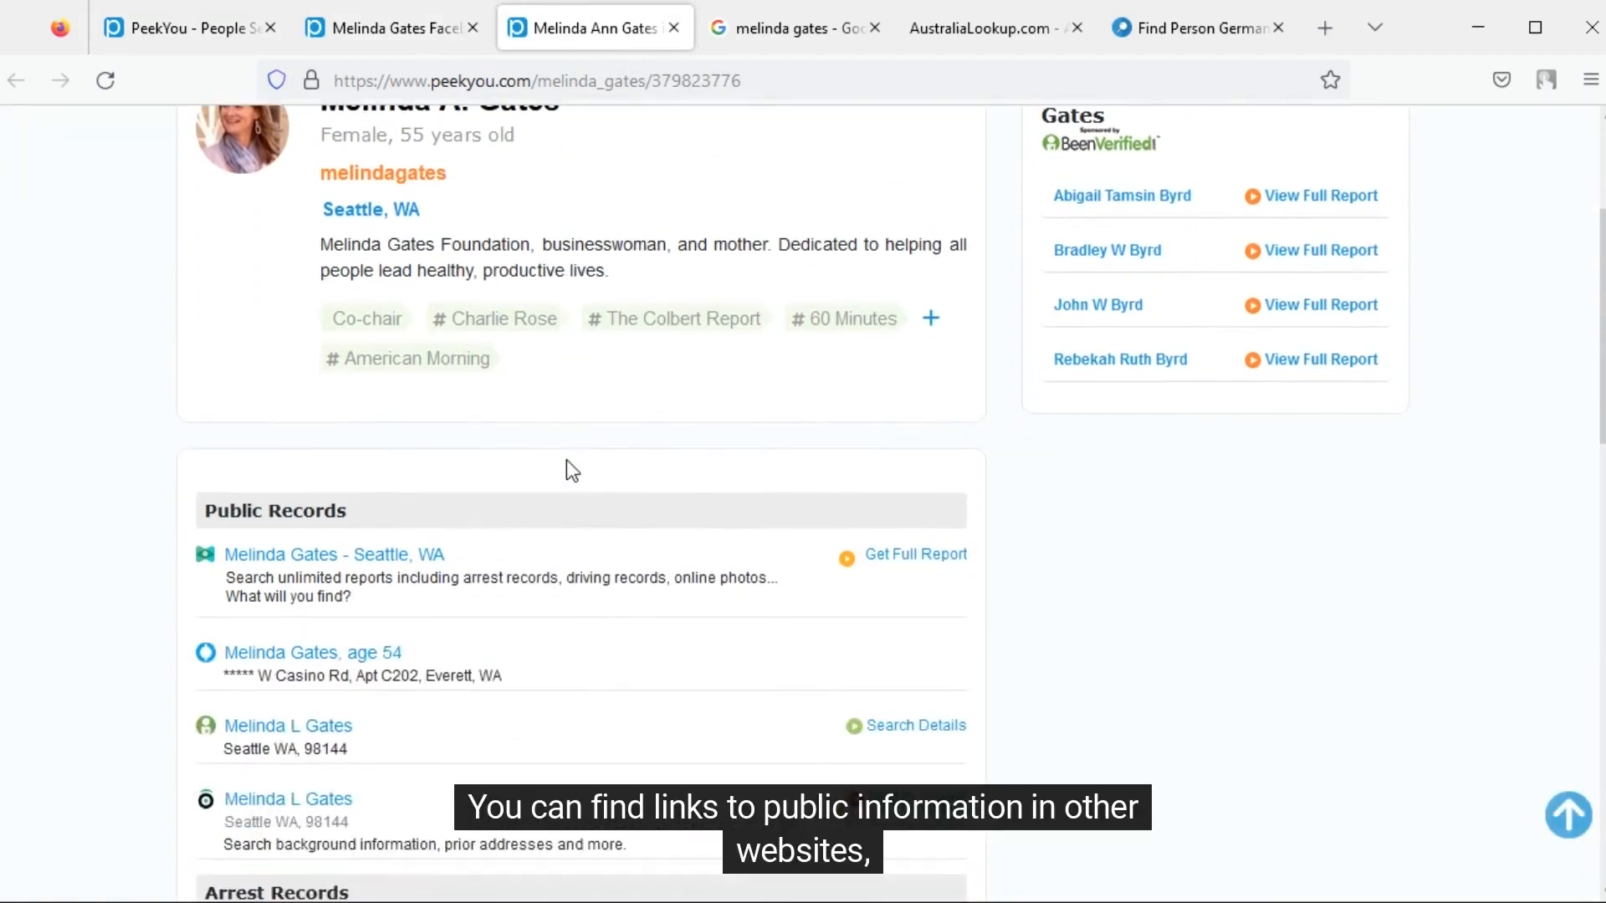
scroll("down", 3)
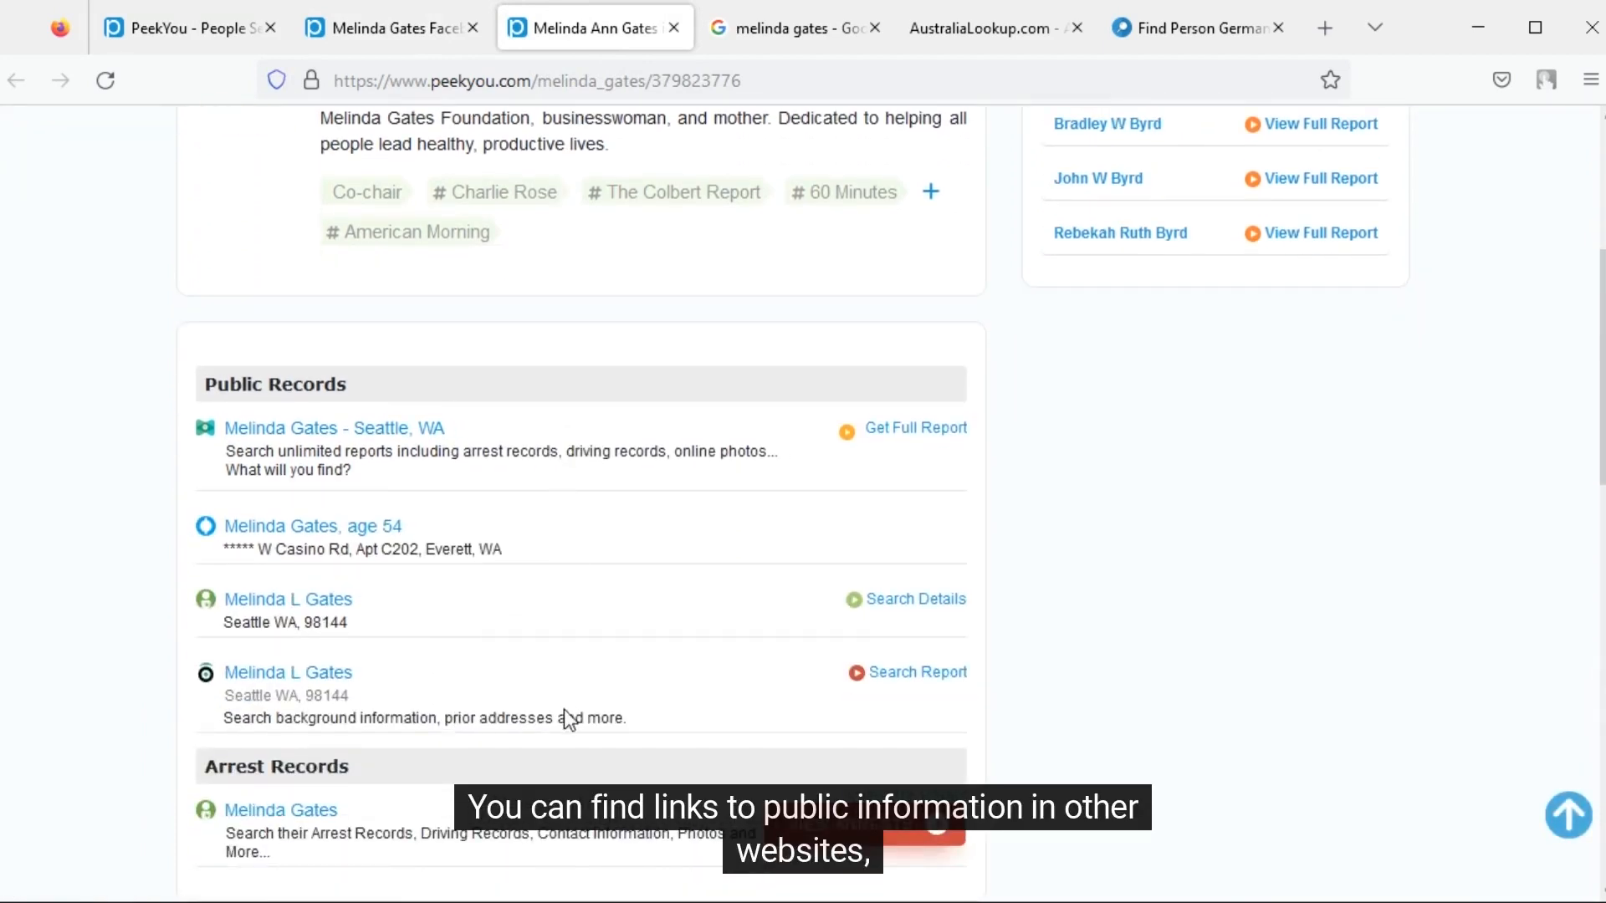
scroll("down", 3)
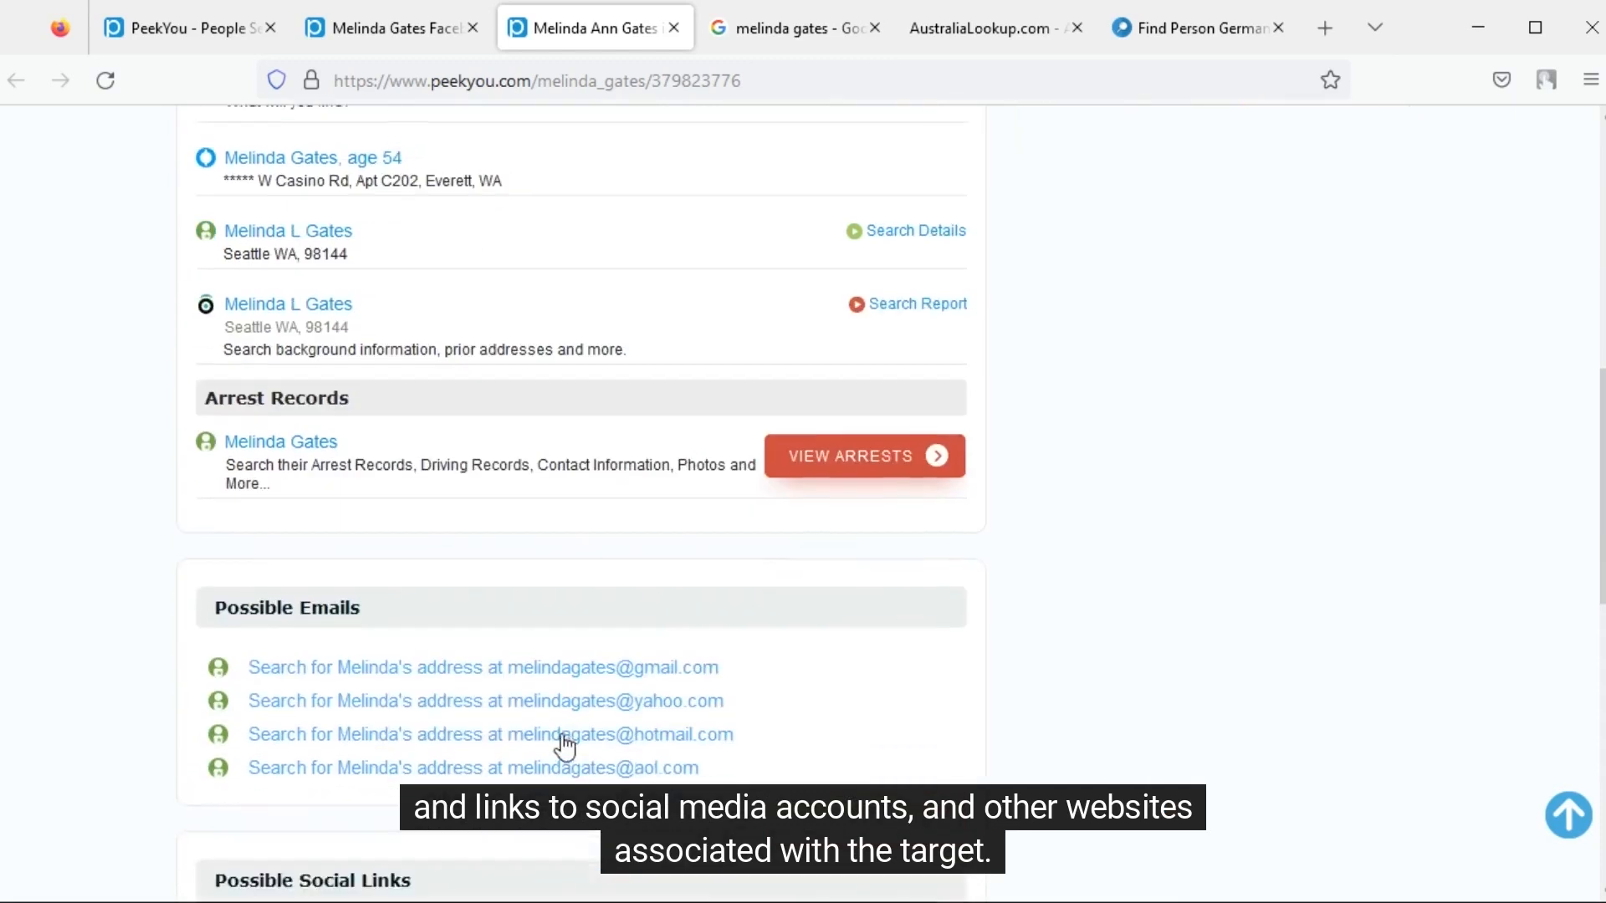
scroll("down", 3)
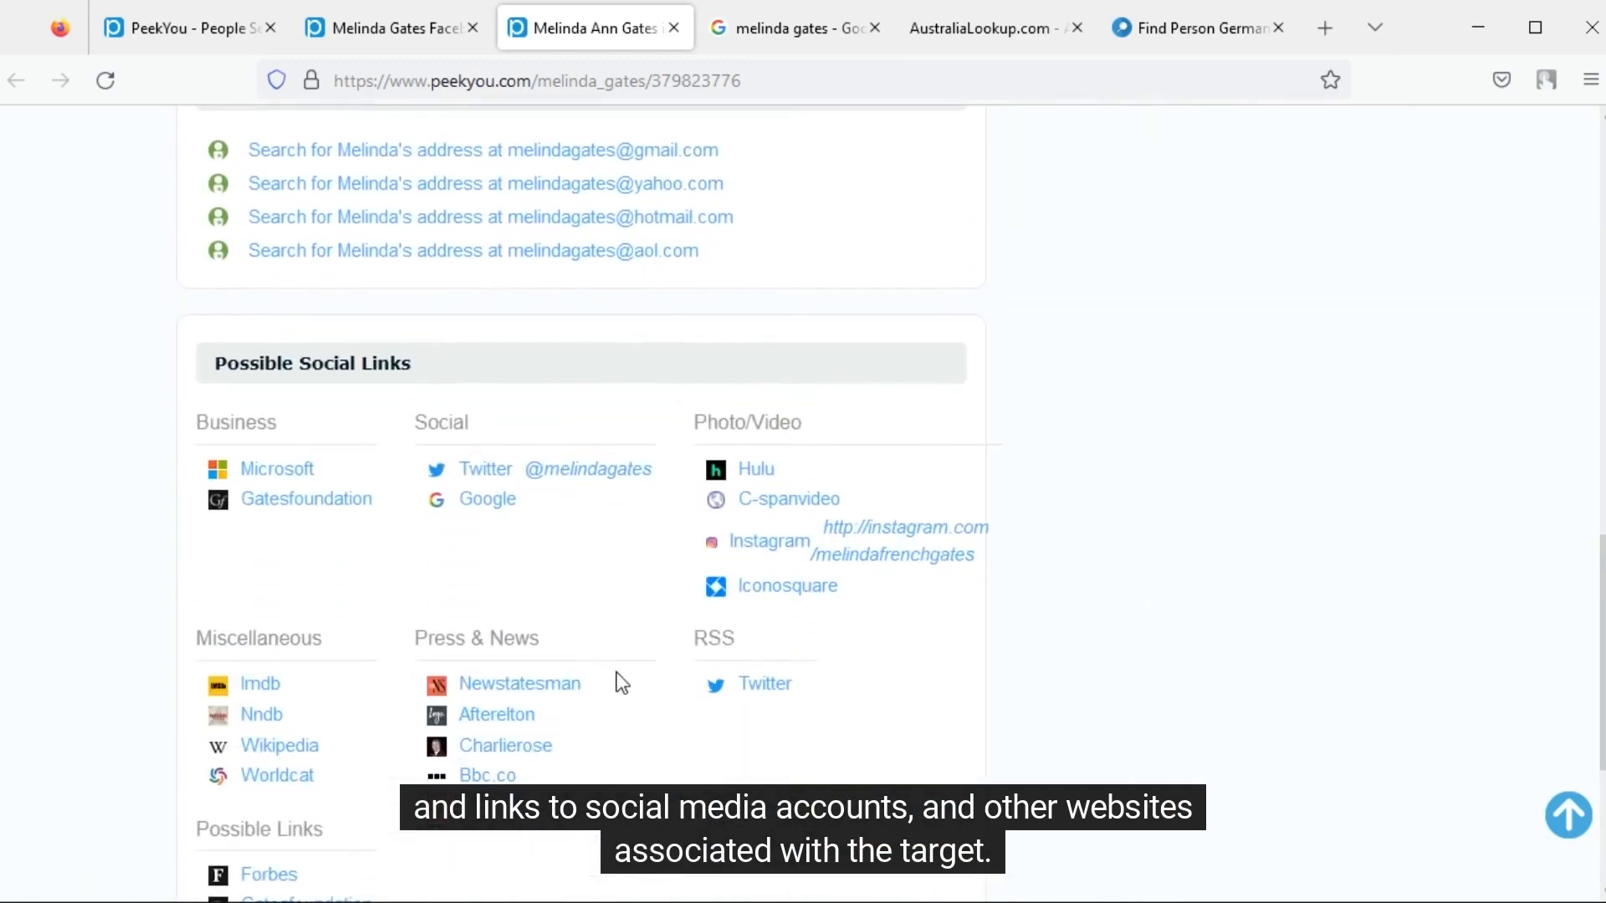
mouse_move(681, 782)
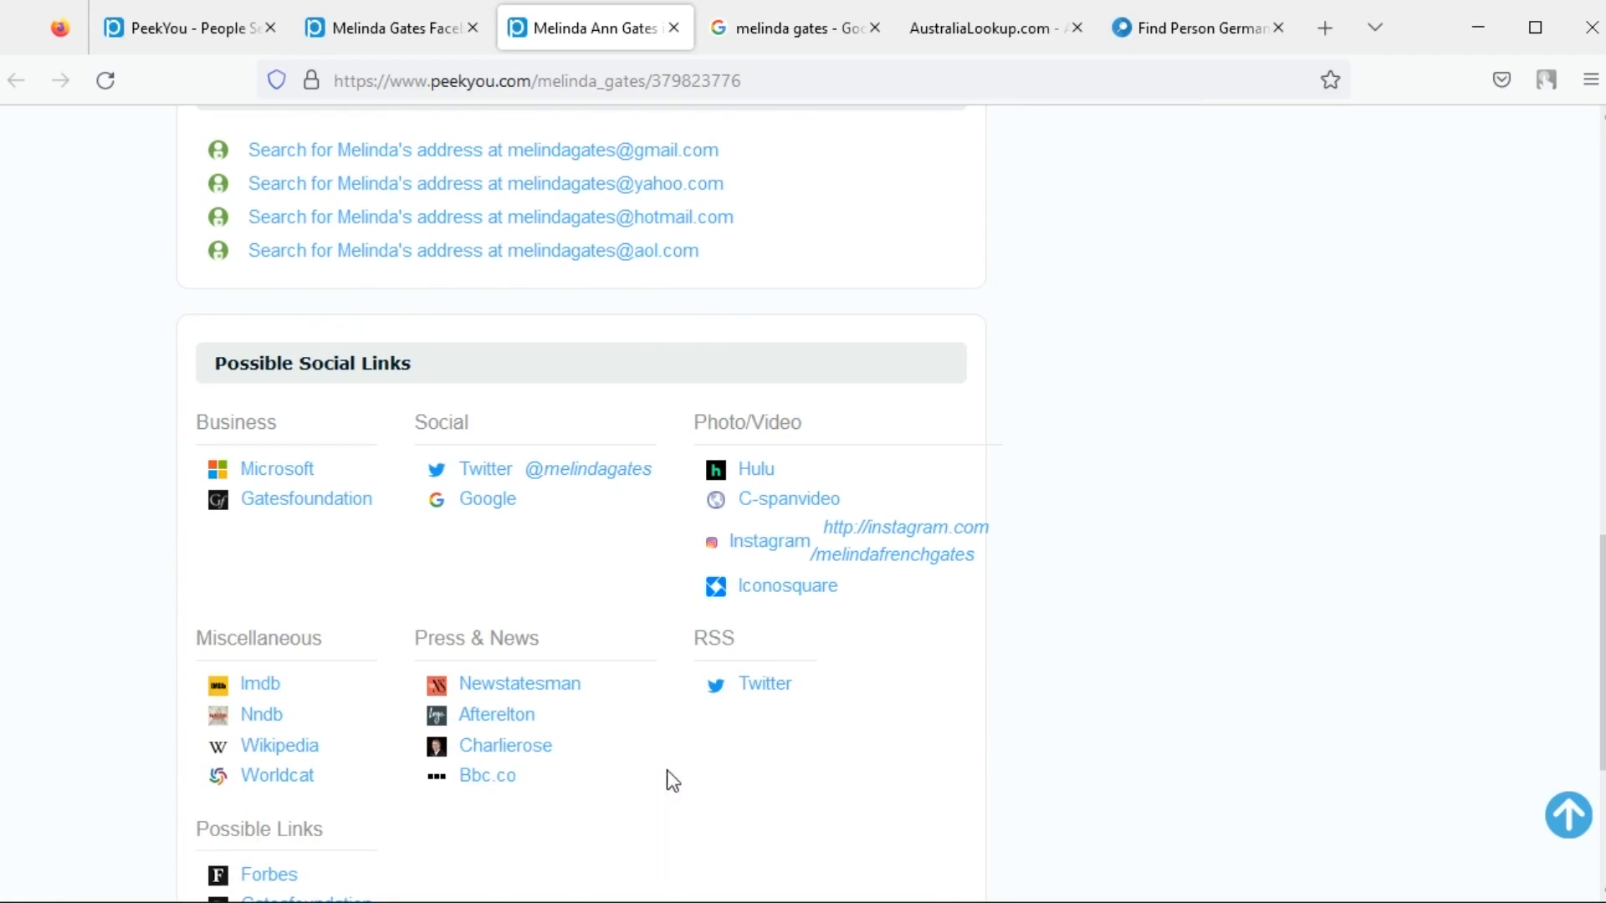
Step: Switch to the AustraliaLookup.com tab
left_click(983, 27)
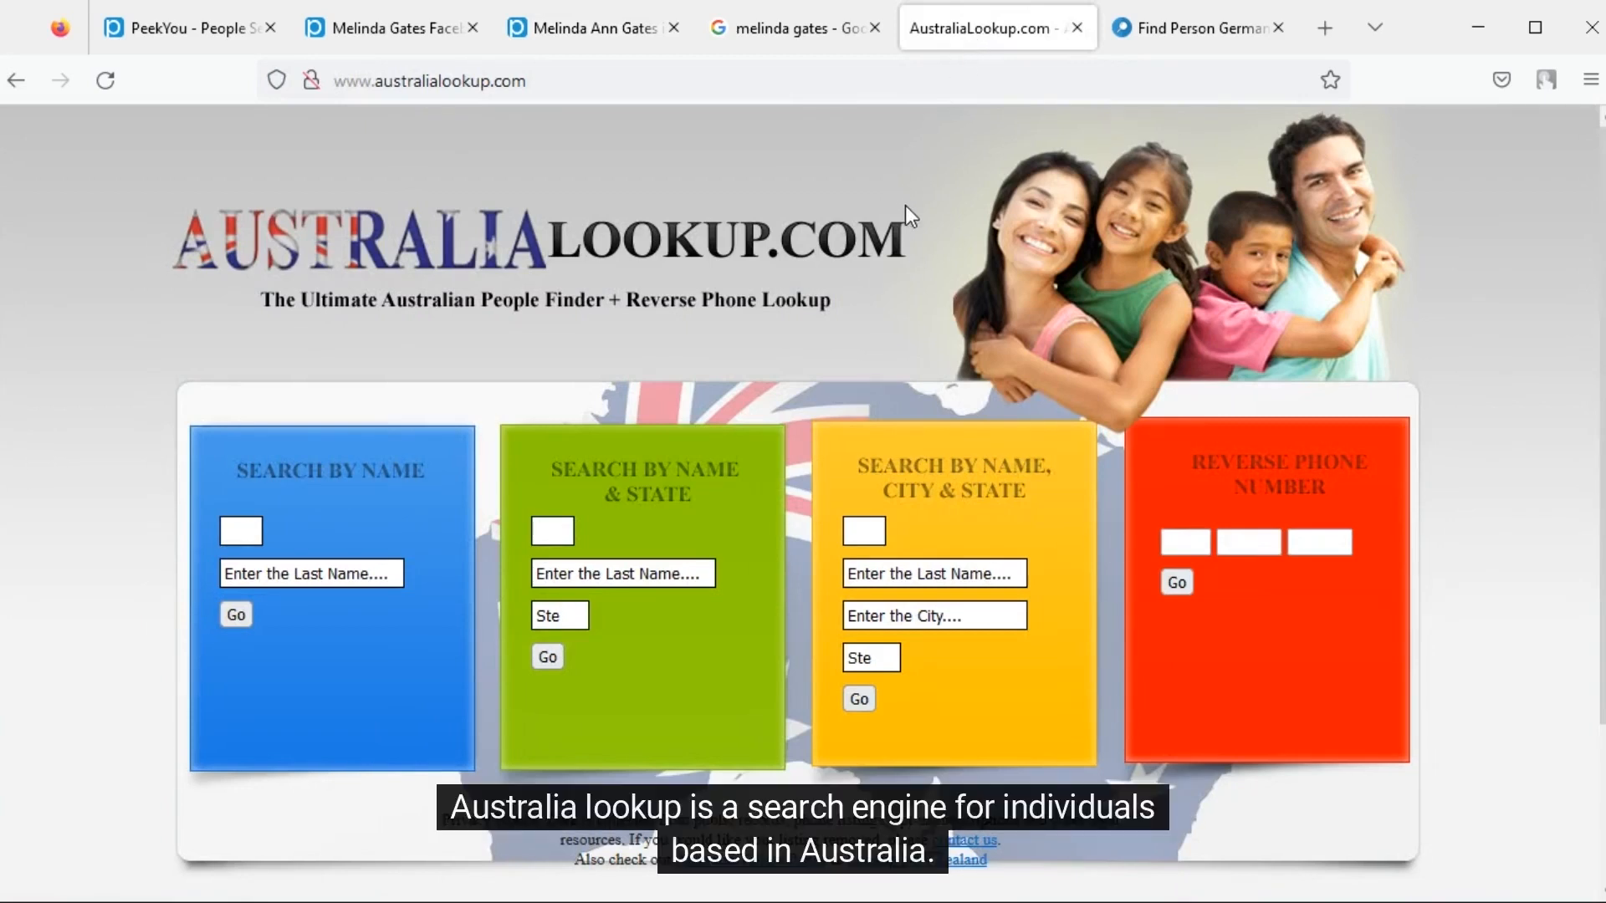
mouse_move(903, 218)
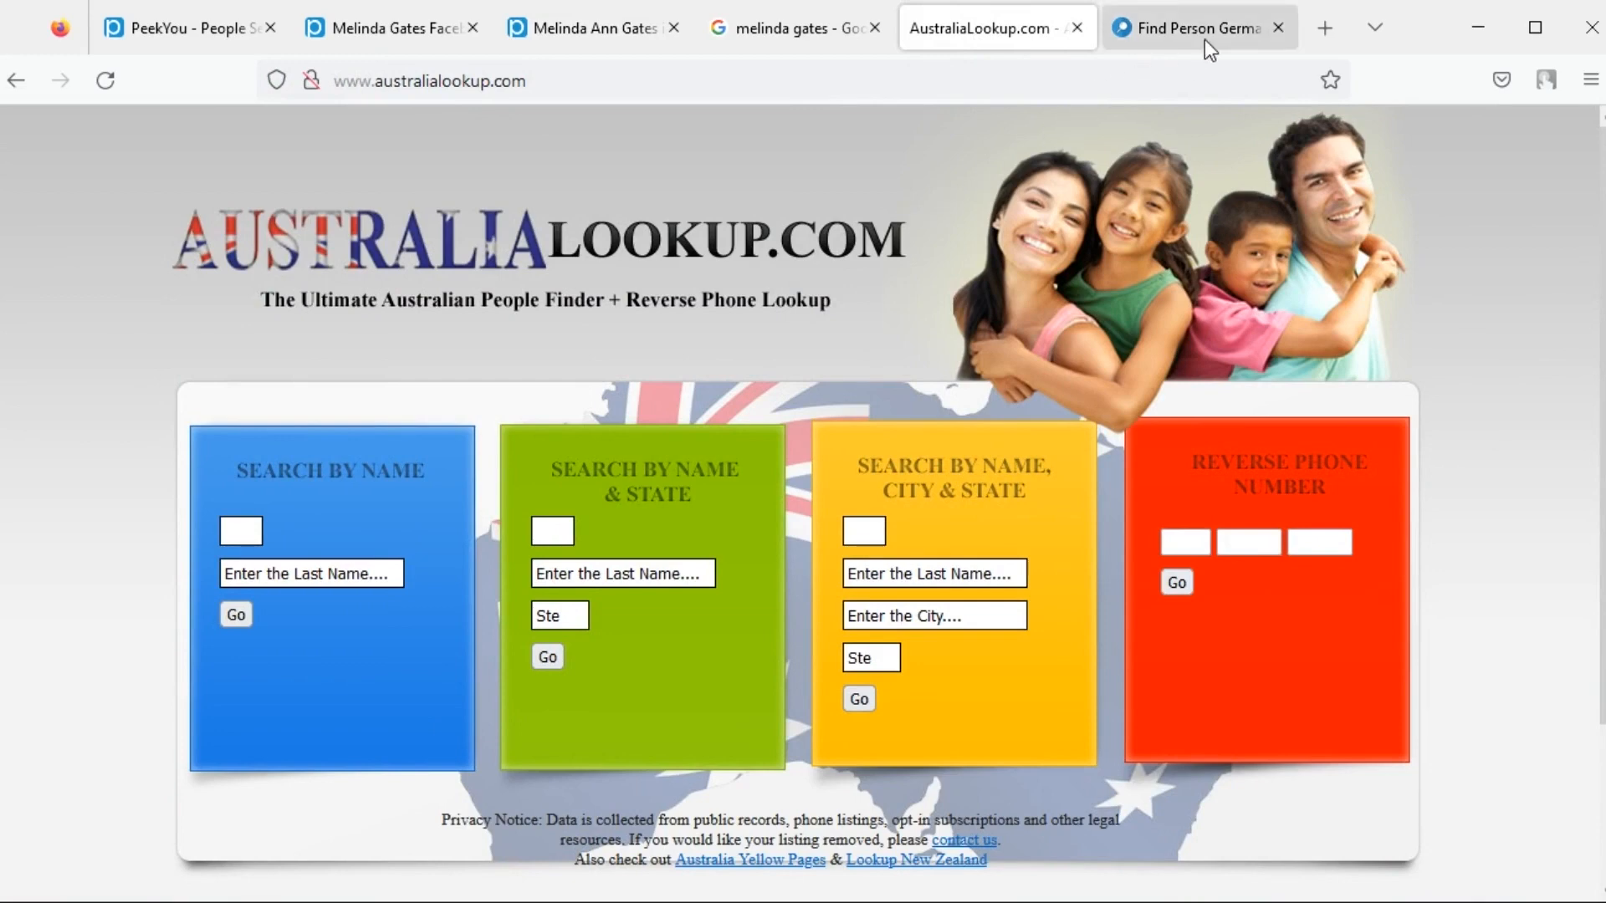
Step: Switch to the Find Person Germany tab
left_click(1188, 28)
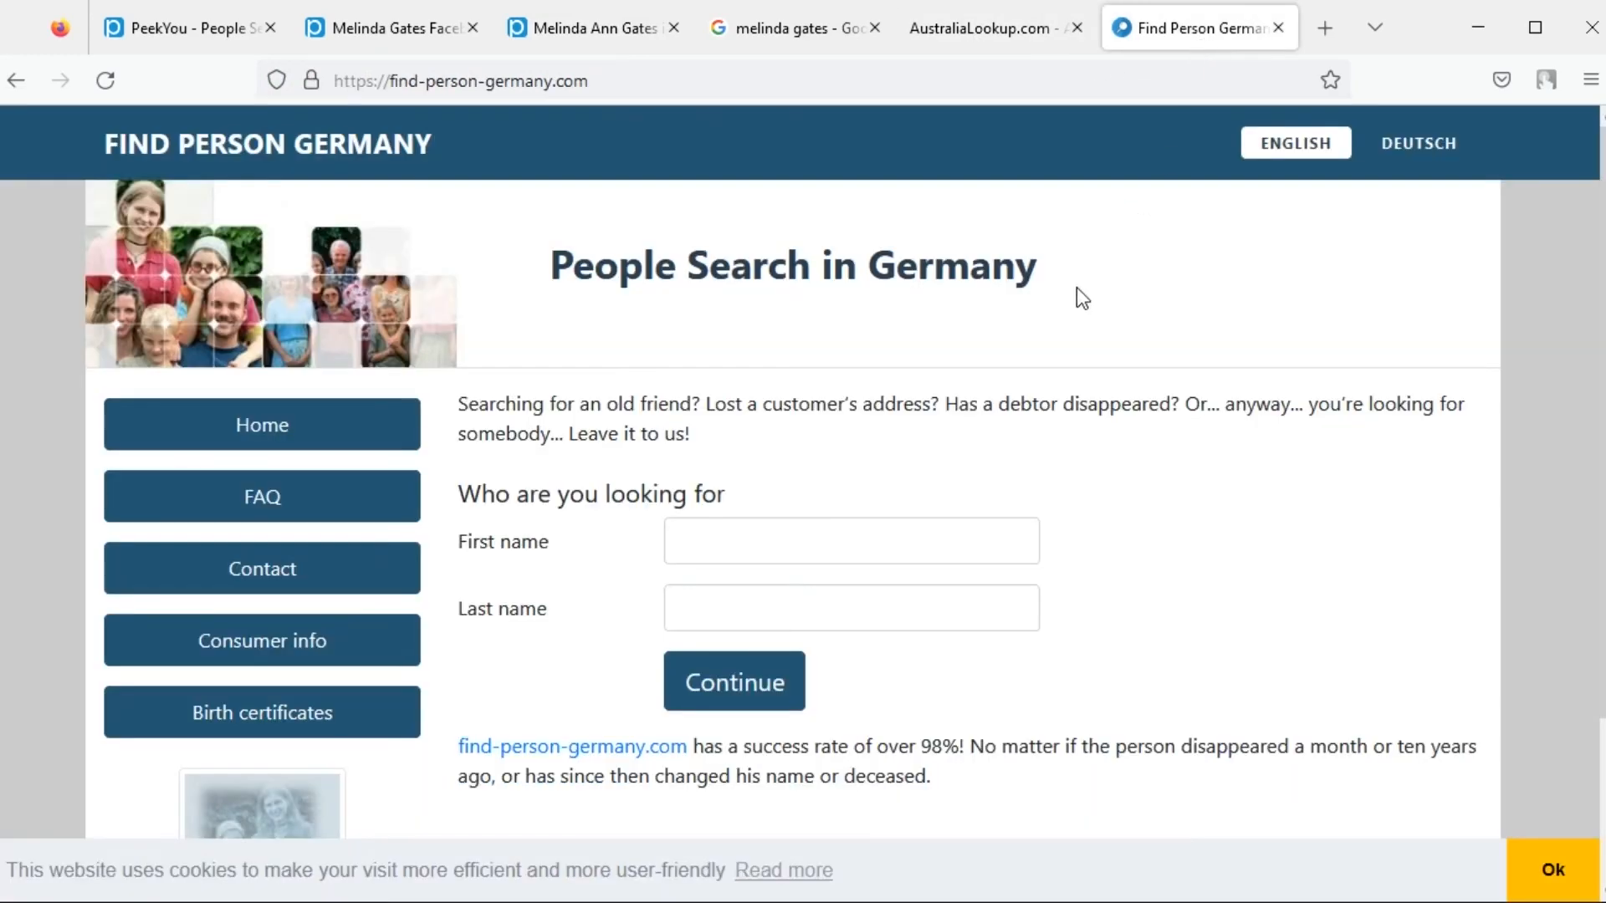
mouse_move(767, 497)
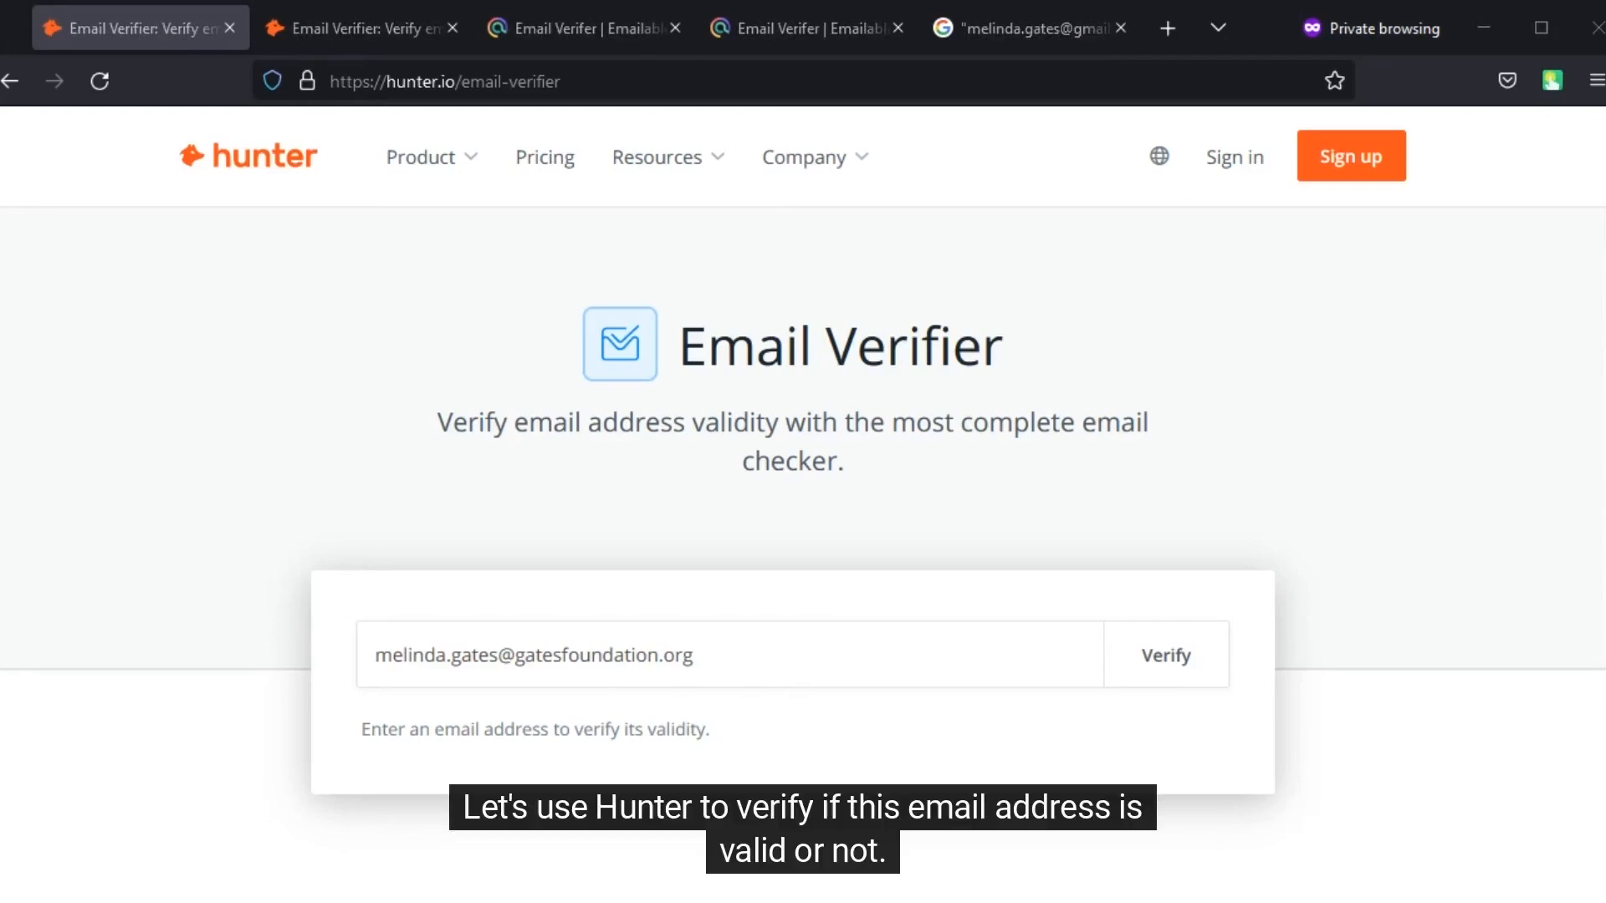
mouse_move(602, 391)
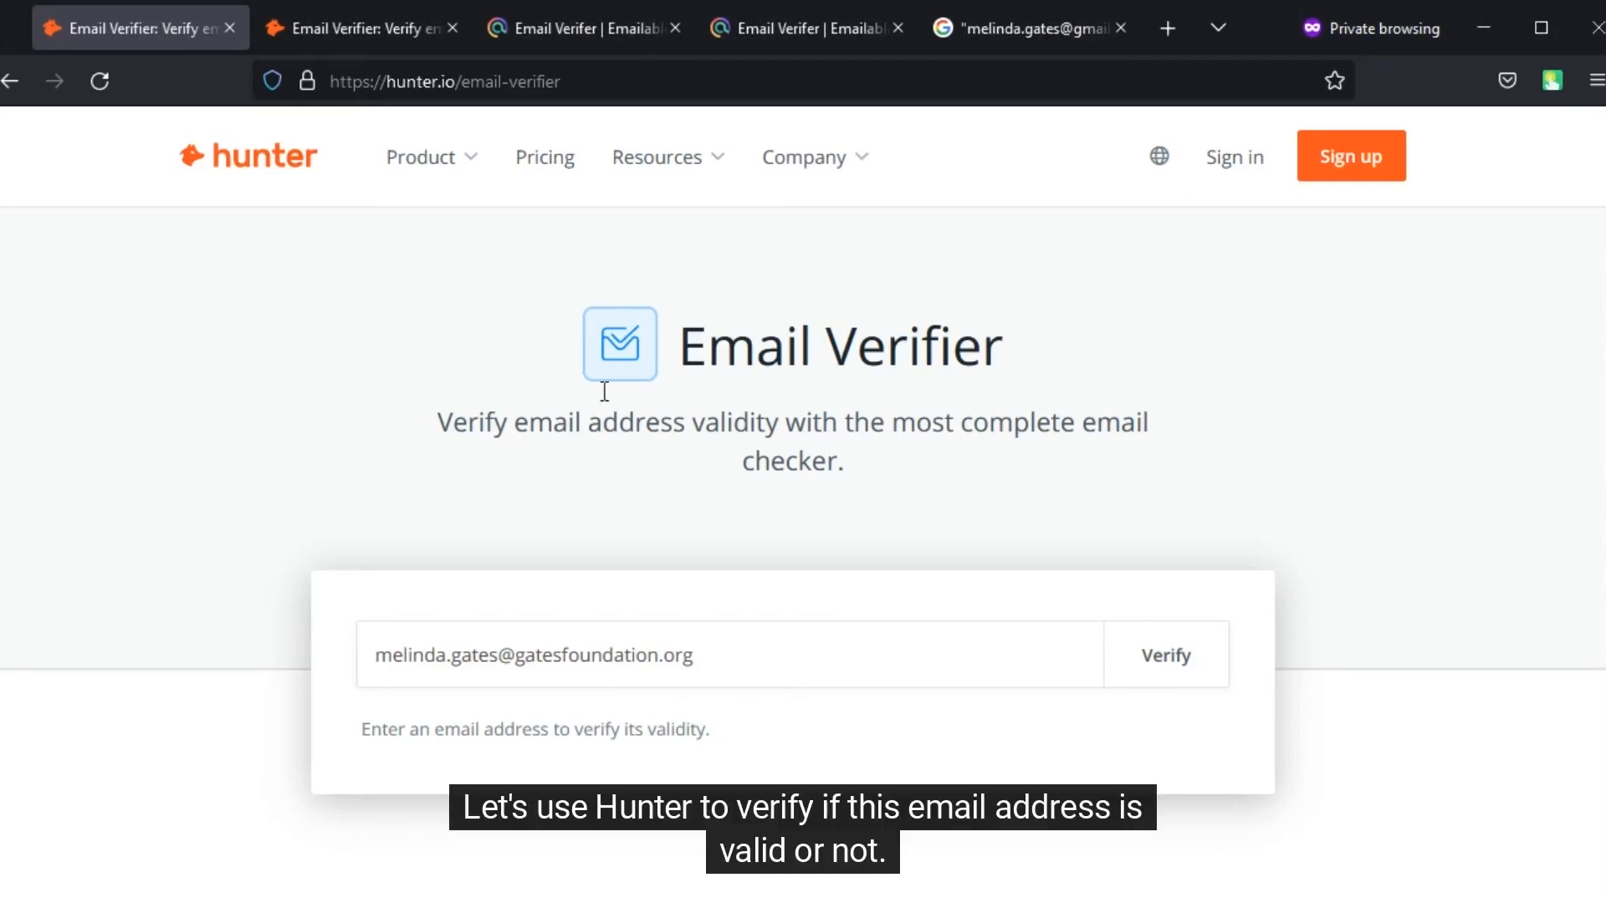
mouse_move(298, 195)
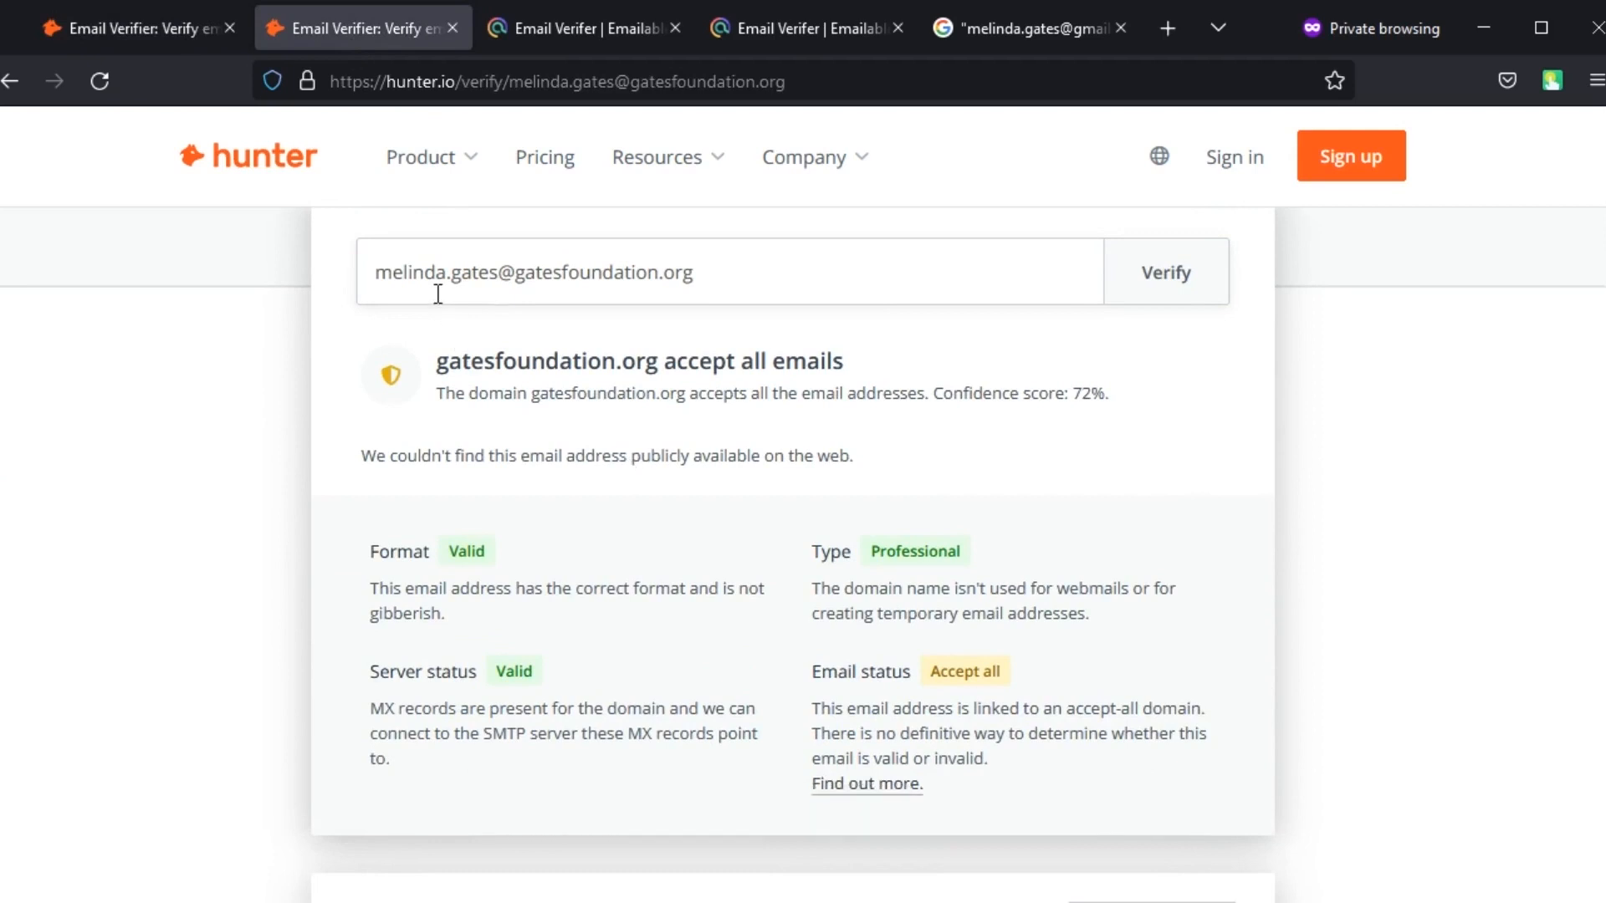
Step: Switch to the Emailable tab for the Hotmail address
left_click(574, 28)
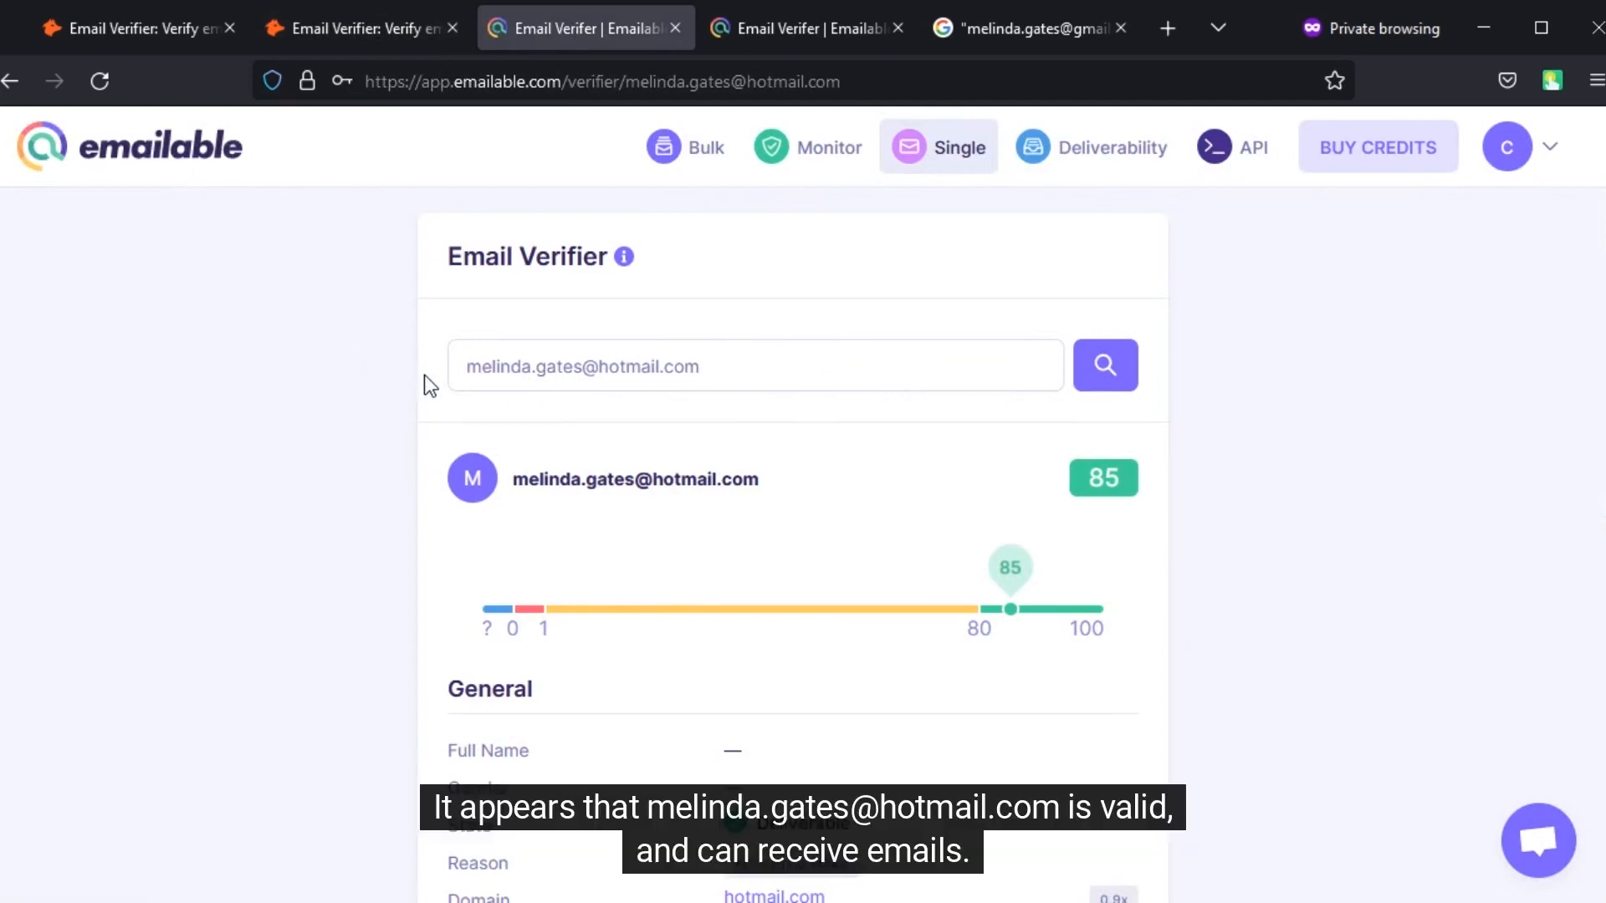
Step: Scroll through Emailable results for the Hotmail (85) and Gmail (95) addresses
scroll("down", 3)
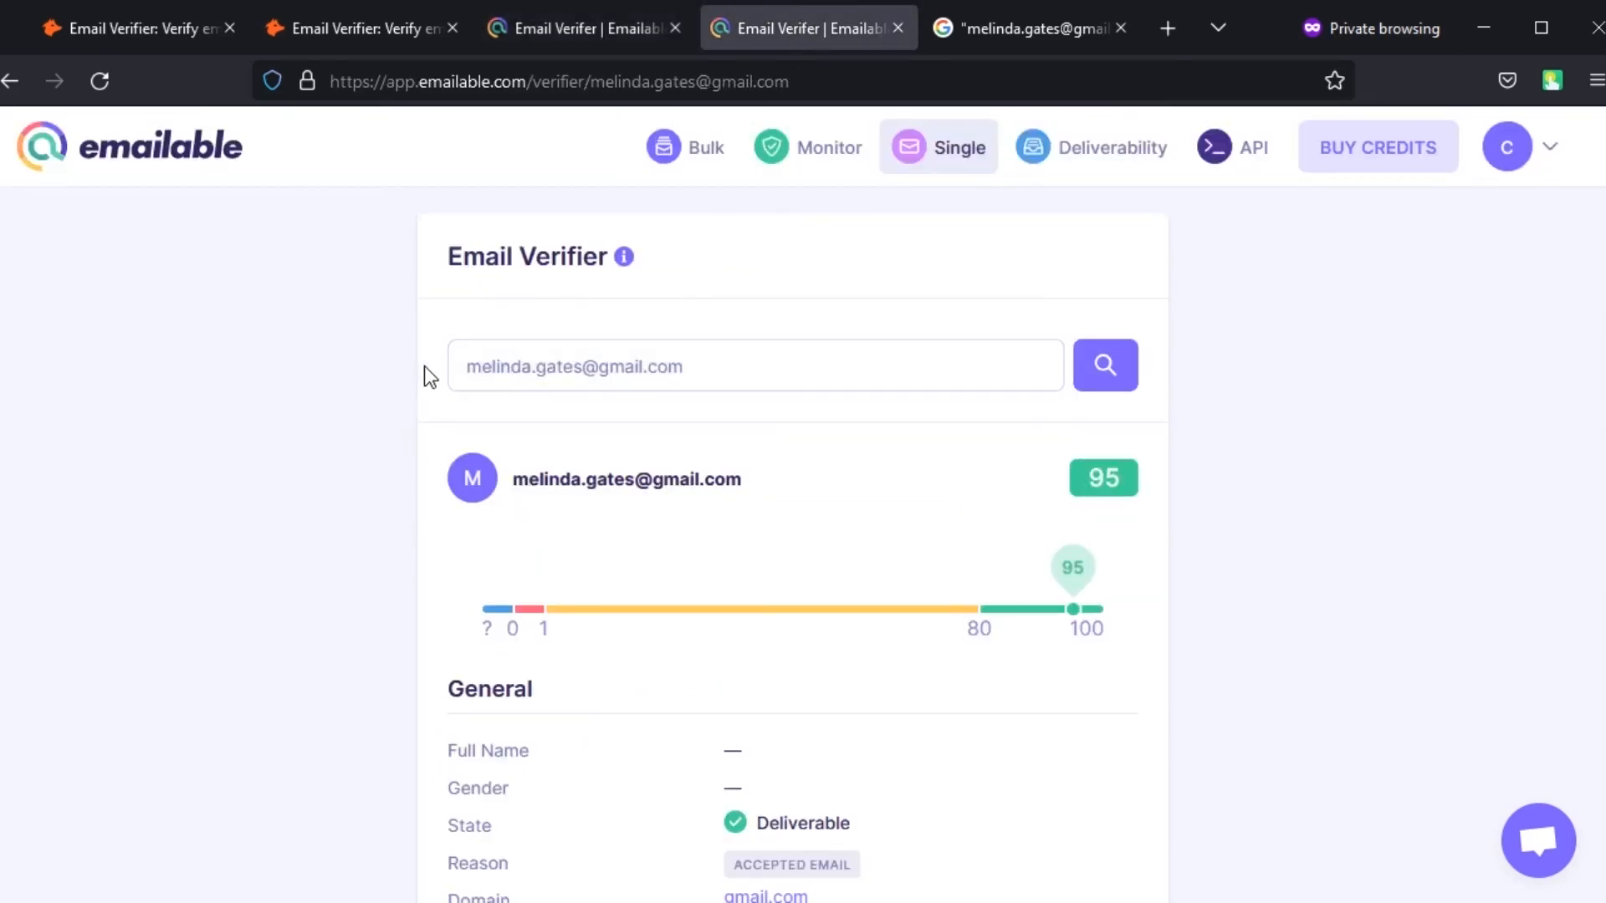
scroll("down", 3)
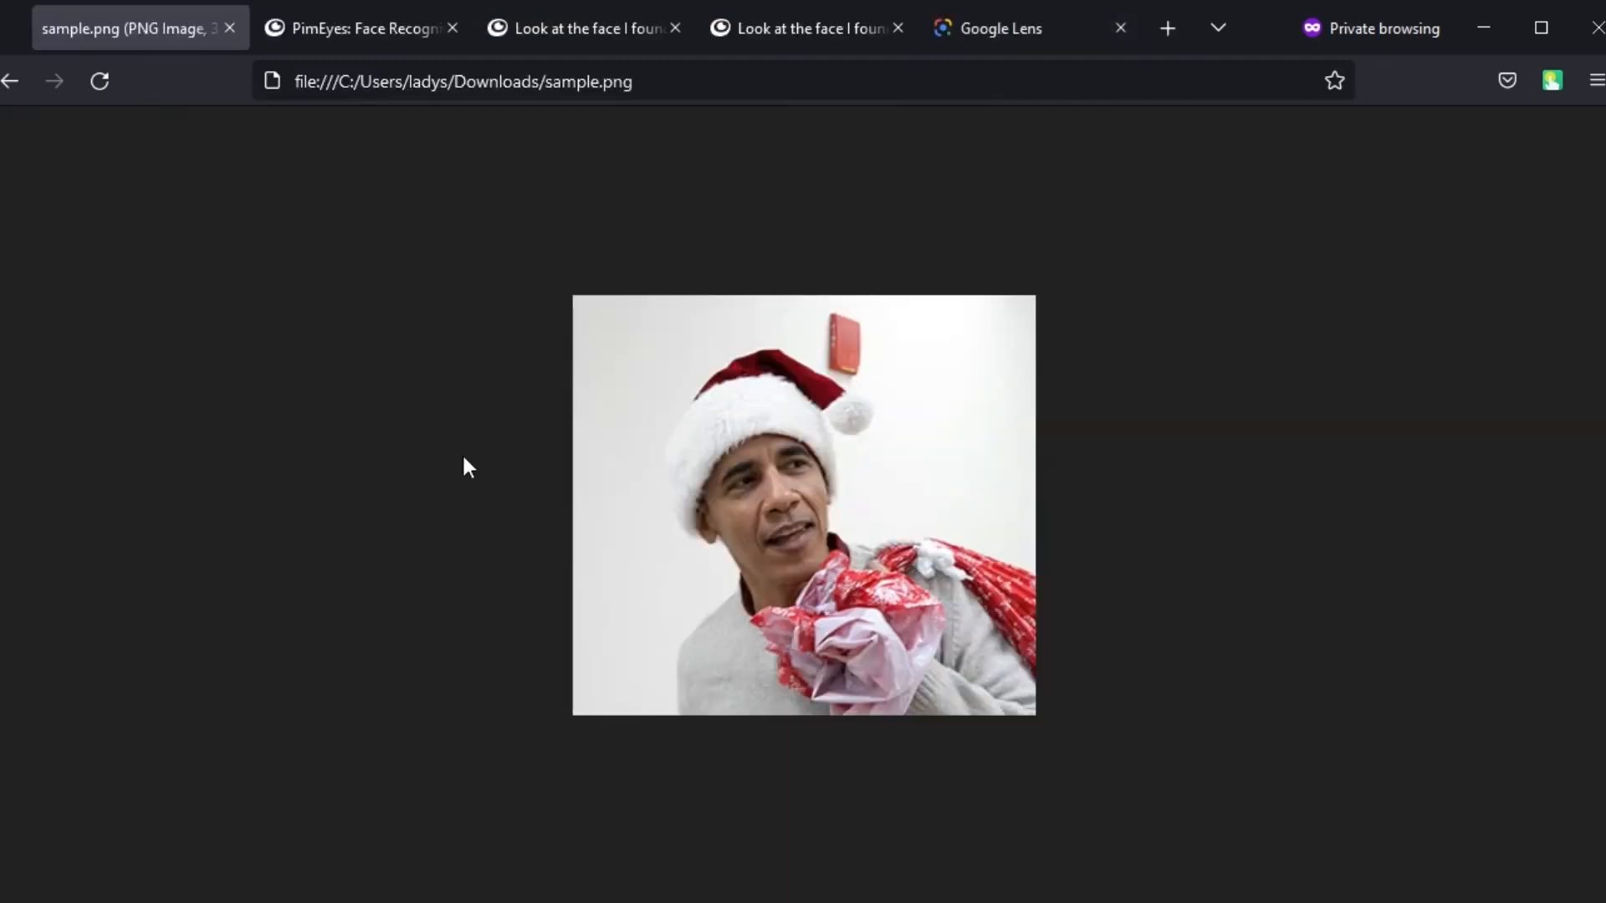
Step: Scroll PimEyes's roughly 375 face matches to the end, then view the Google Lens results
left_click(361, 27)
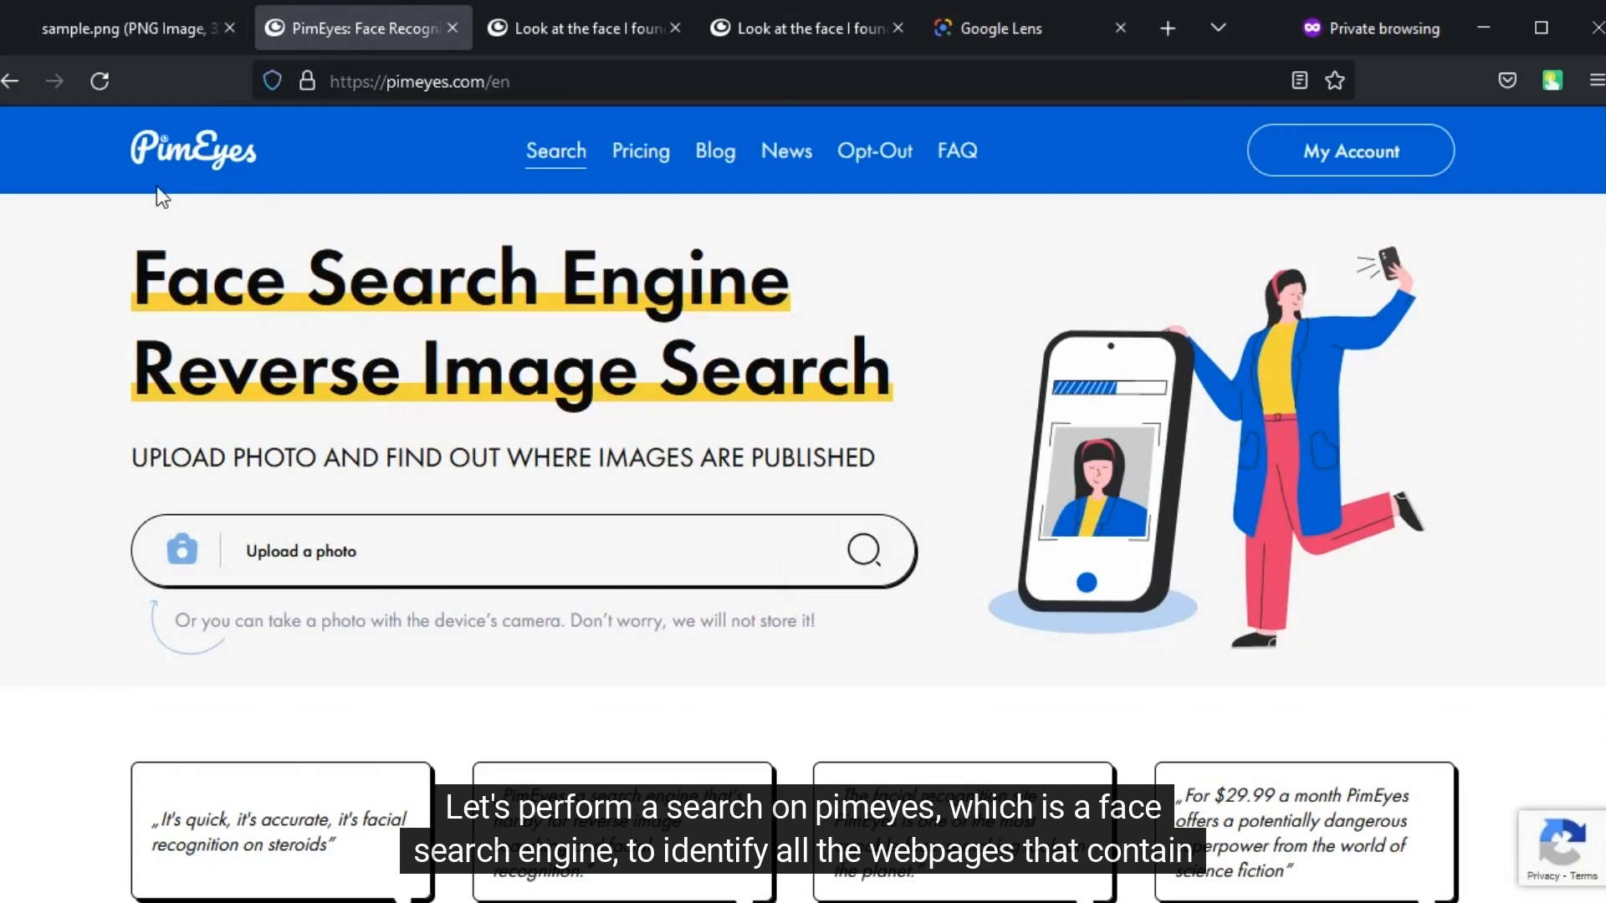
mouse_move(156, 192)
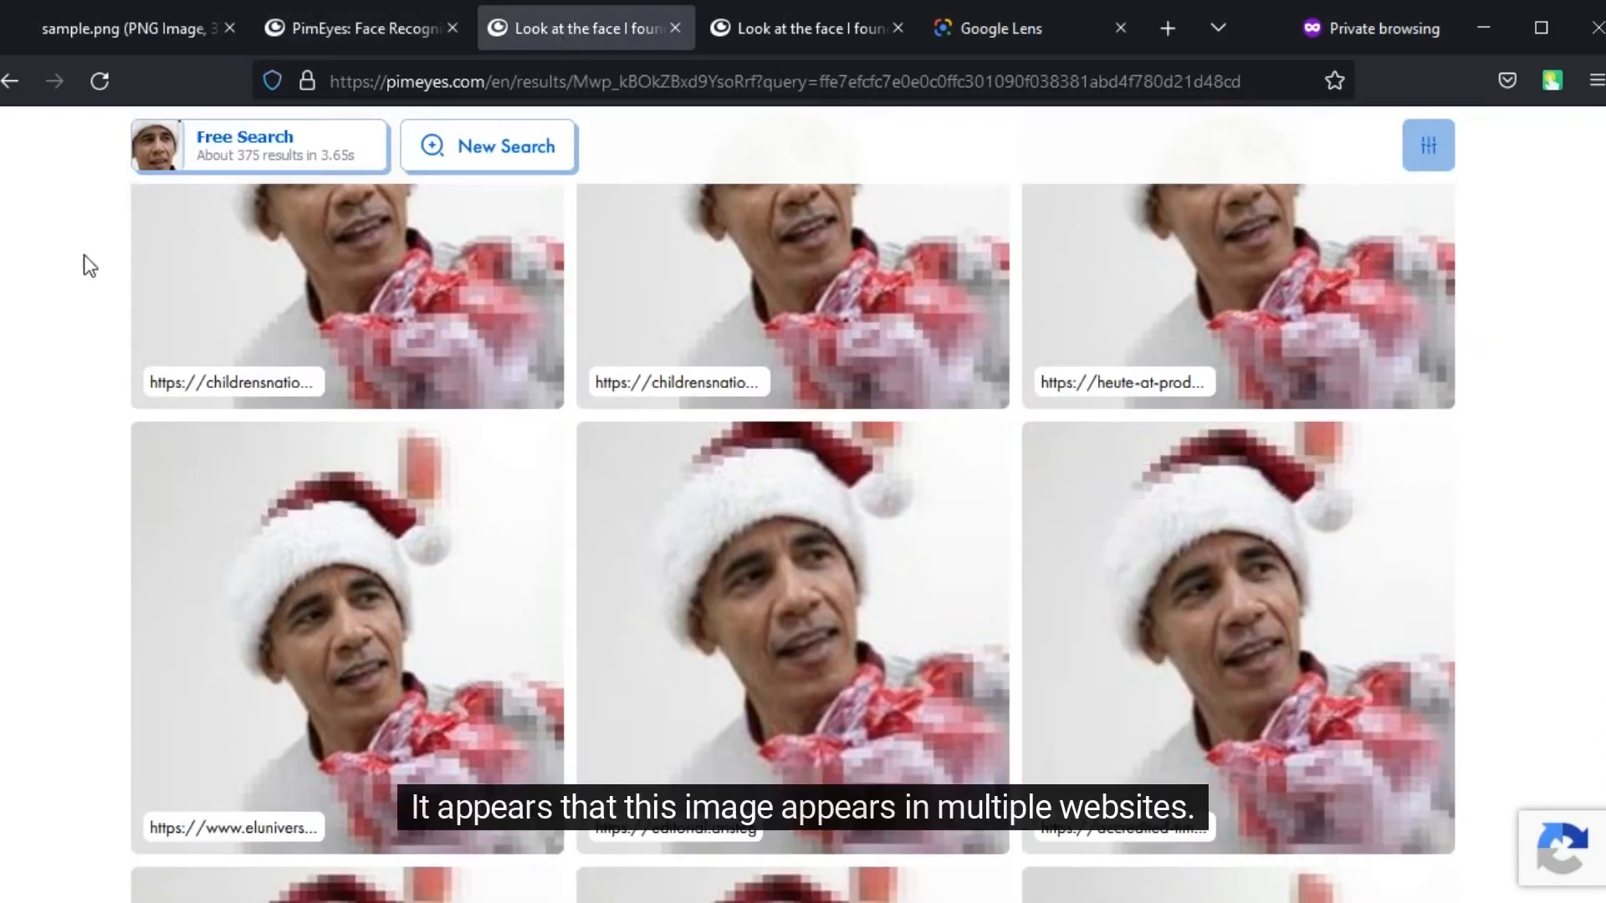
scroll("down", 3)
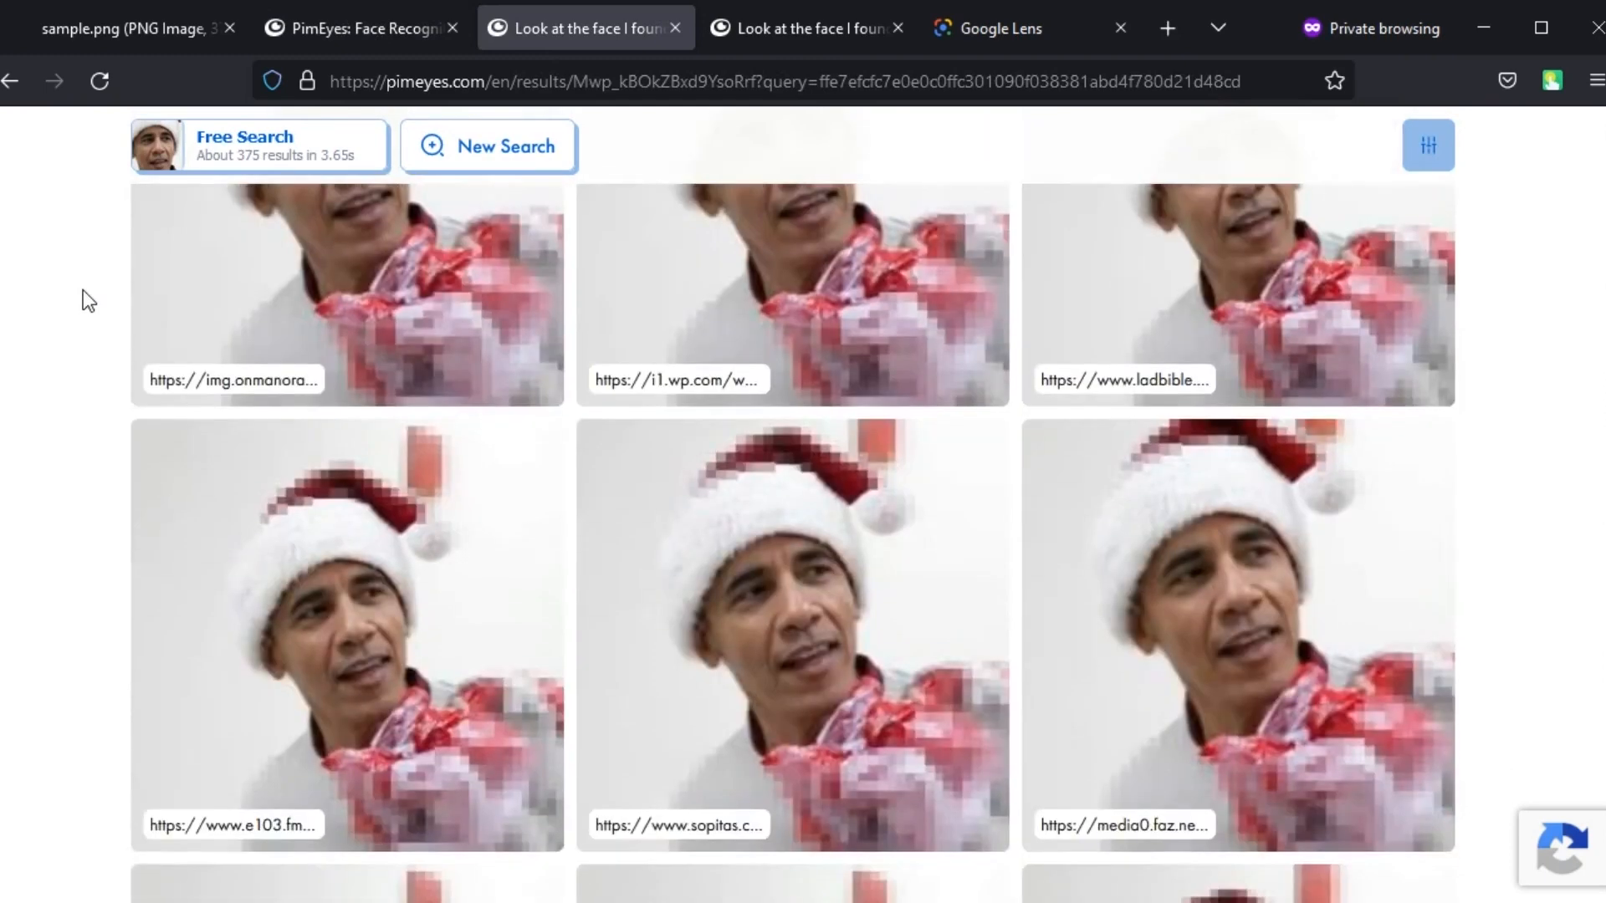
scroll("down", 3)
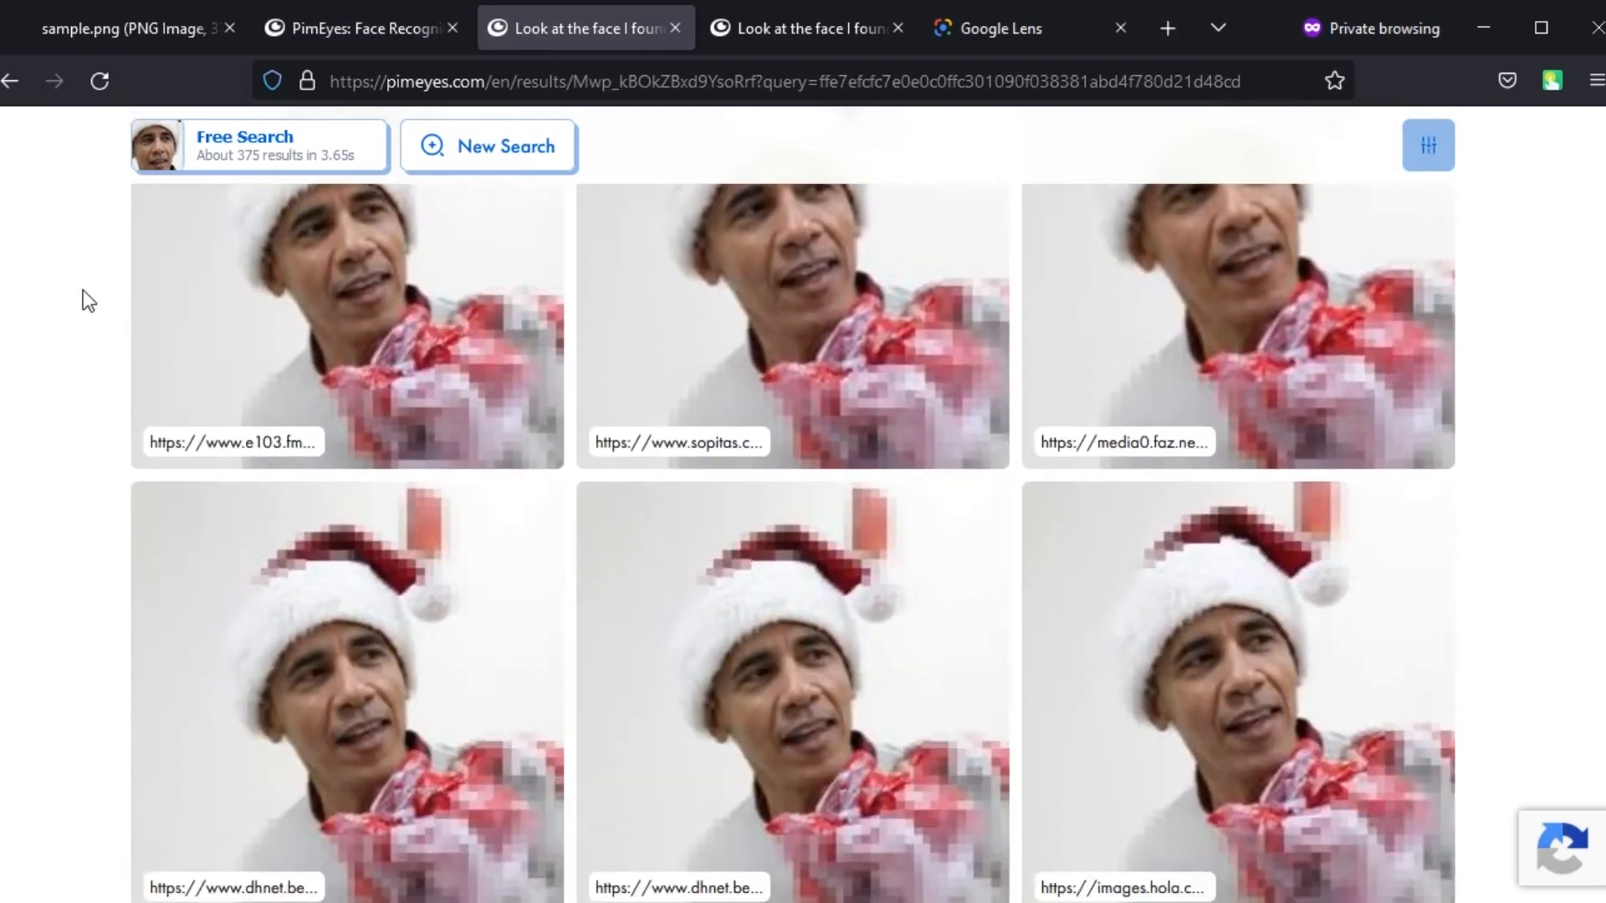
scroll("down", 3)
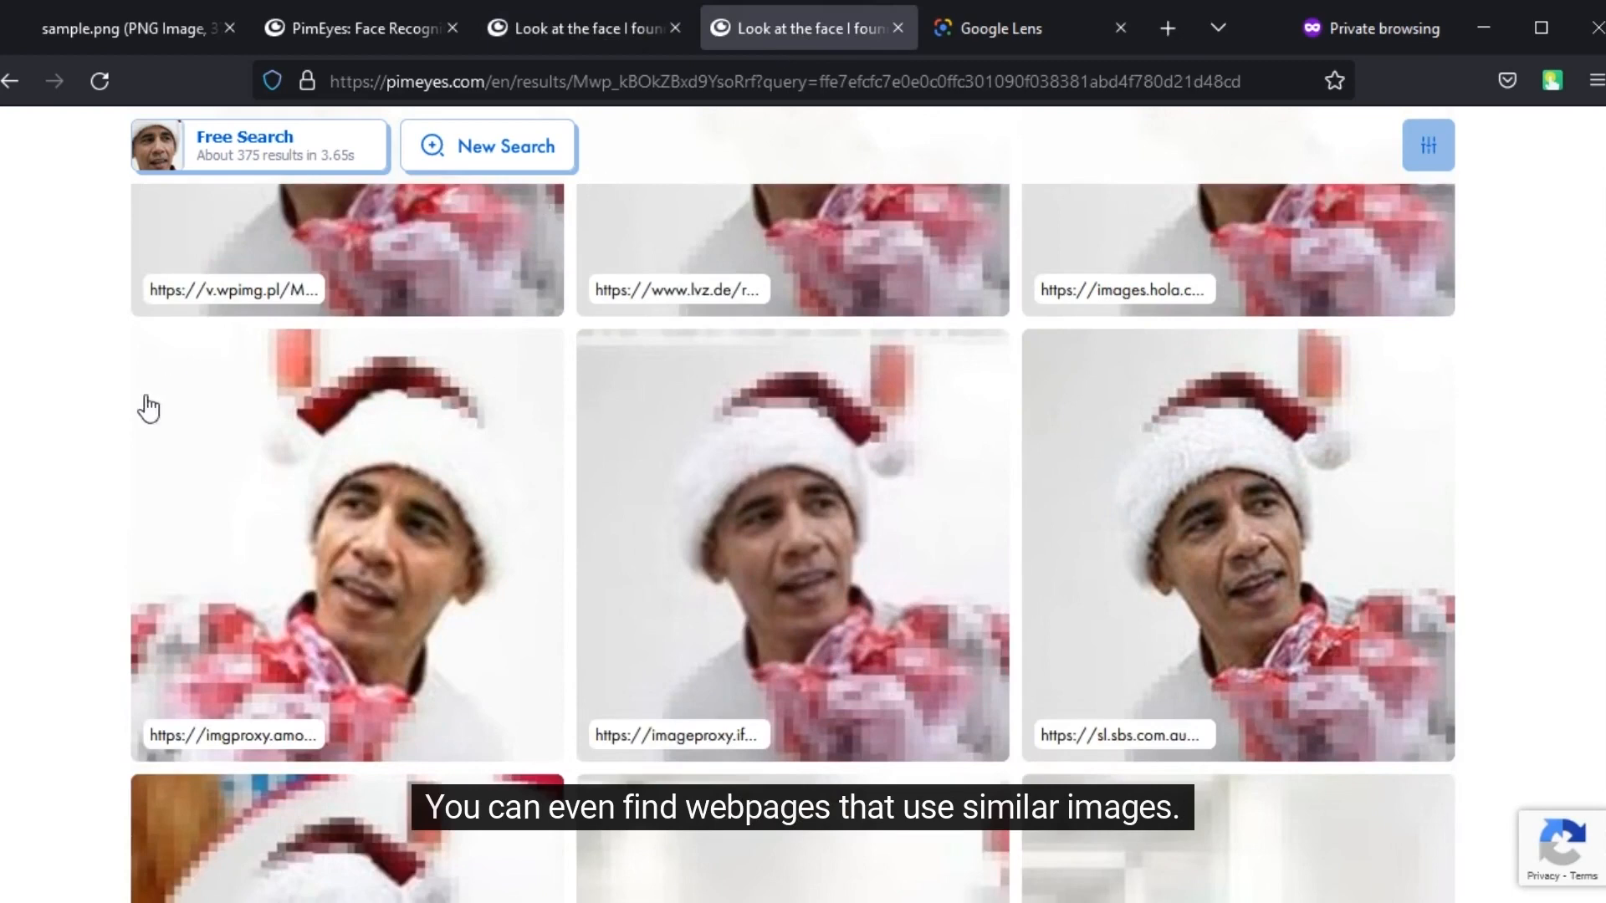
scroll("down", 3)
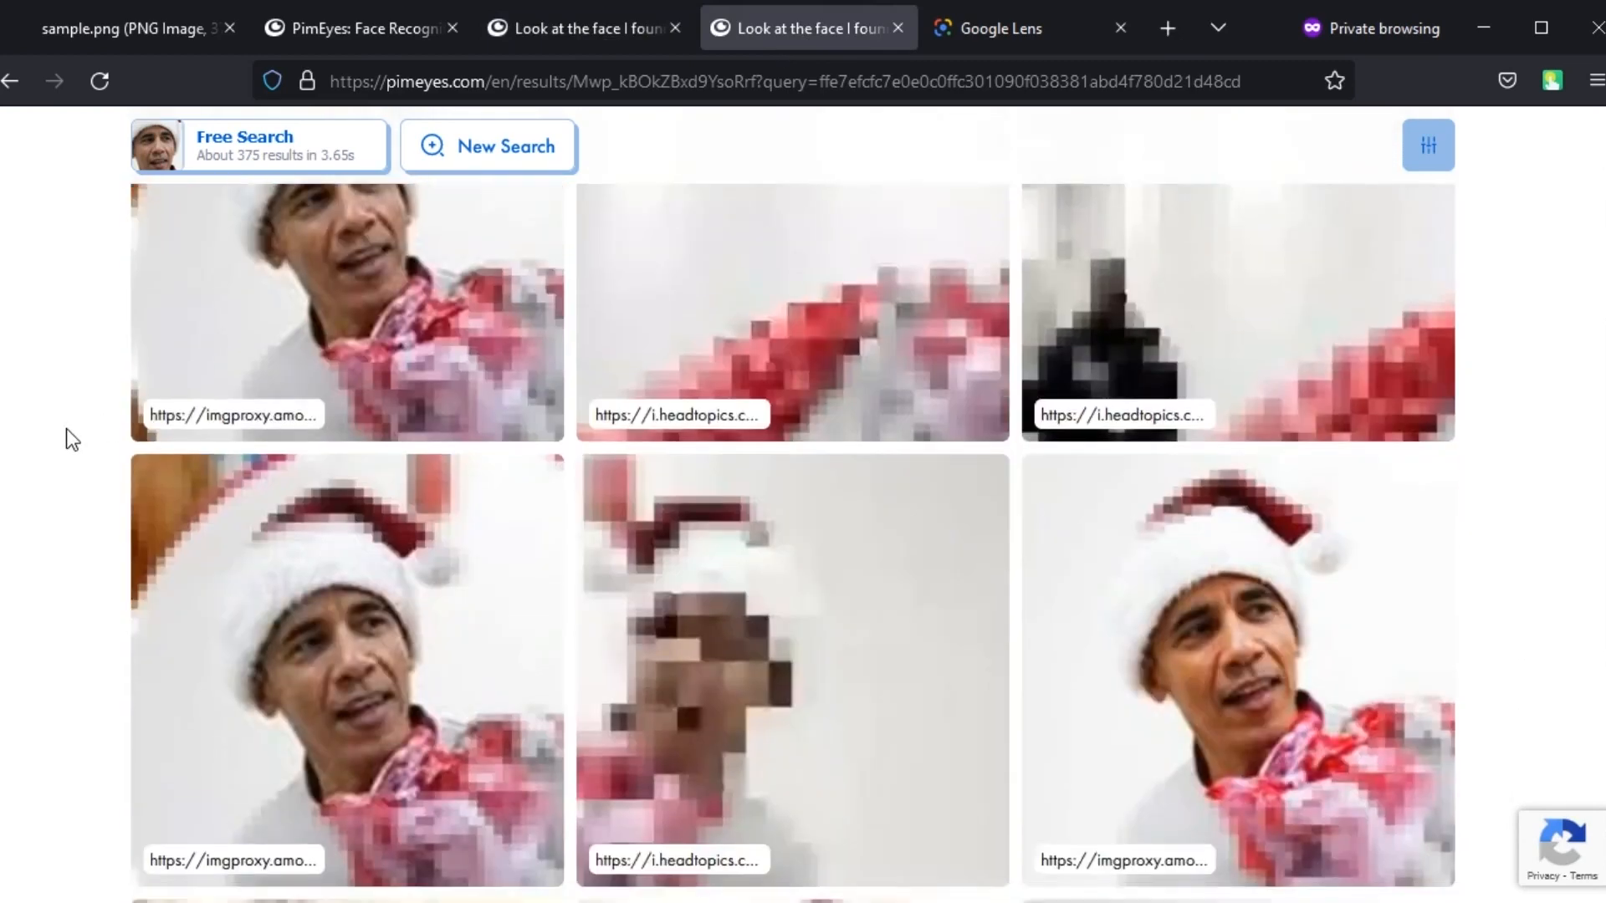
scroll("down", 3)
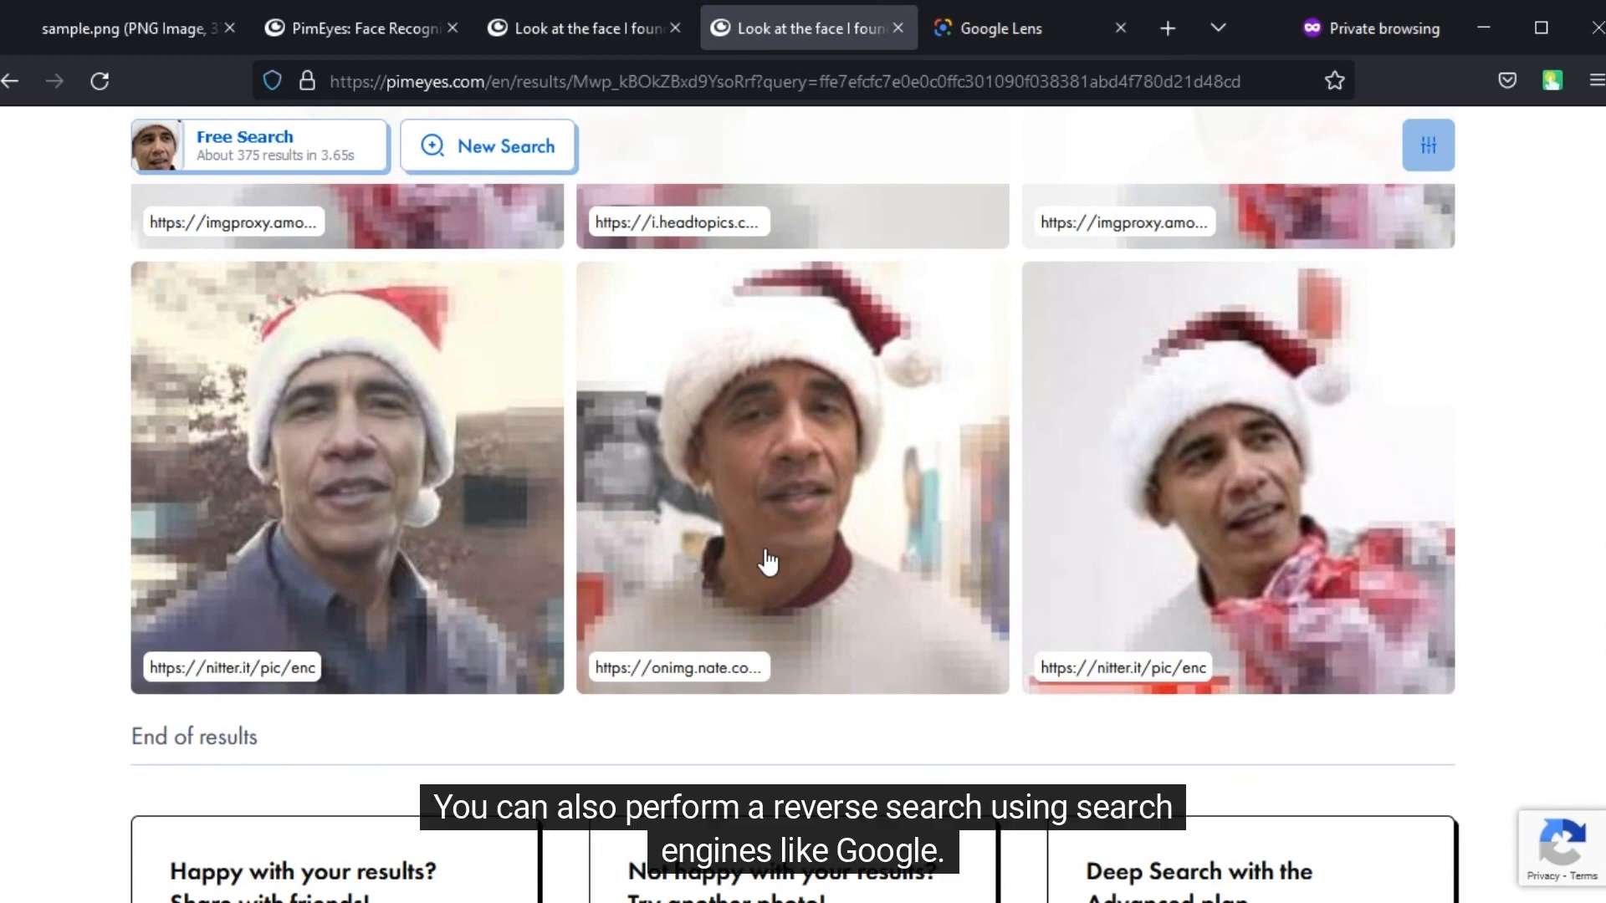
left_click(995, 28)
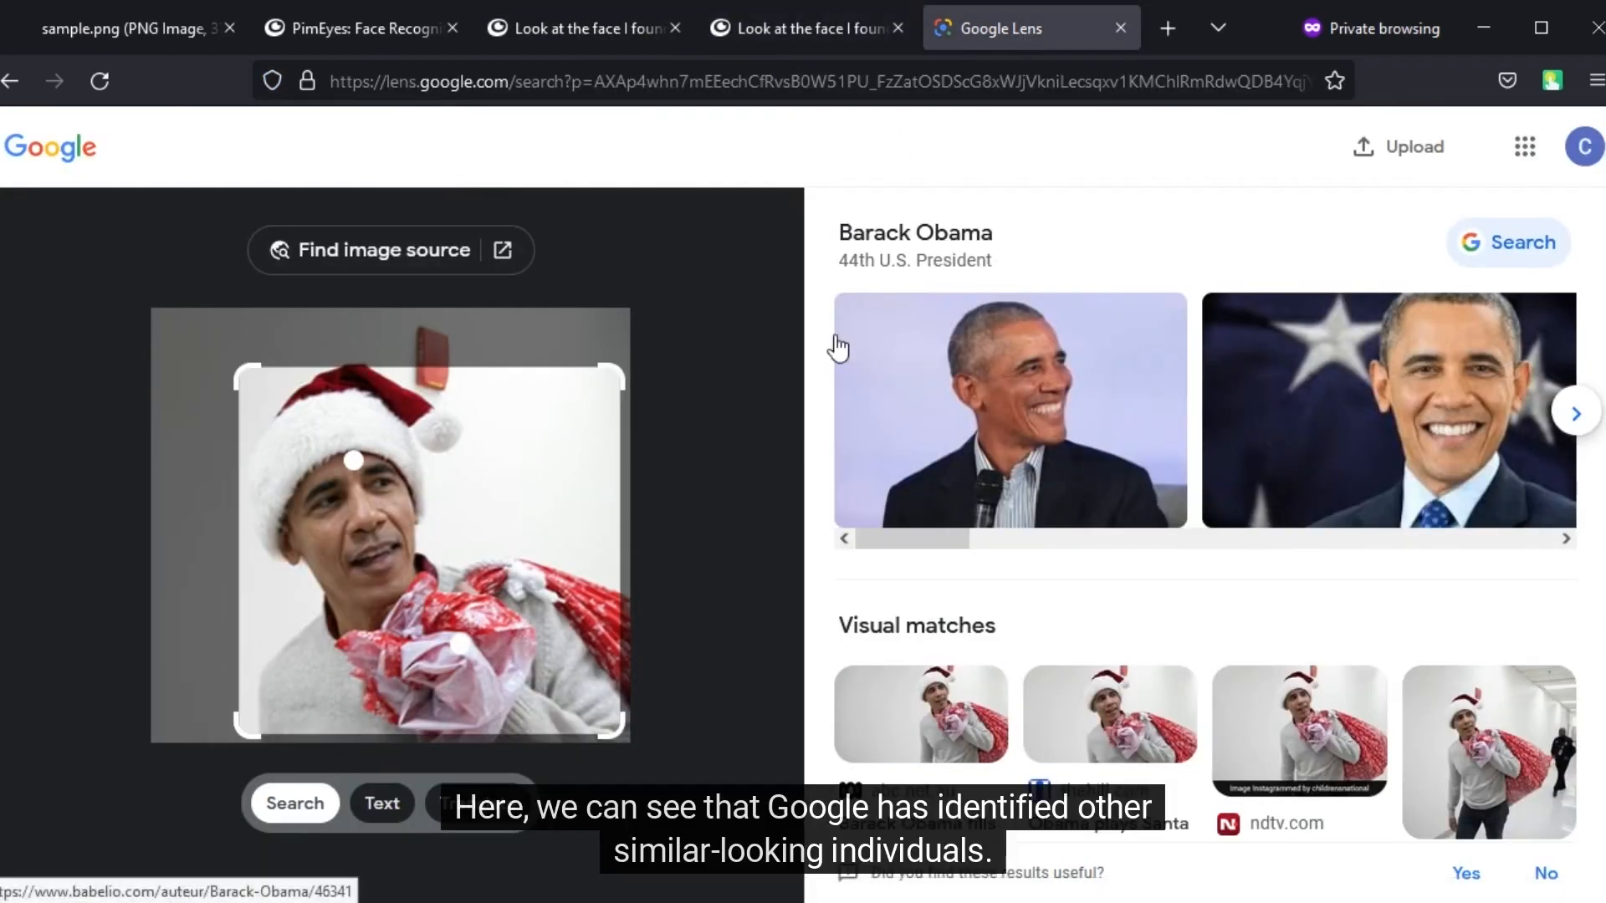
scroll("down", 3)
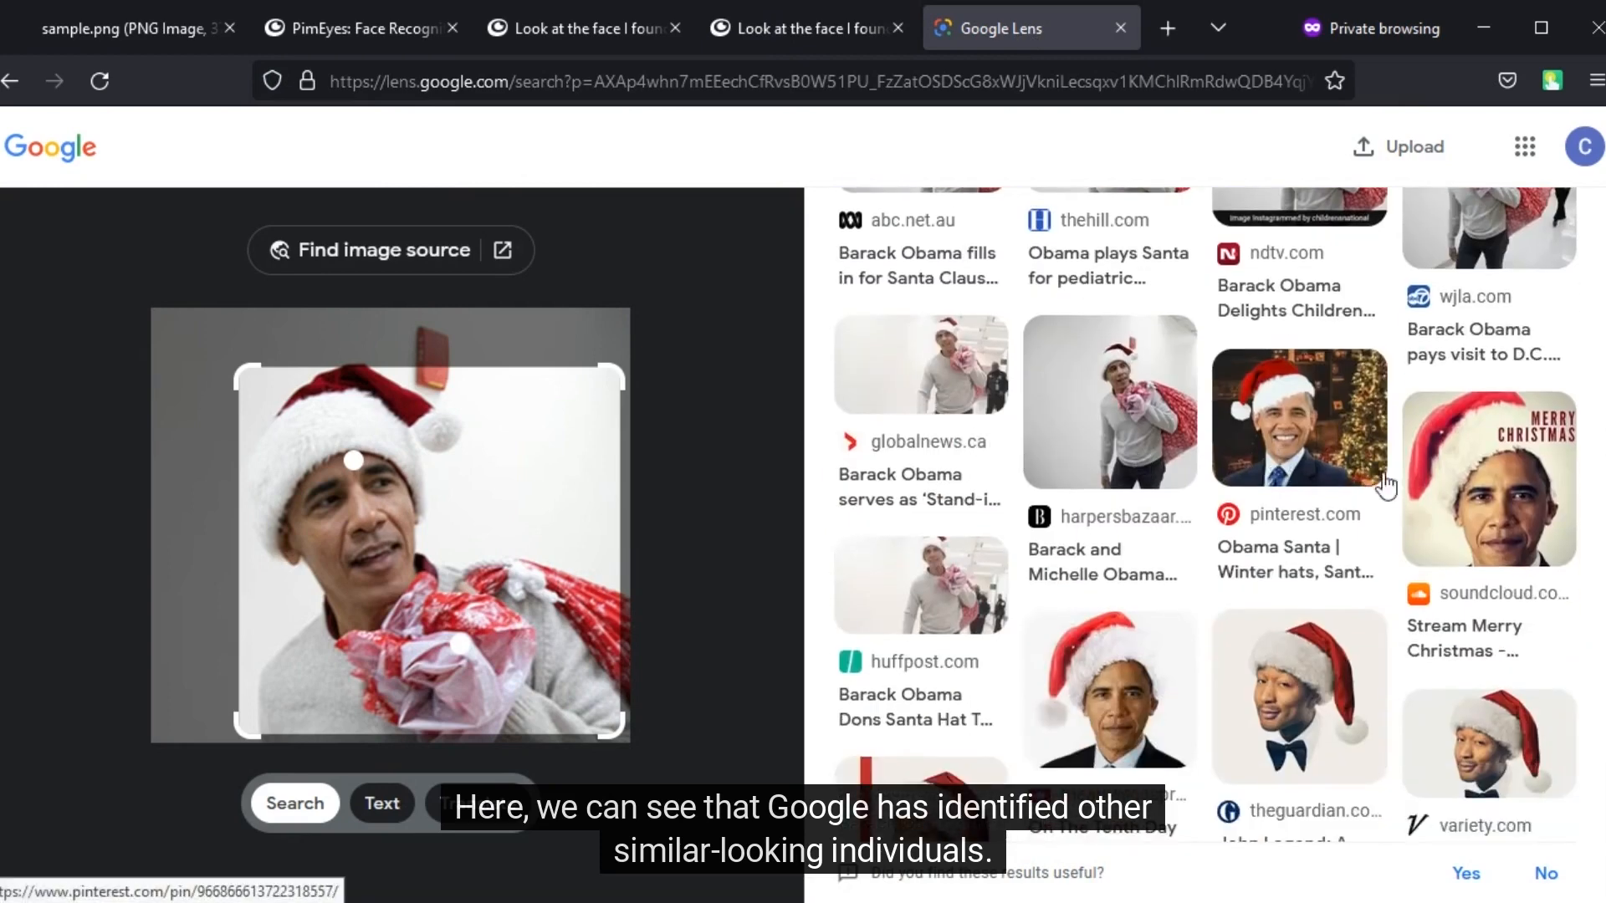
scroll("down", 3)
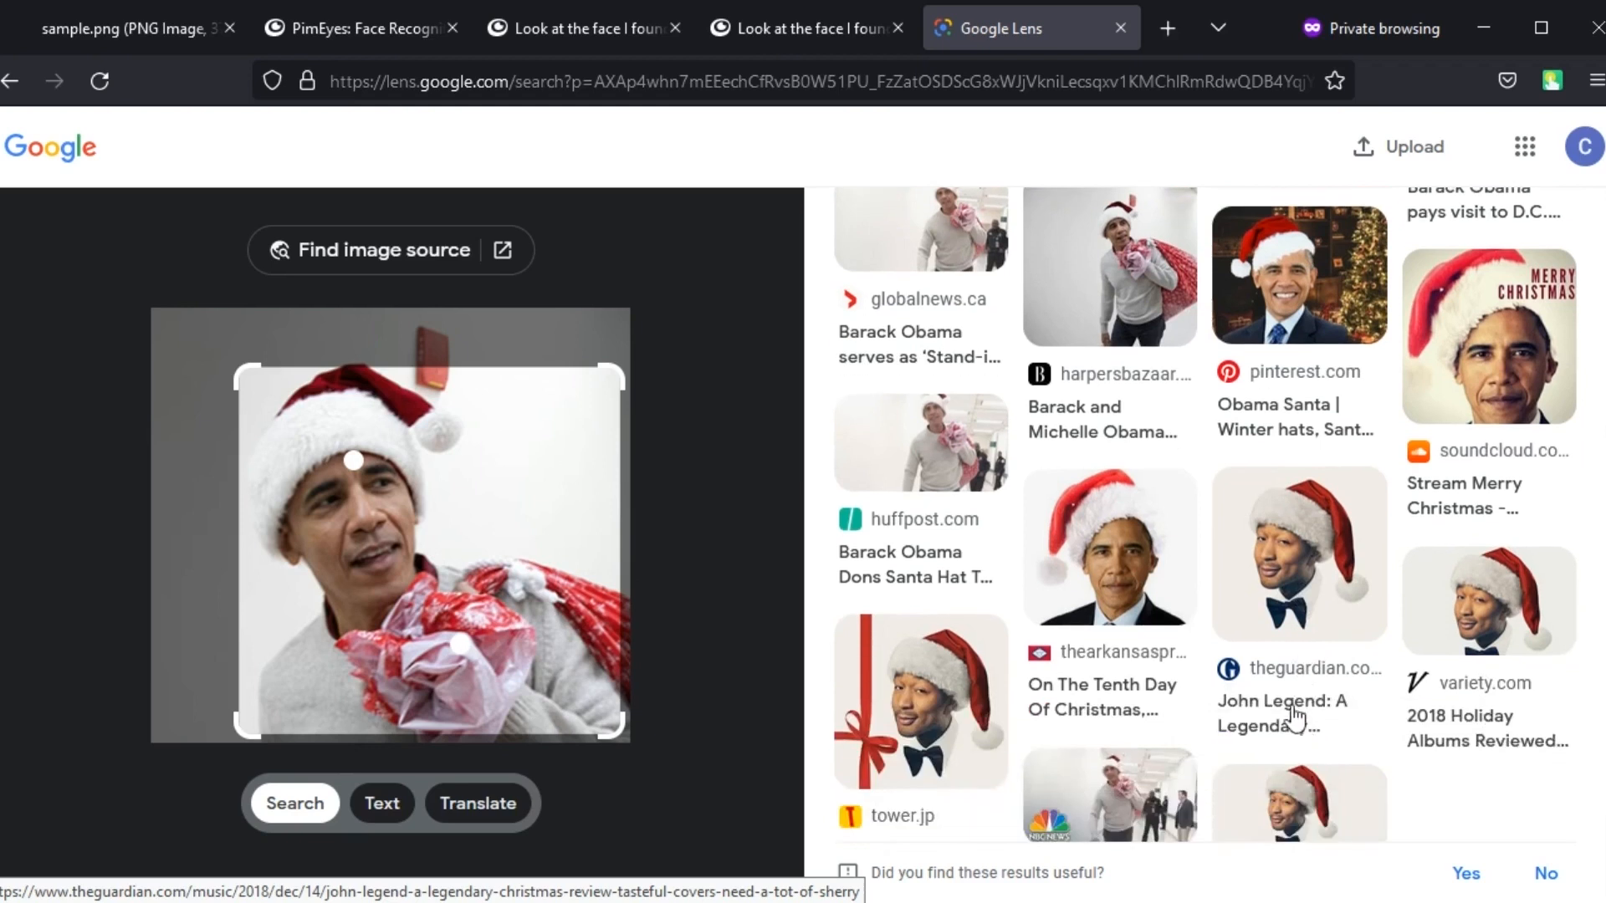
mouse_move(1292, 715)
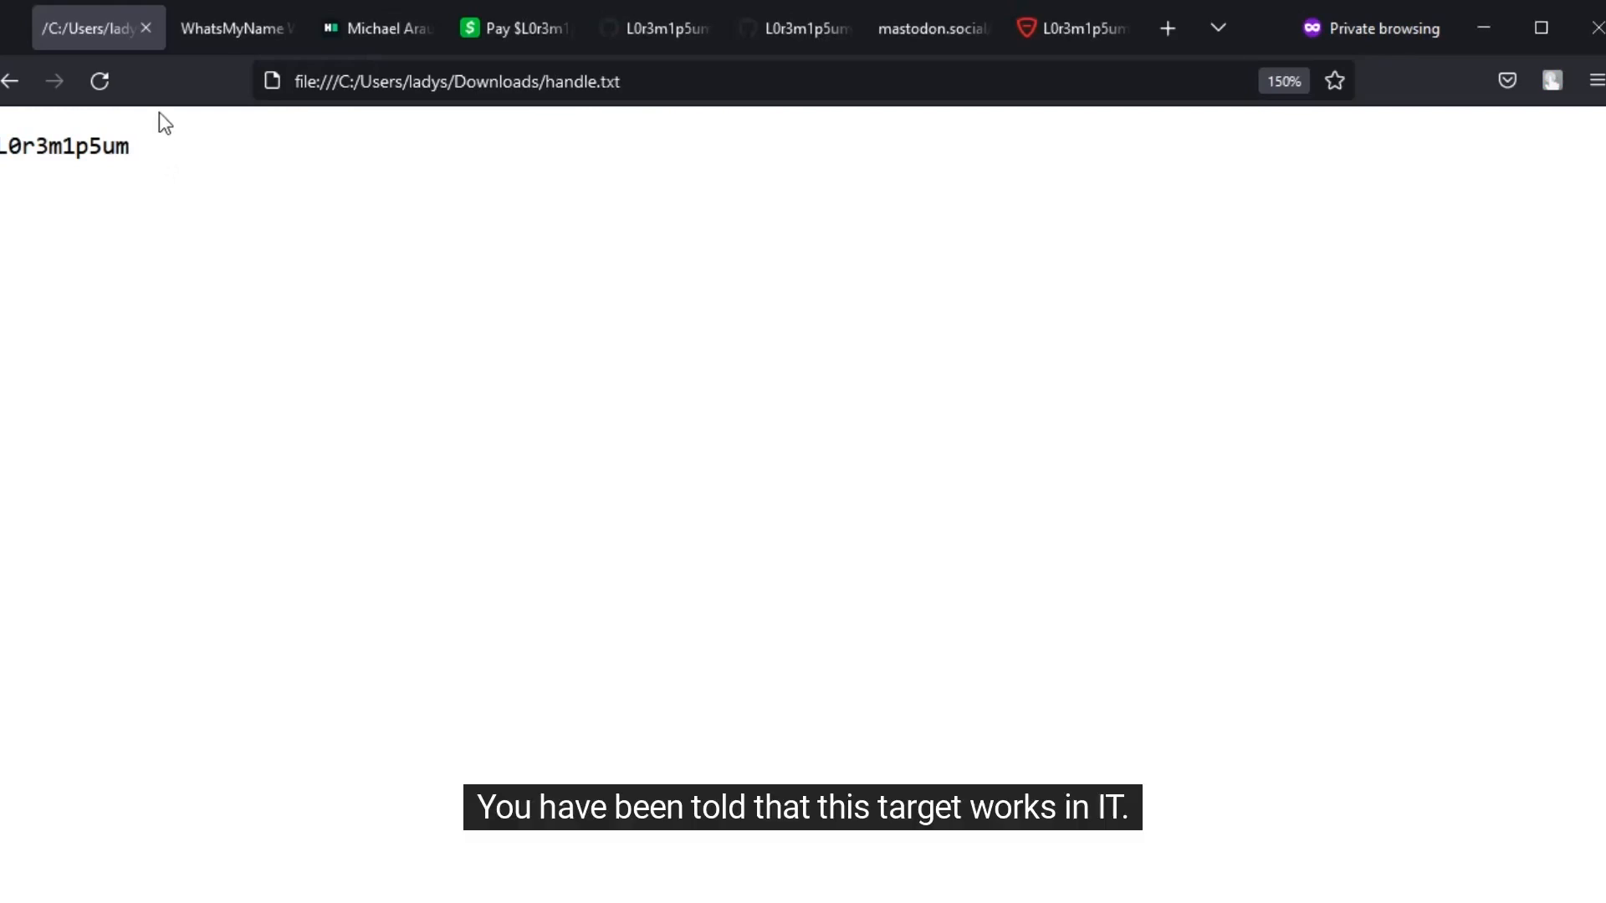
mouse_move(159, 138)
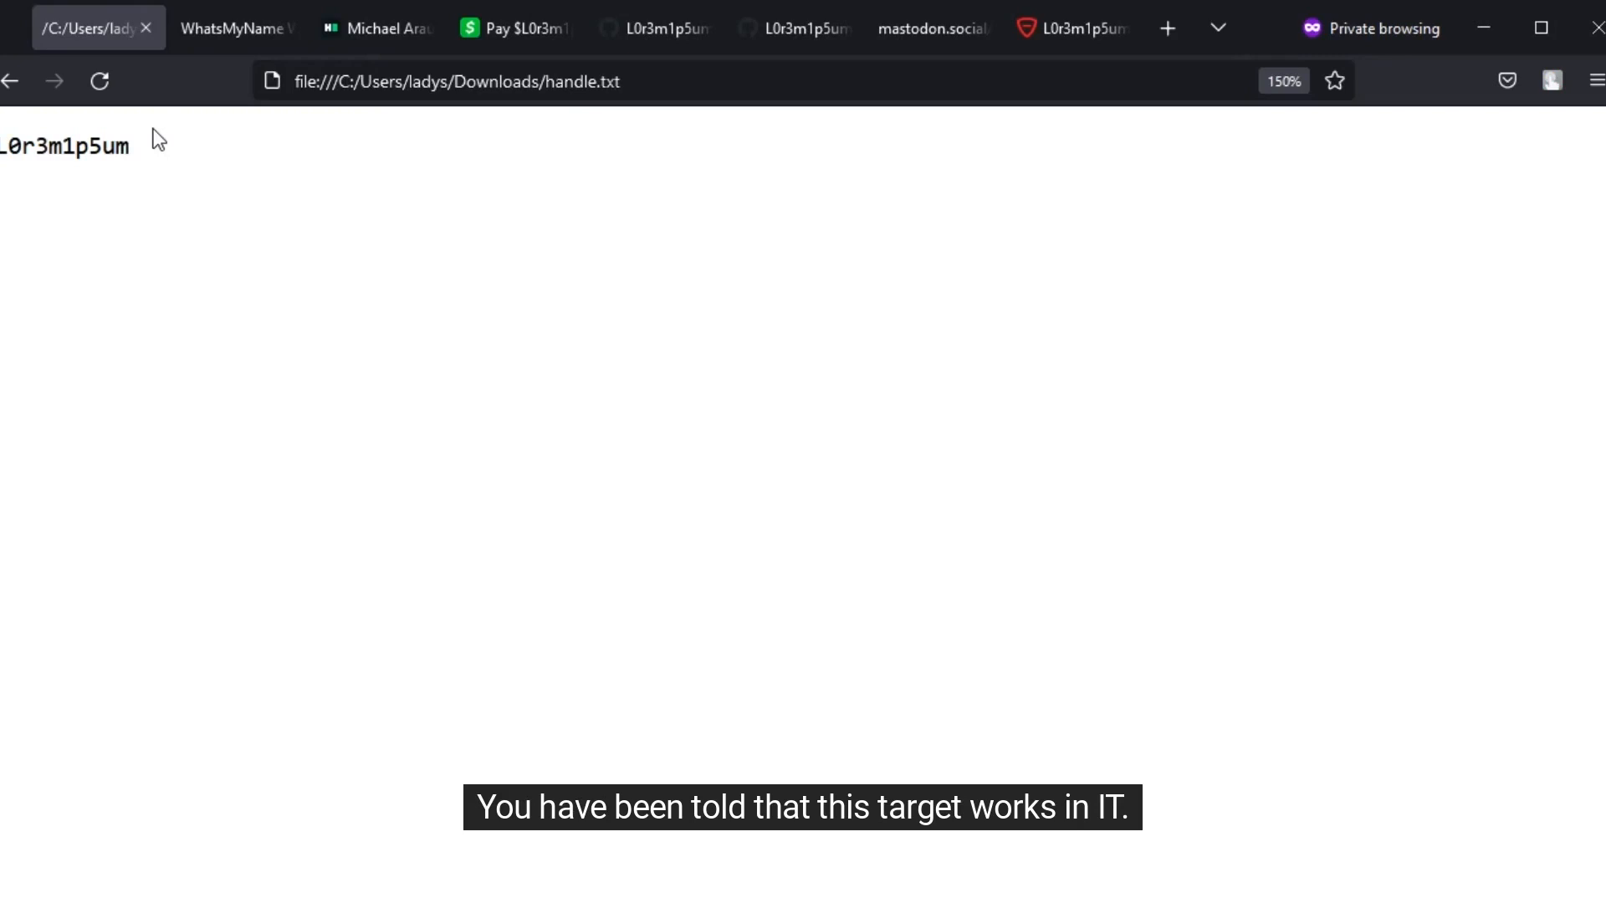
Step: Switch to the WhatsMyName search for L0r3m1p5um
left_click(226, 28)
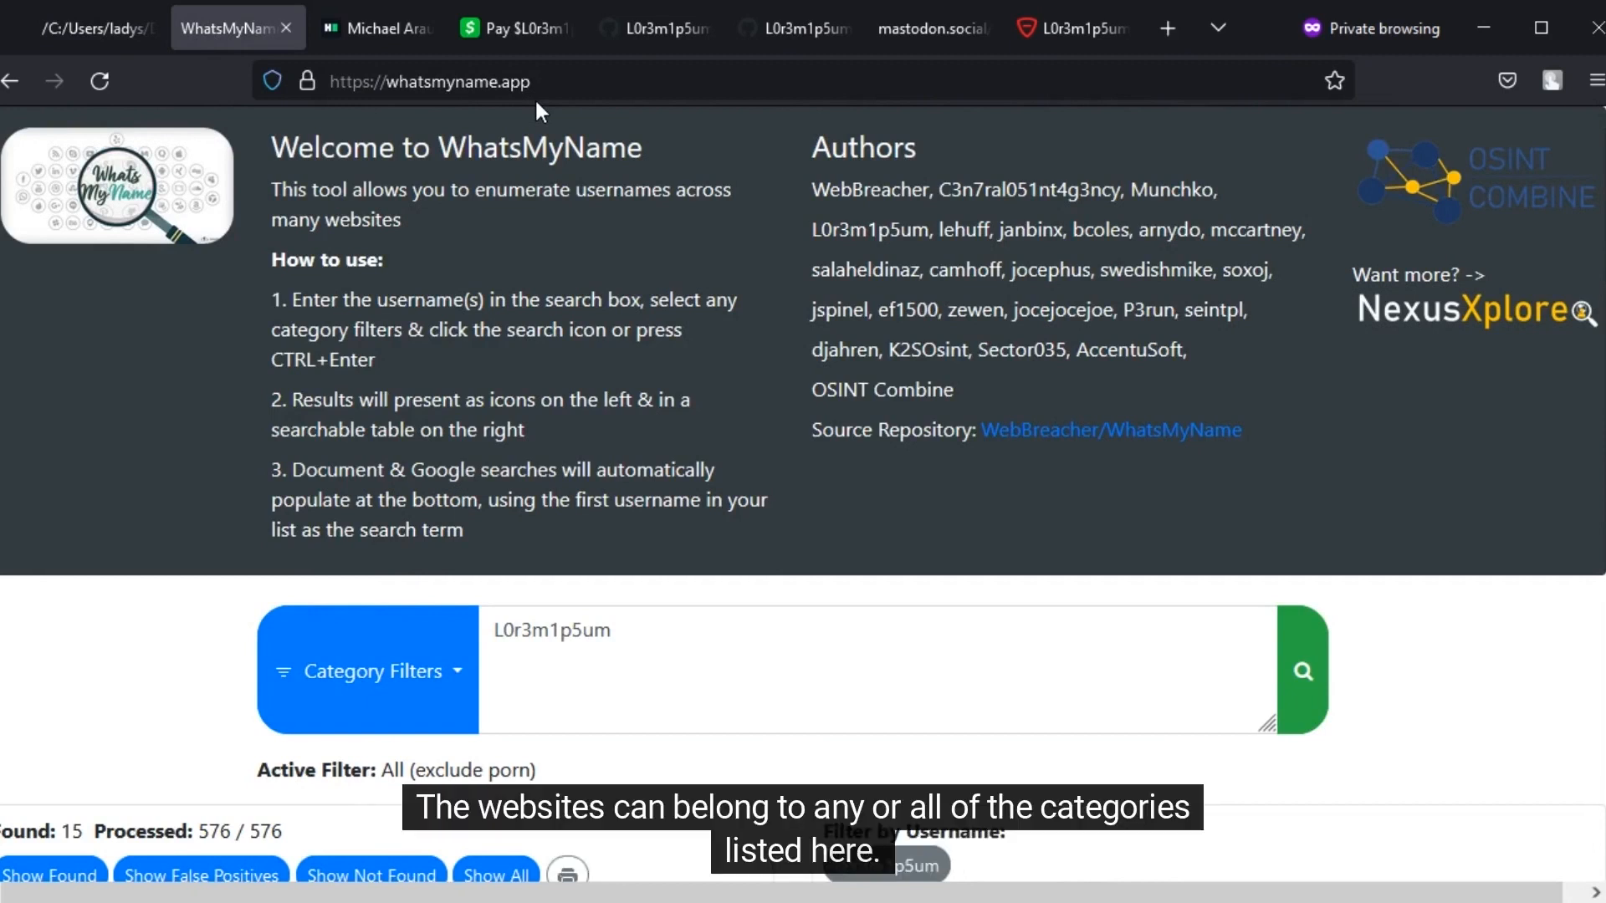
Step: Review the WhatsMyName result cards and table for L0r3m1p5um's 15 found accounts
left_click(365, 671)
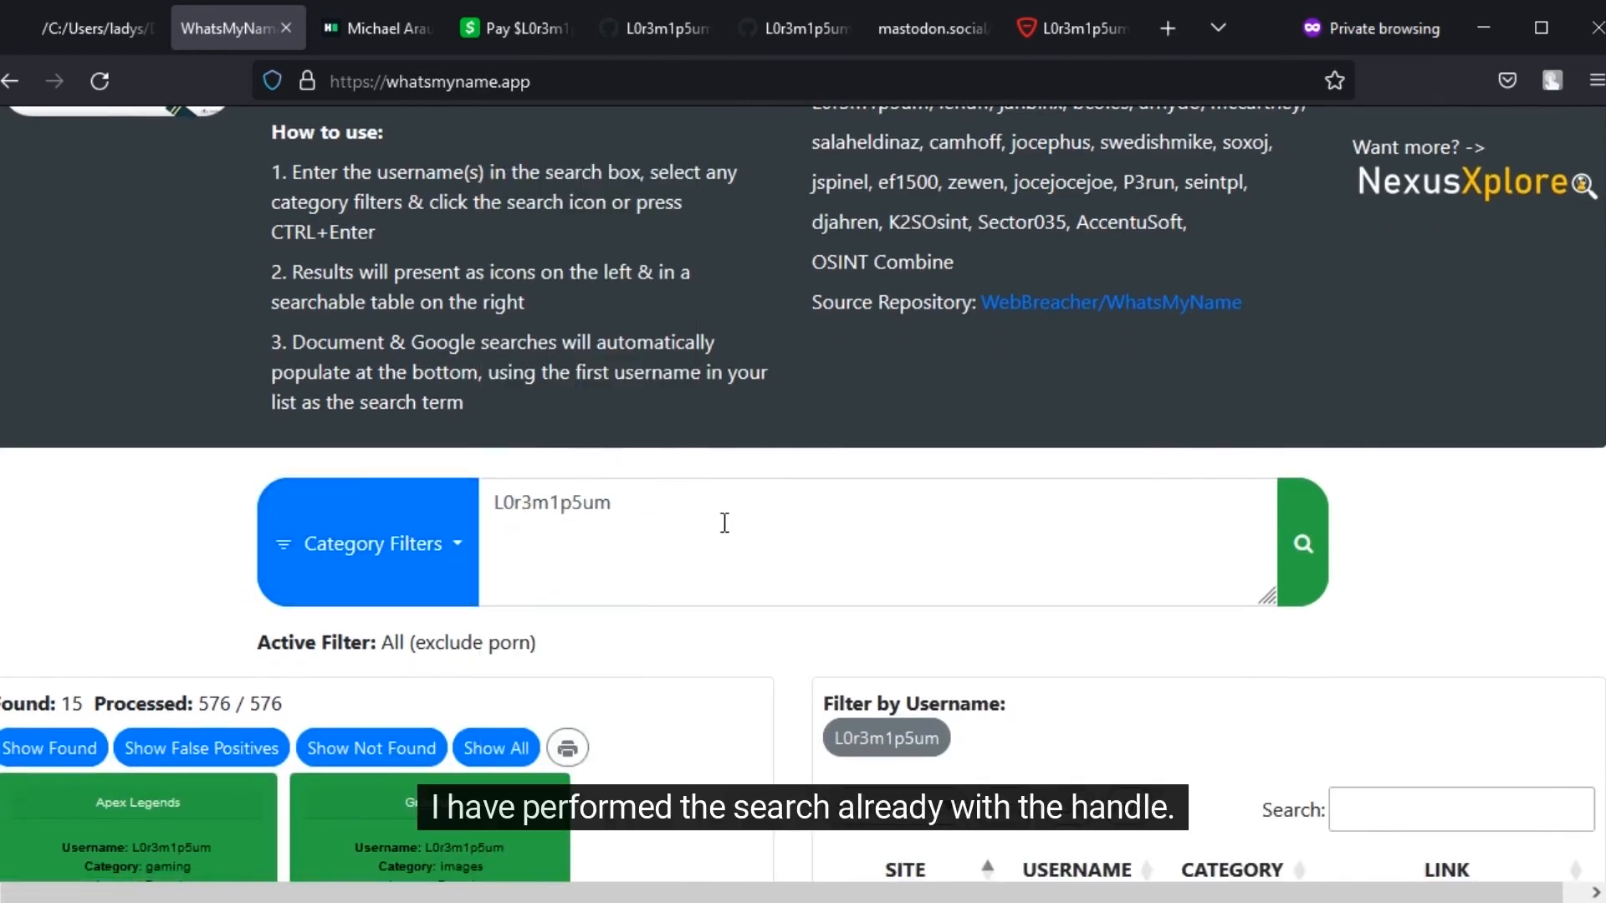
scroll("down", 3)
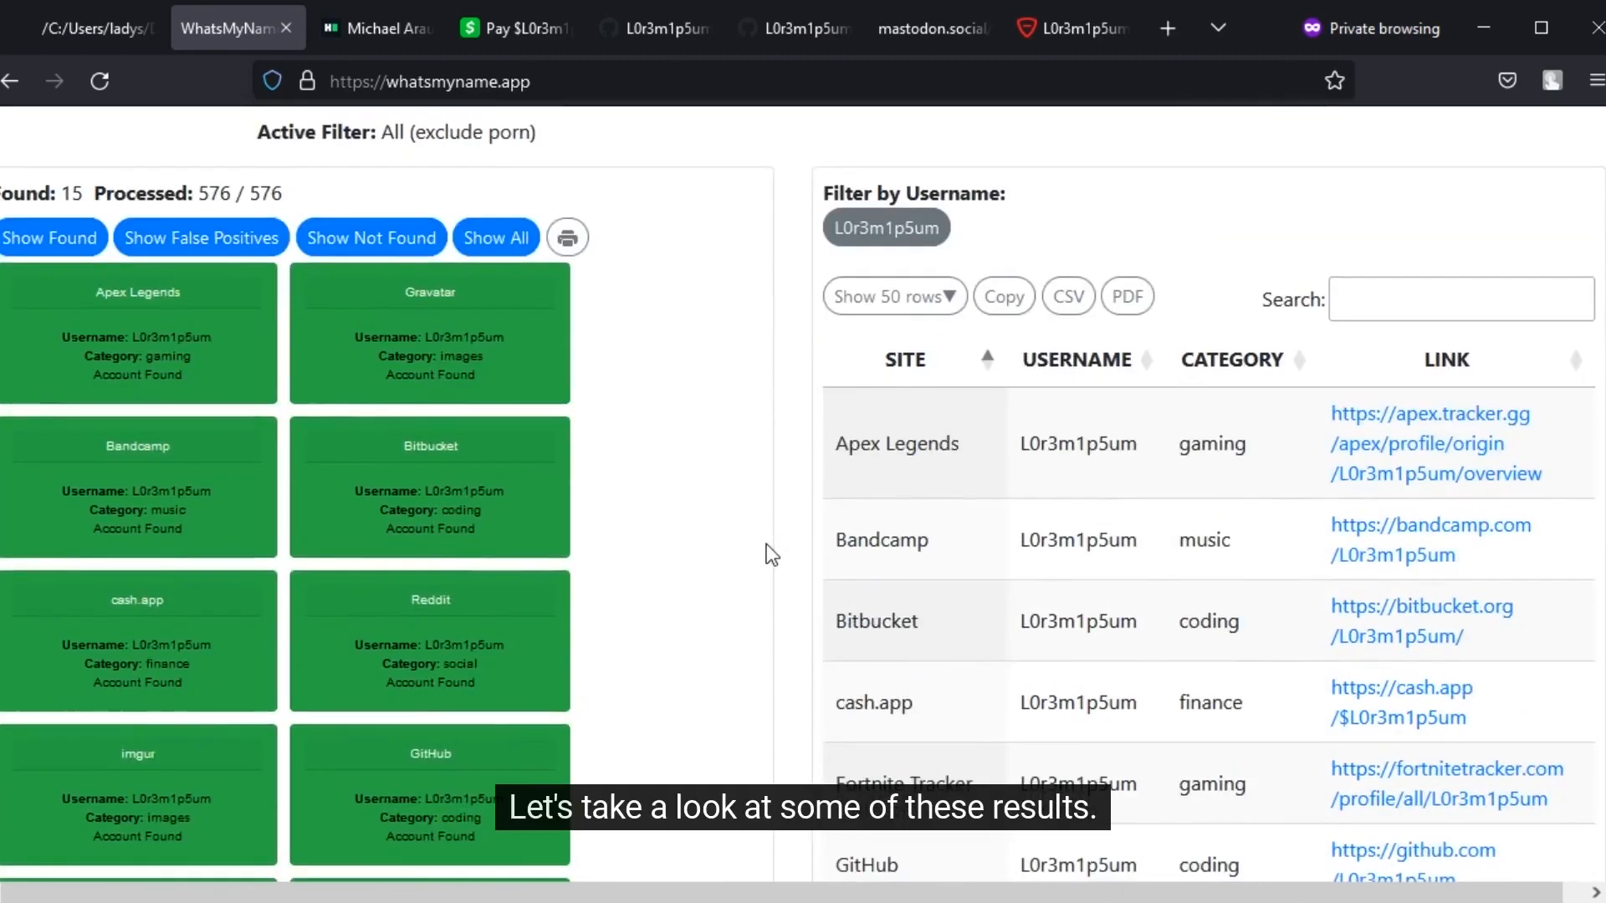
scroll("down", 3)
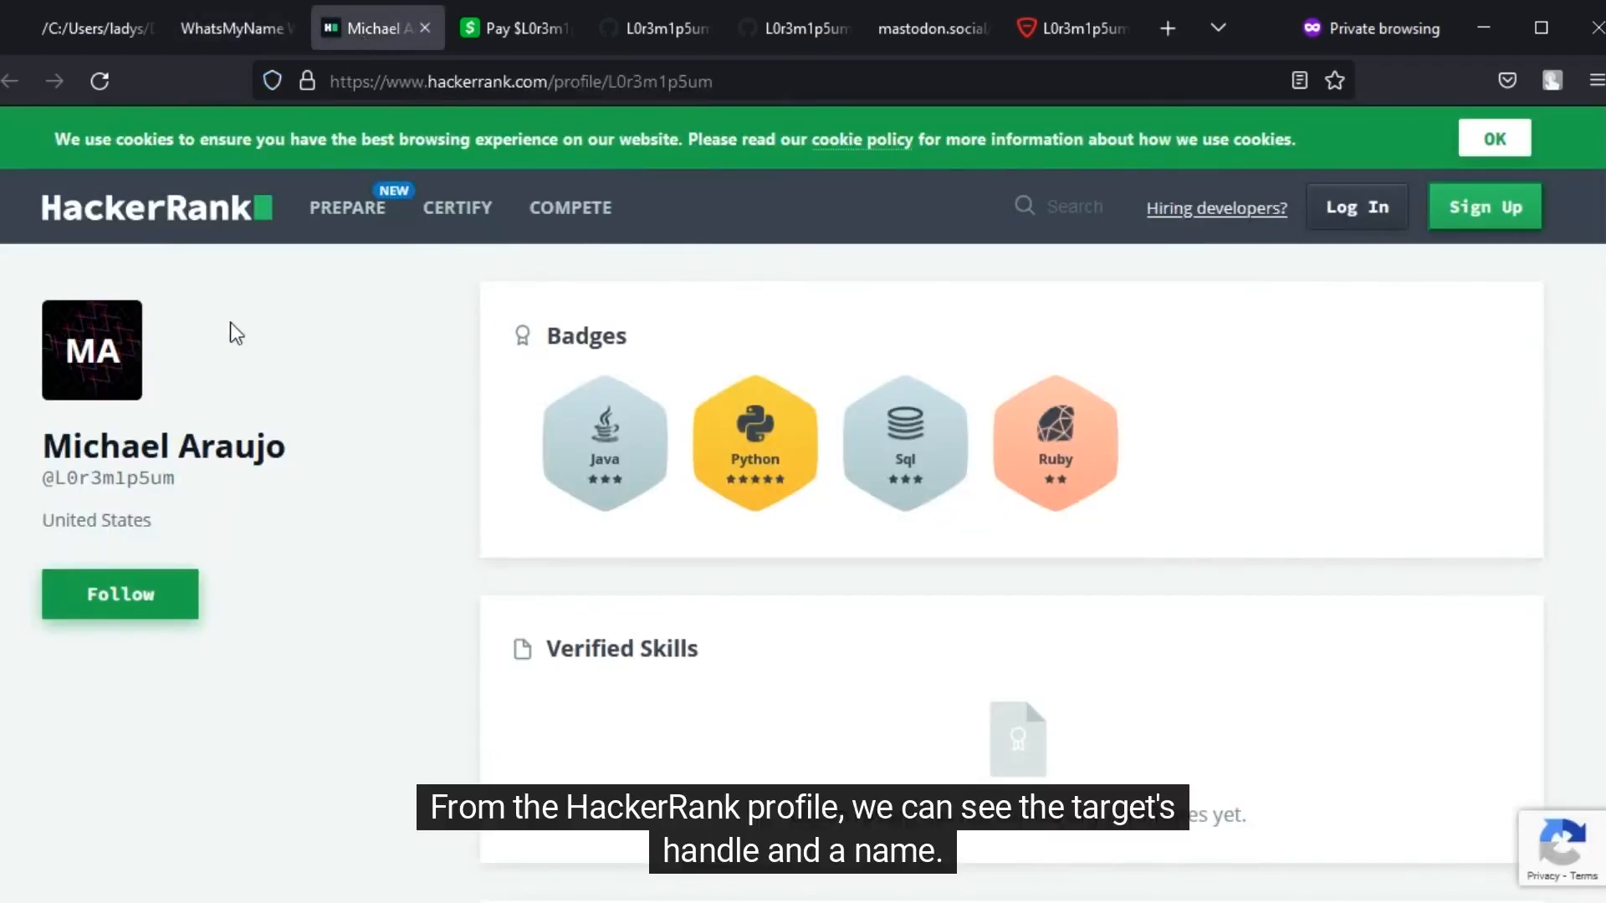
mouse_move(312, 443)
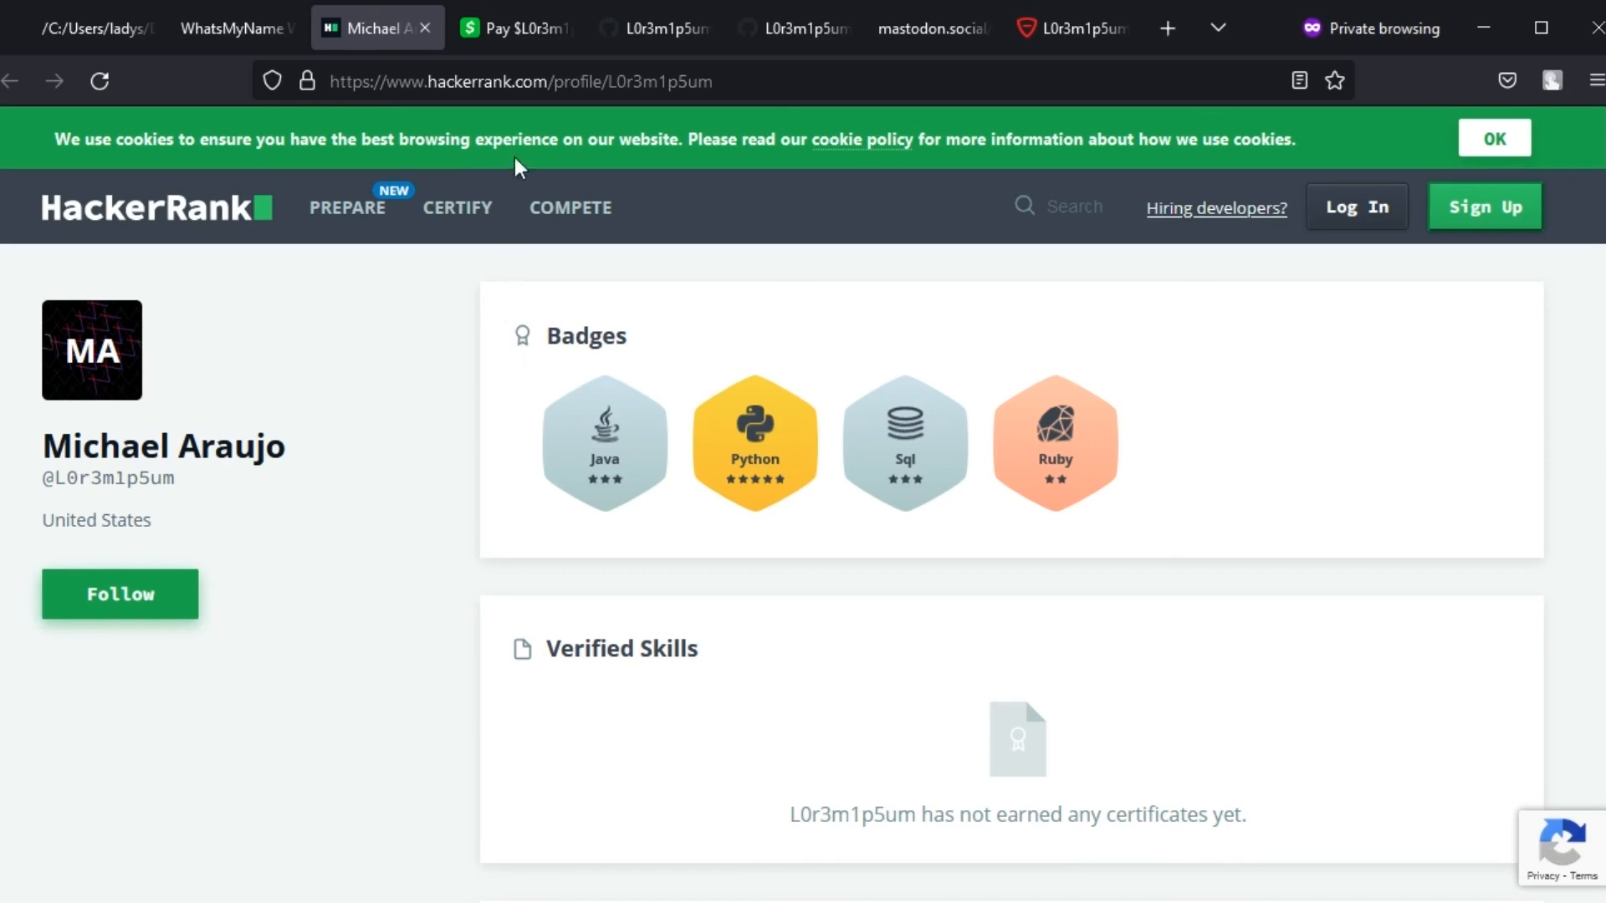
left_click(515, 28)
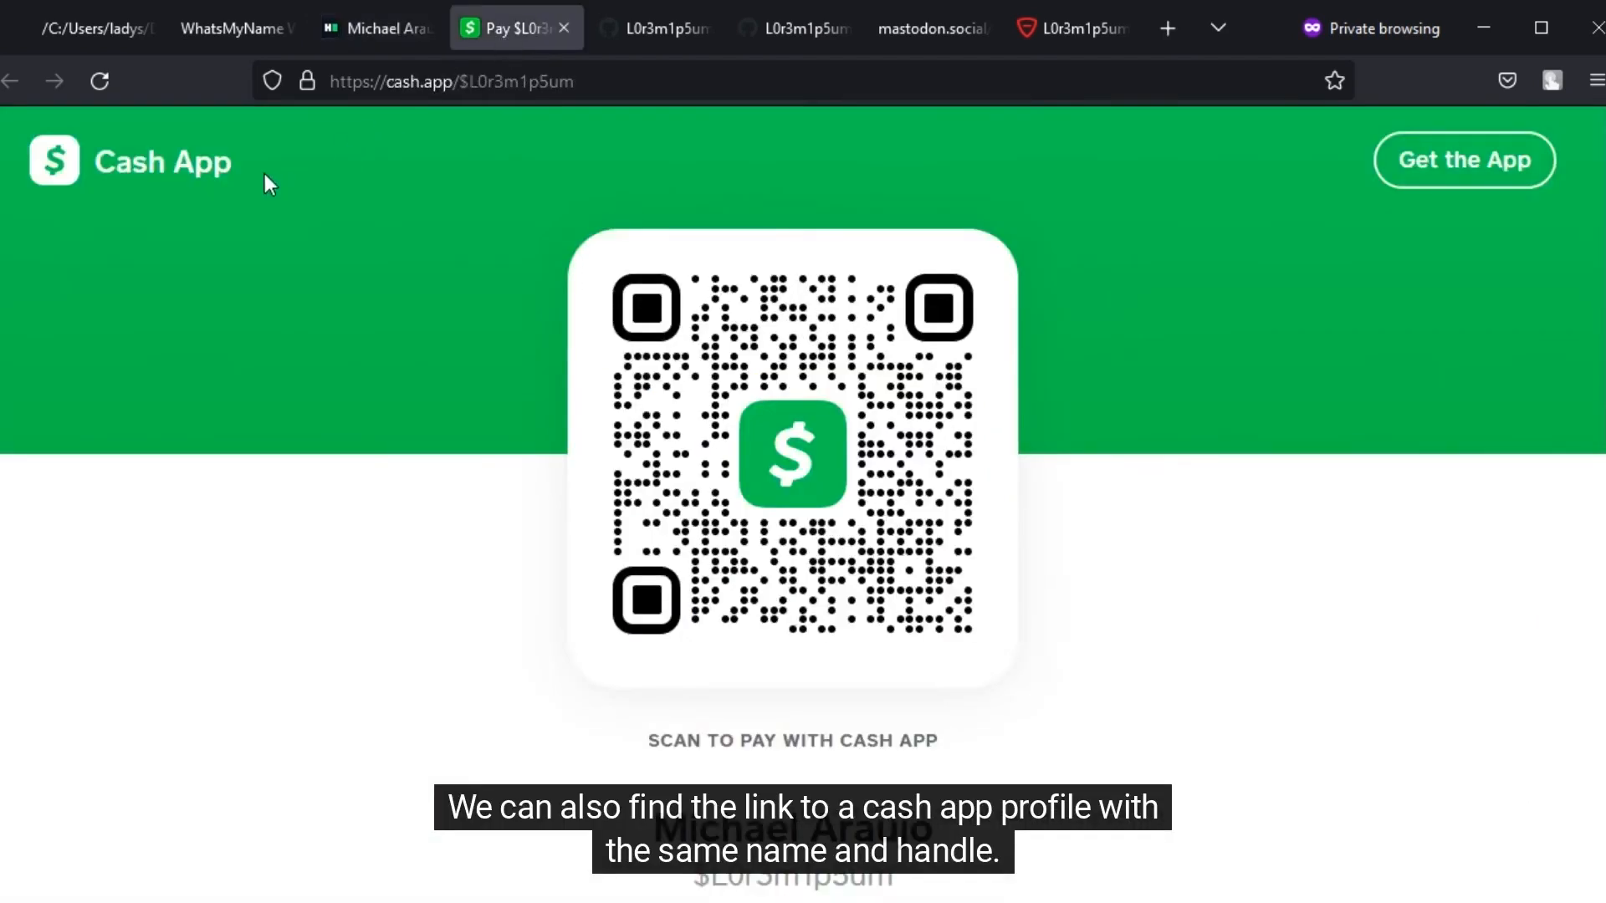
mouse_move(337, 331)
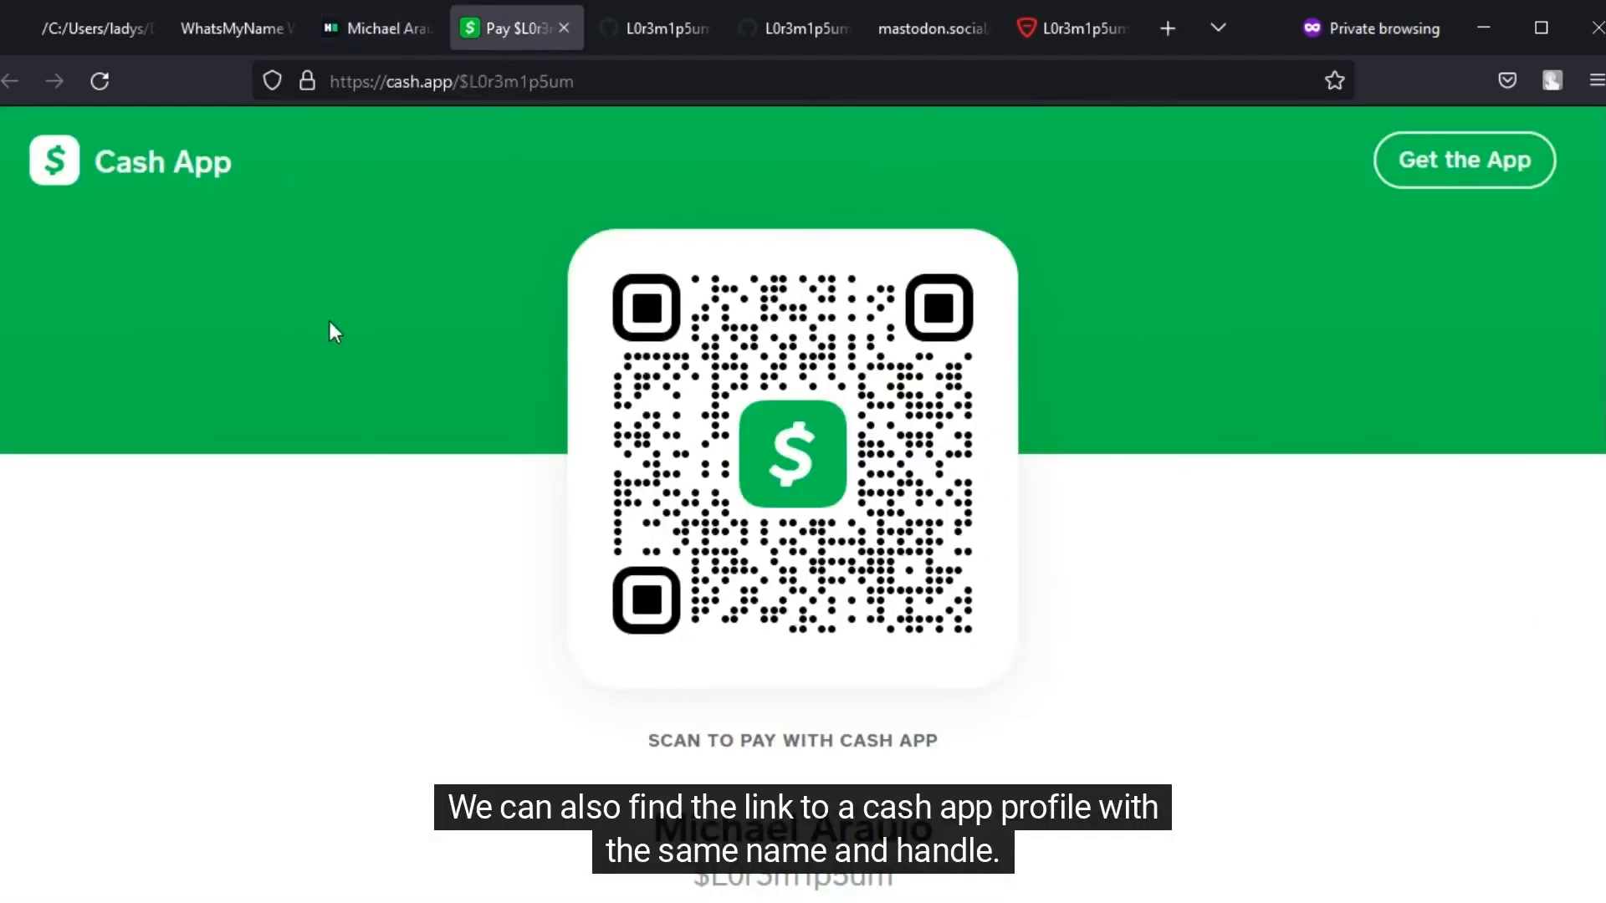
scroll("down", 3)
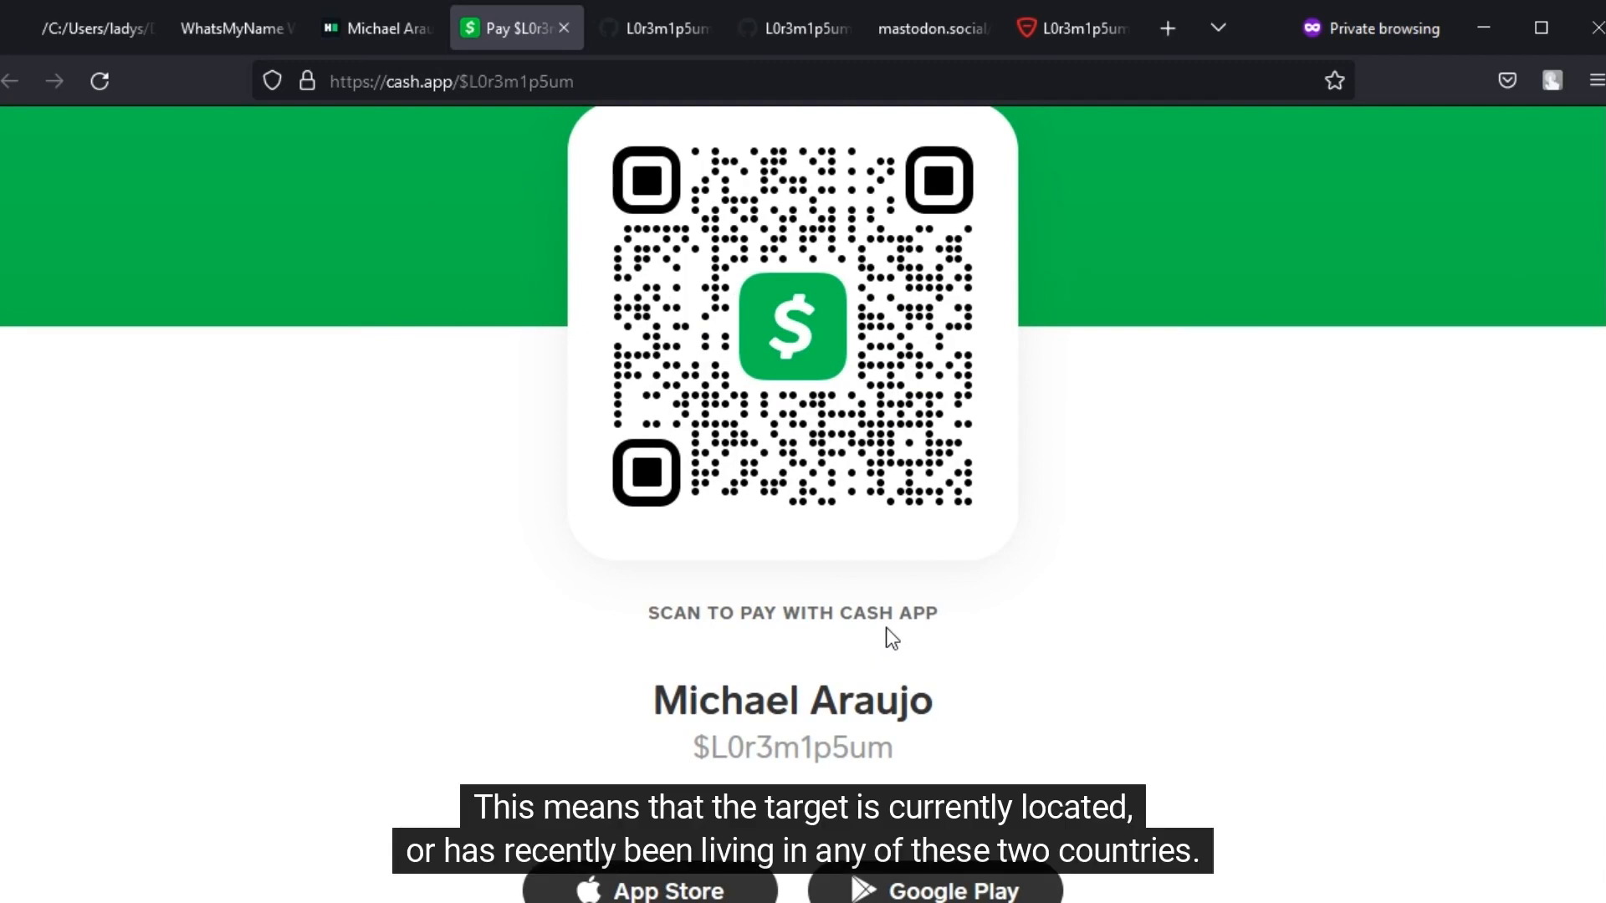
mouse_move(1164, 625)
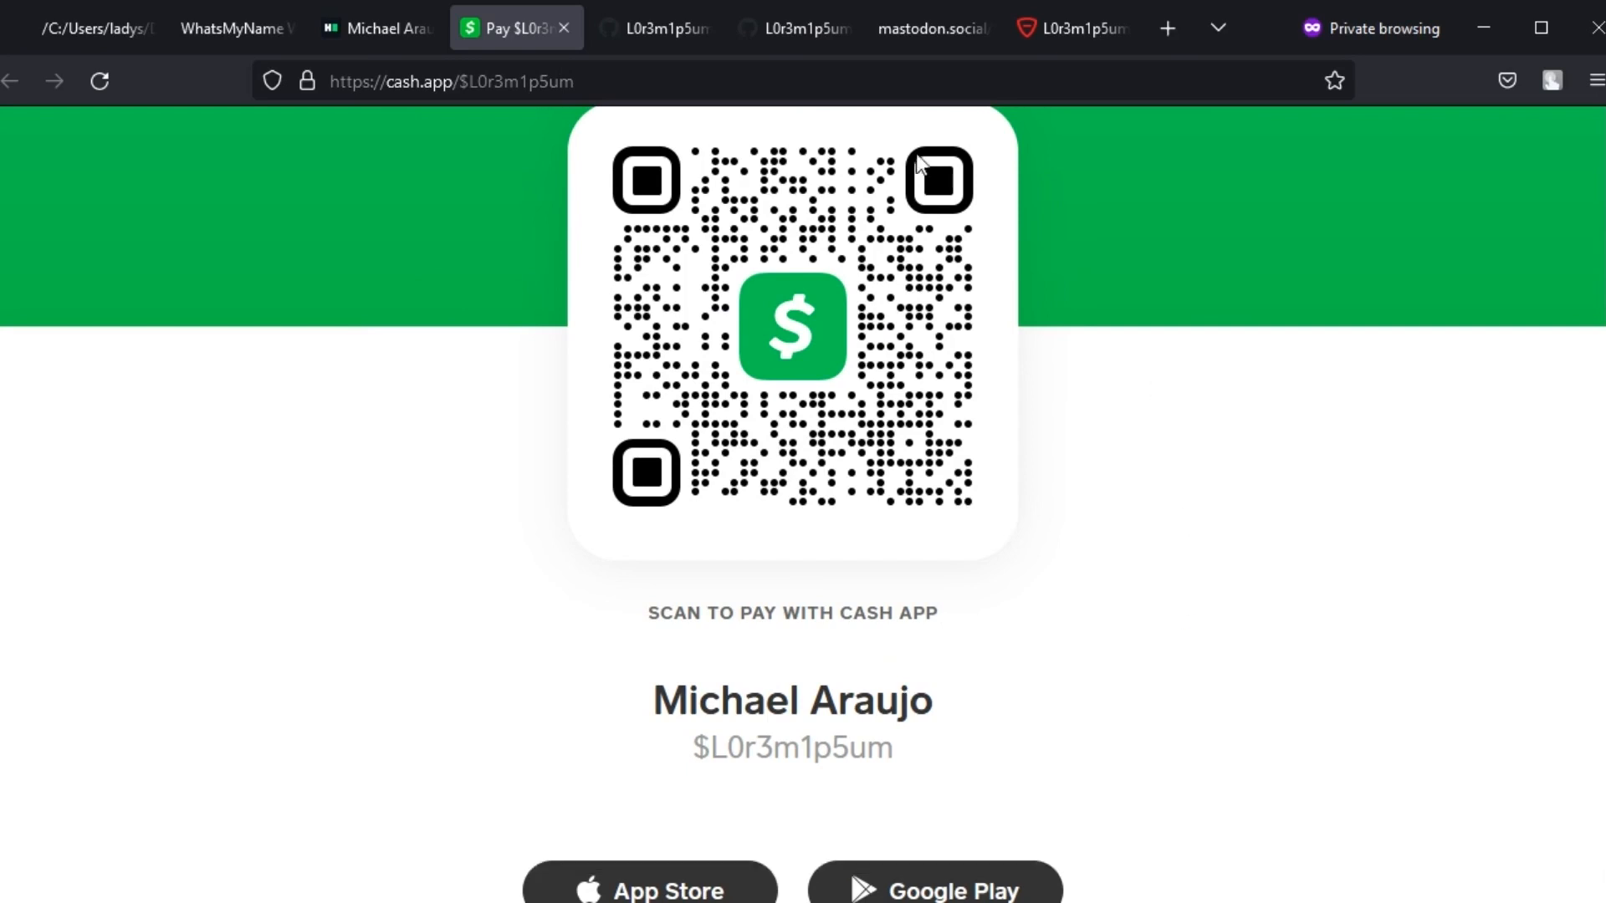
Step: Compare GitHub user L0r3m1p5um's profile and following list with WhatsMyName's authors, then open Mastodon search
left_click(653, 28)
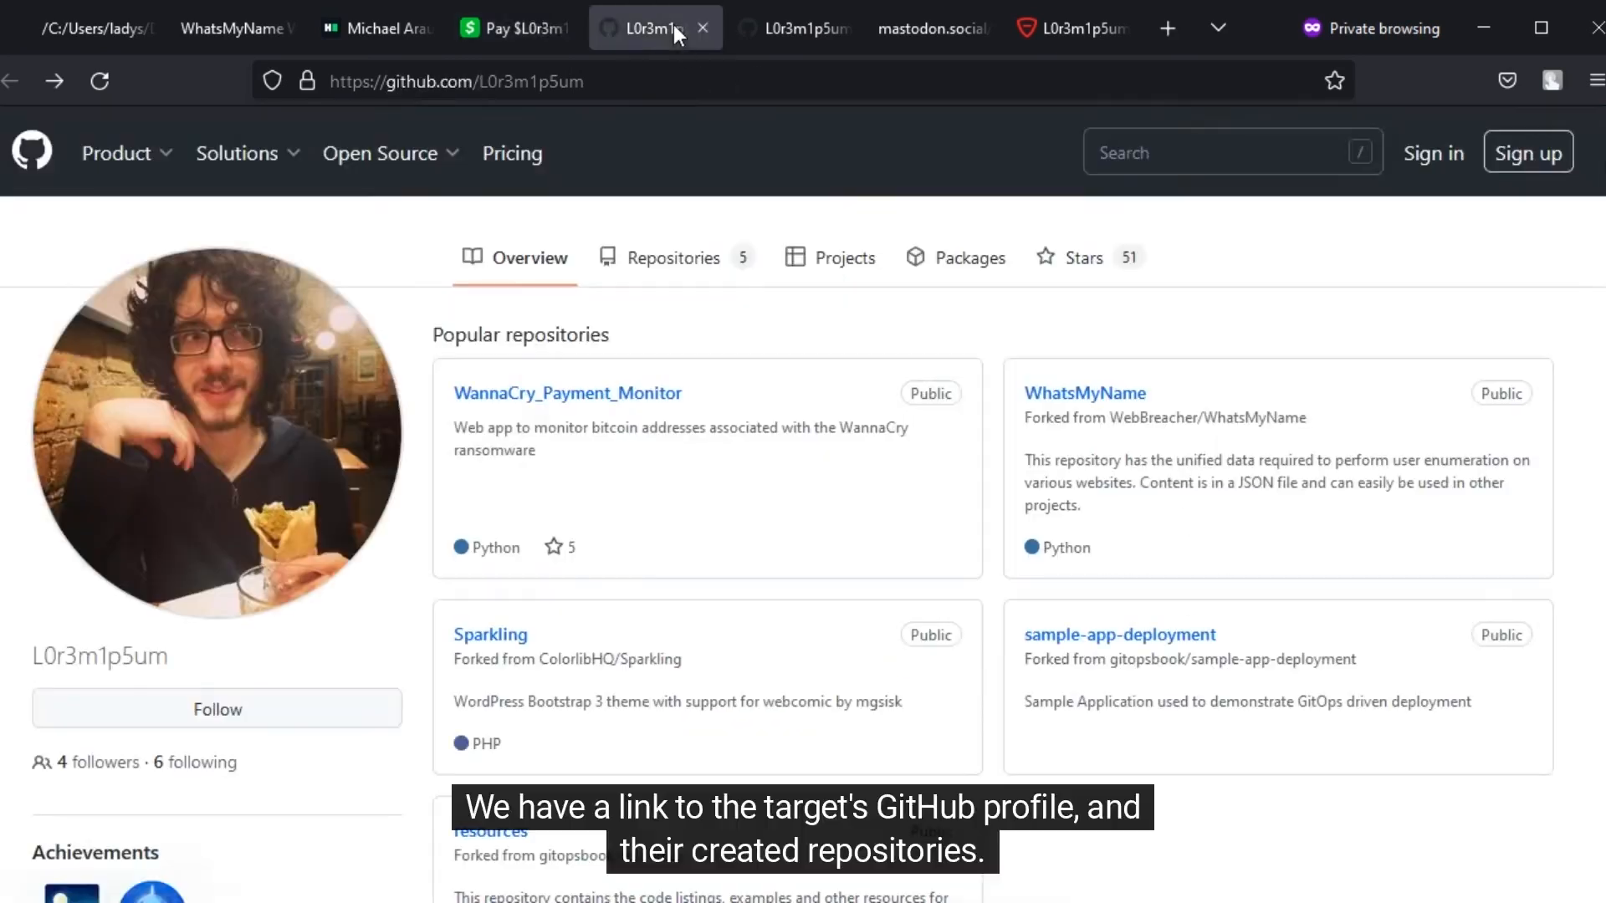
mouse_move(171, 686)
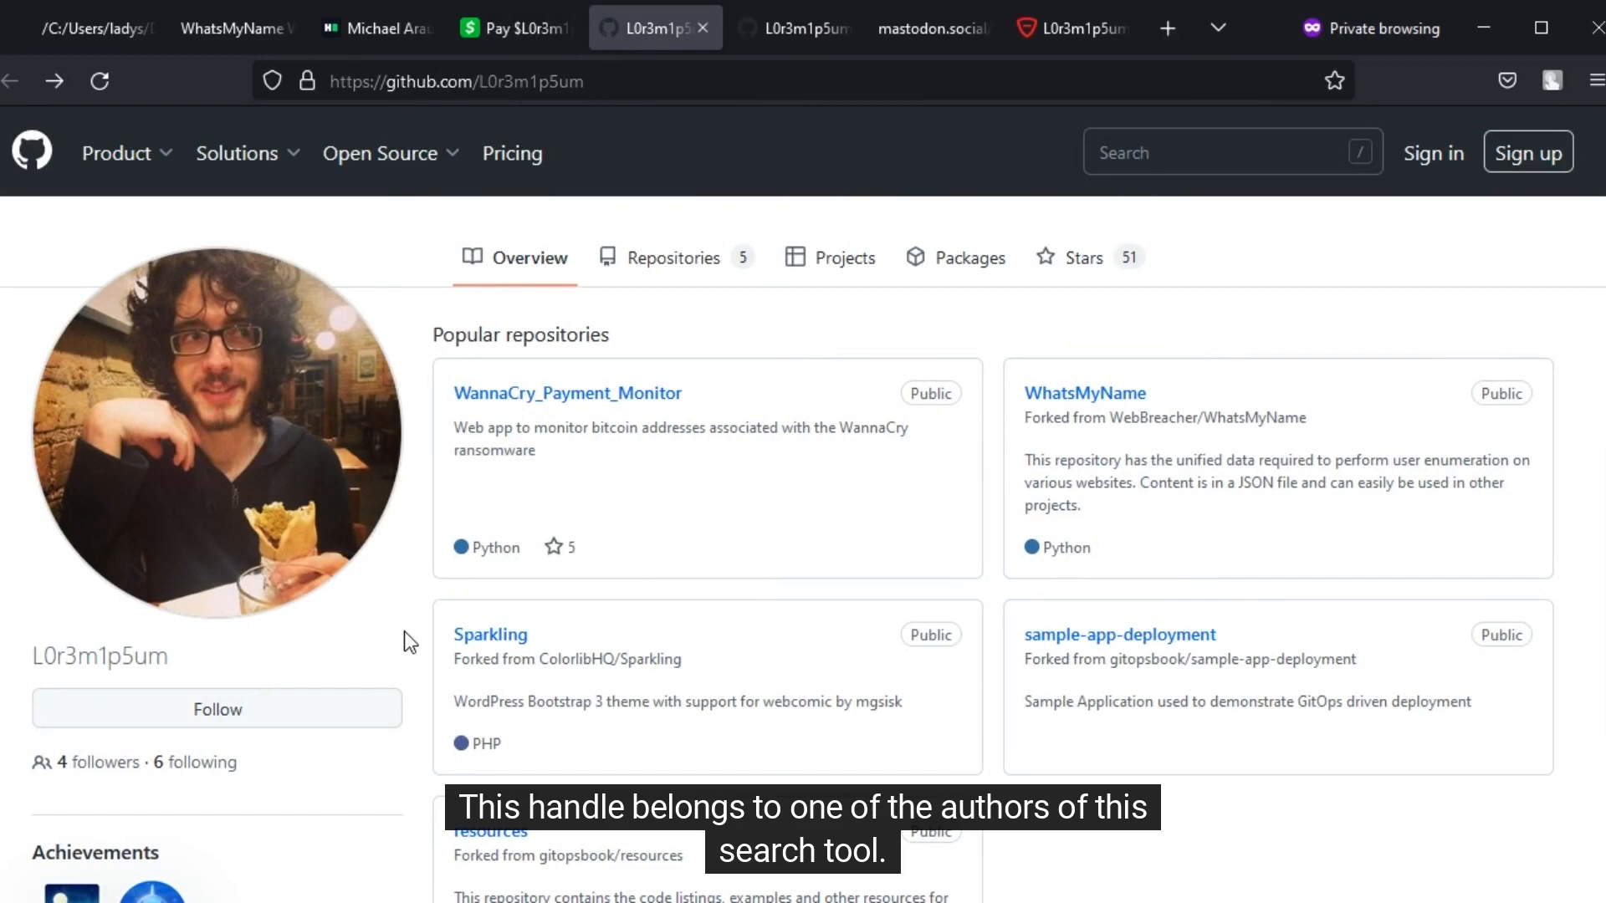
left_click(225, 27)
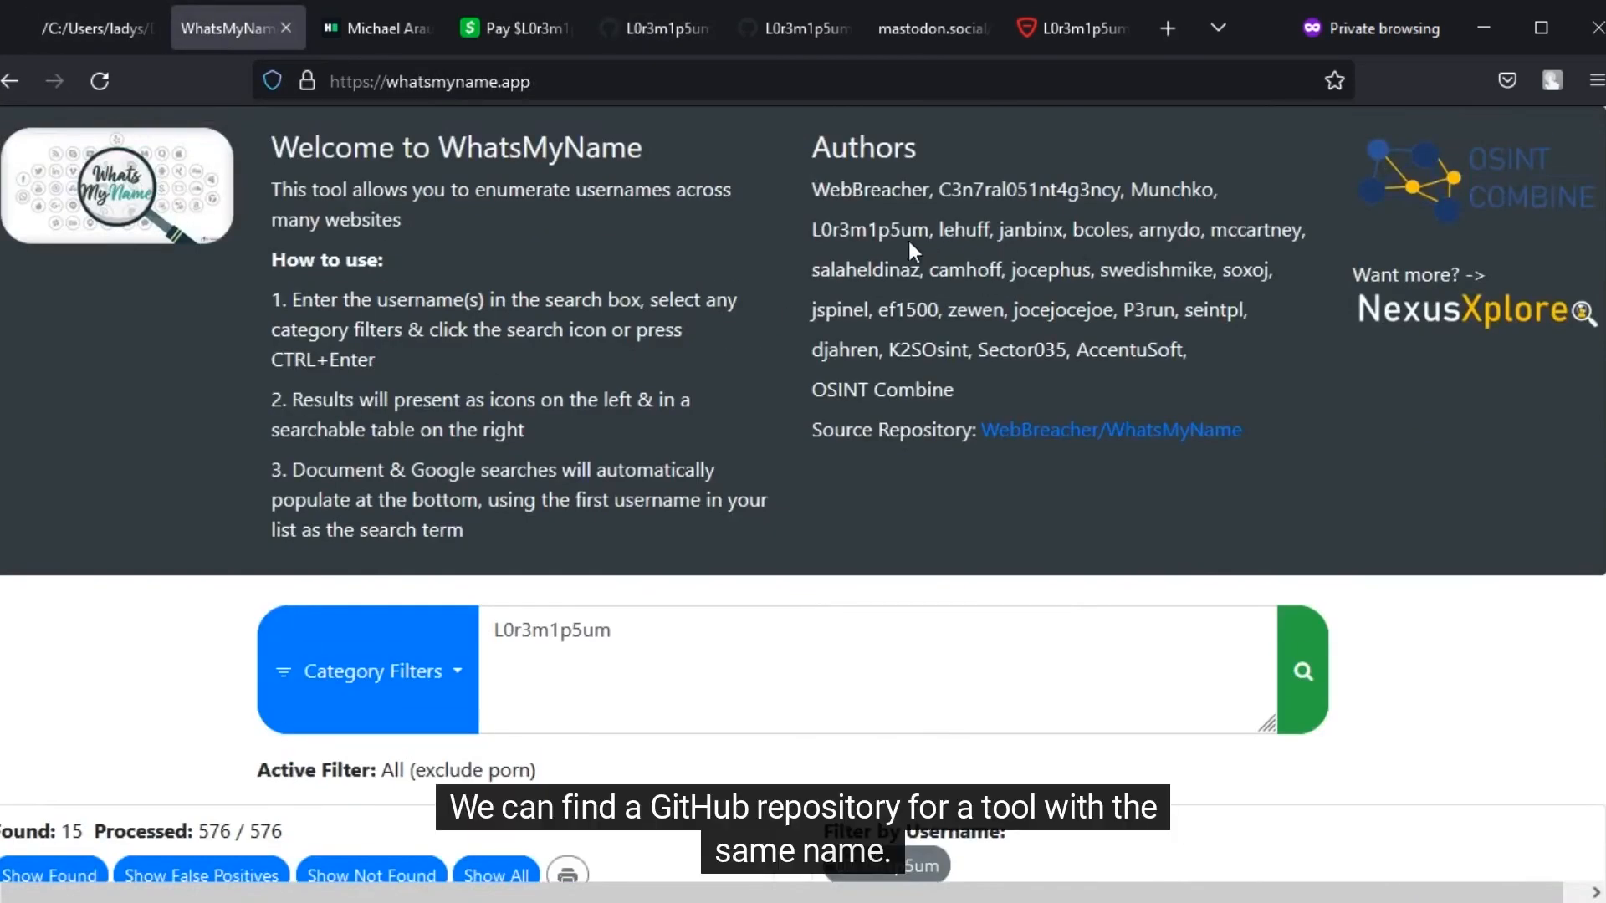
left_click(647, 27)
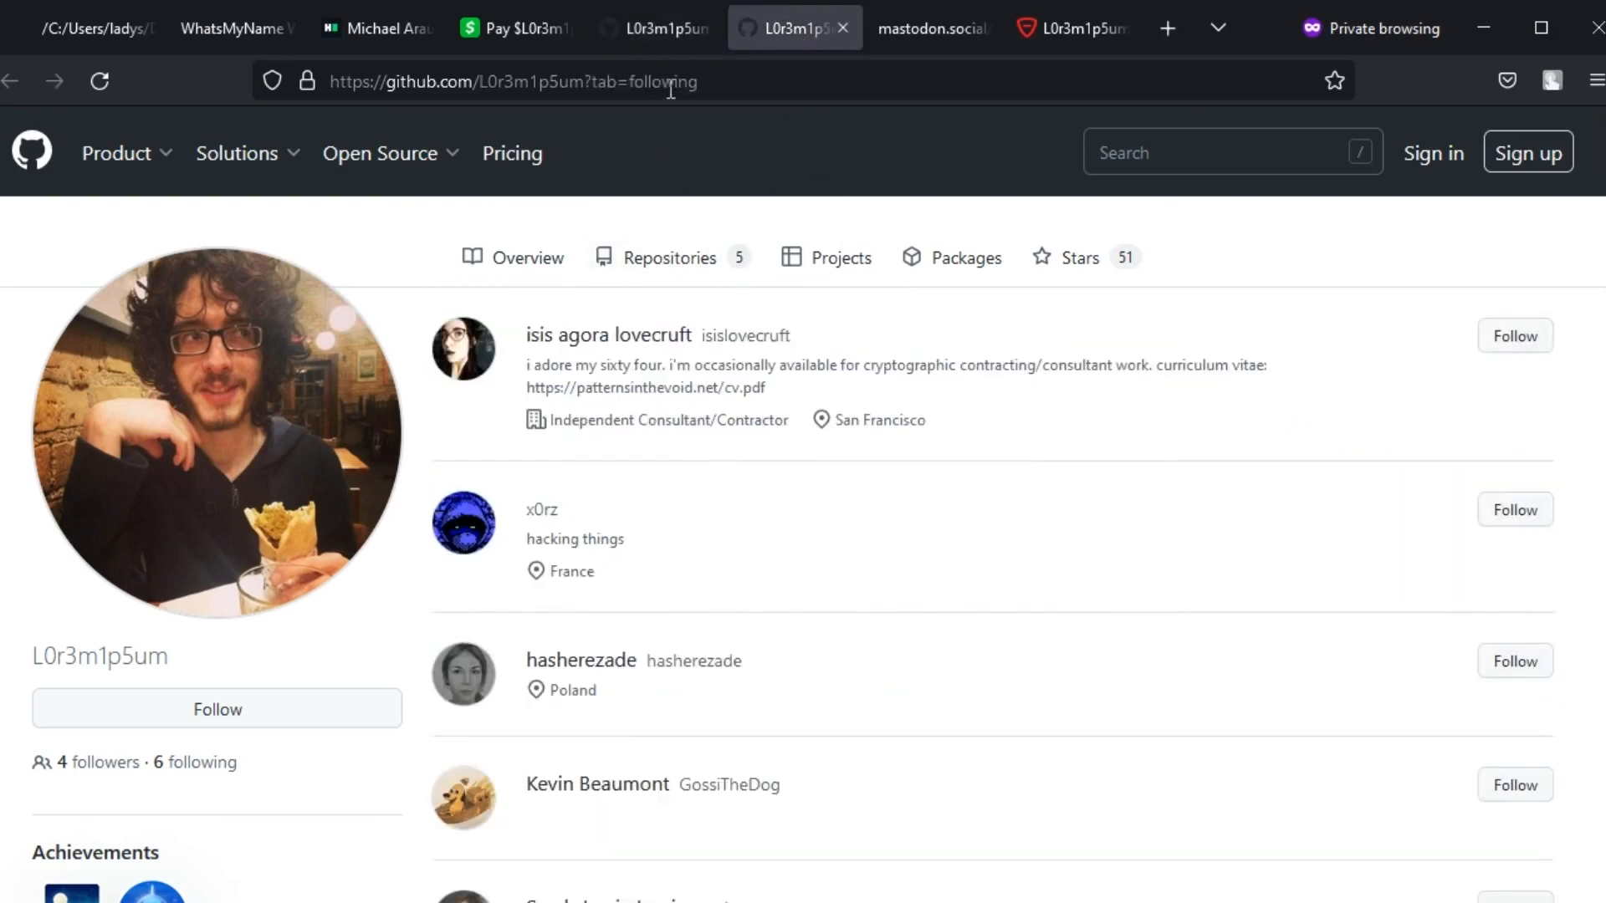
scroll("down", 3)
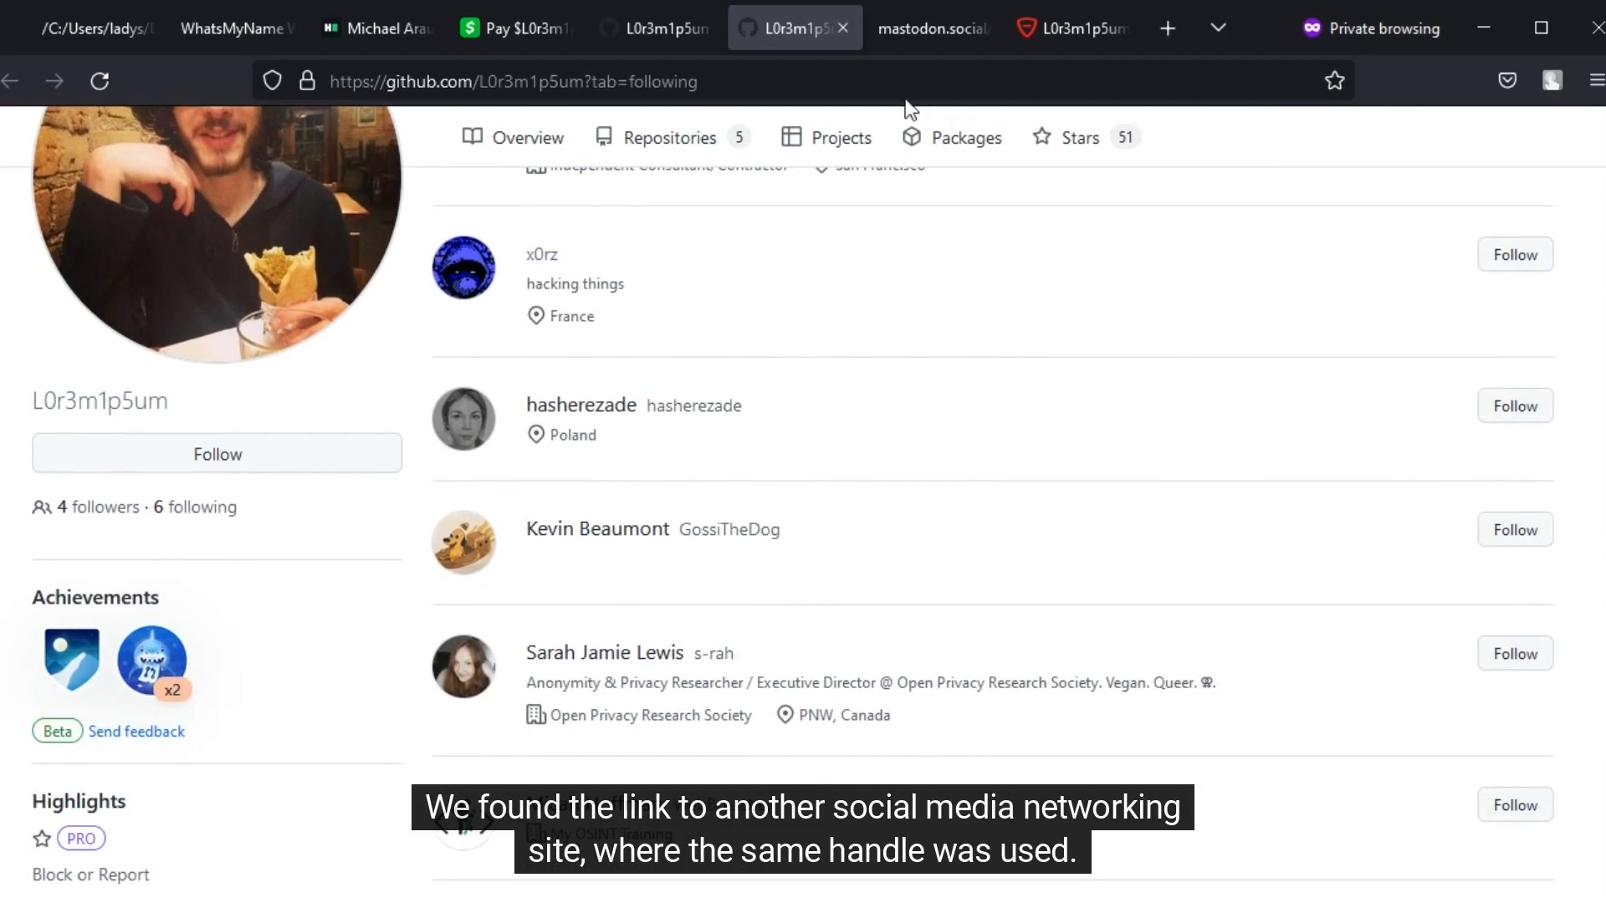
left_click(932, 28)
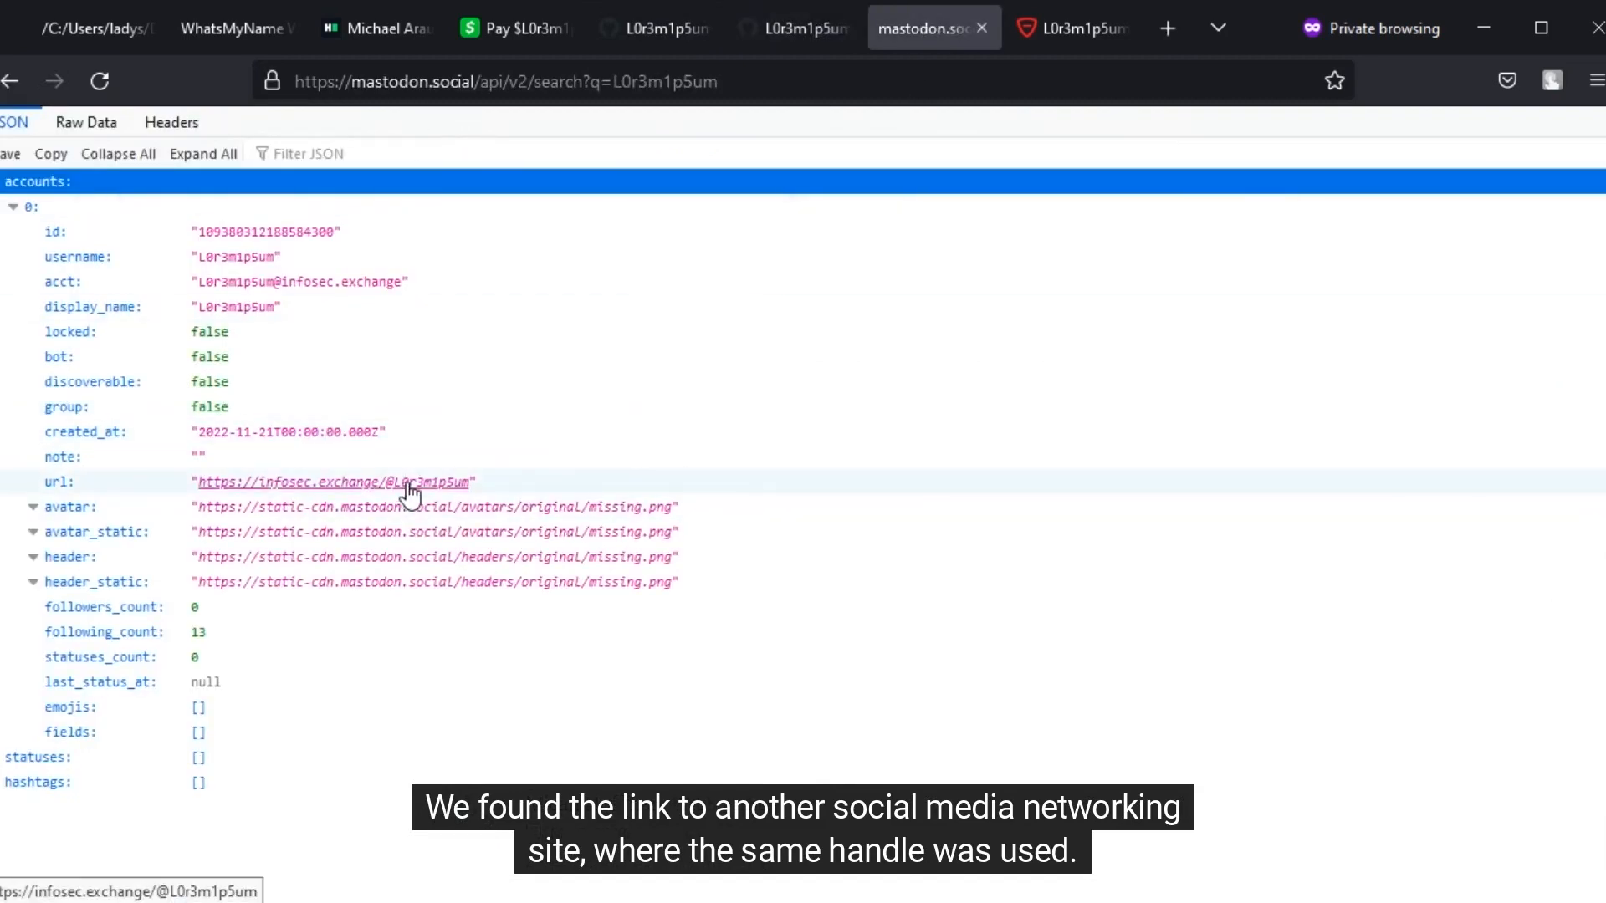
mouse_move(497, 494)
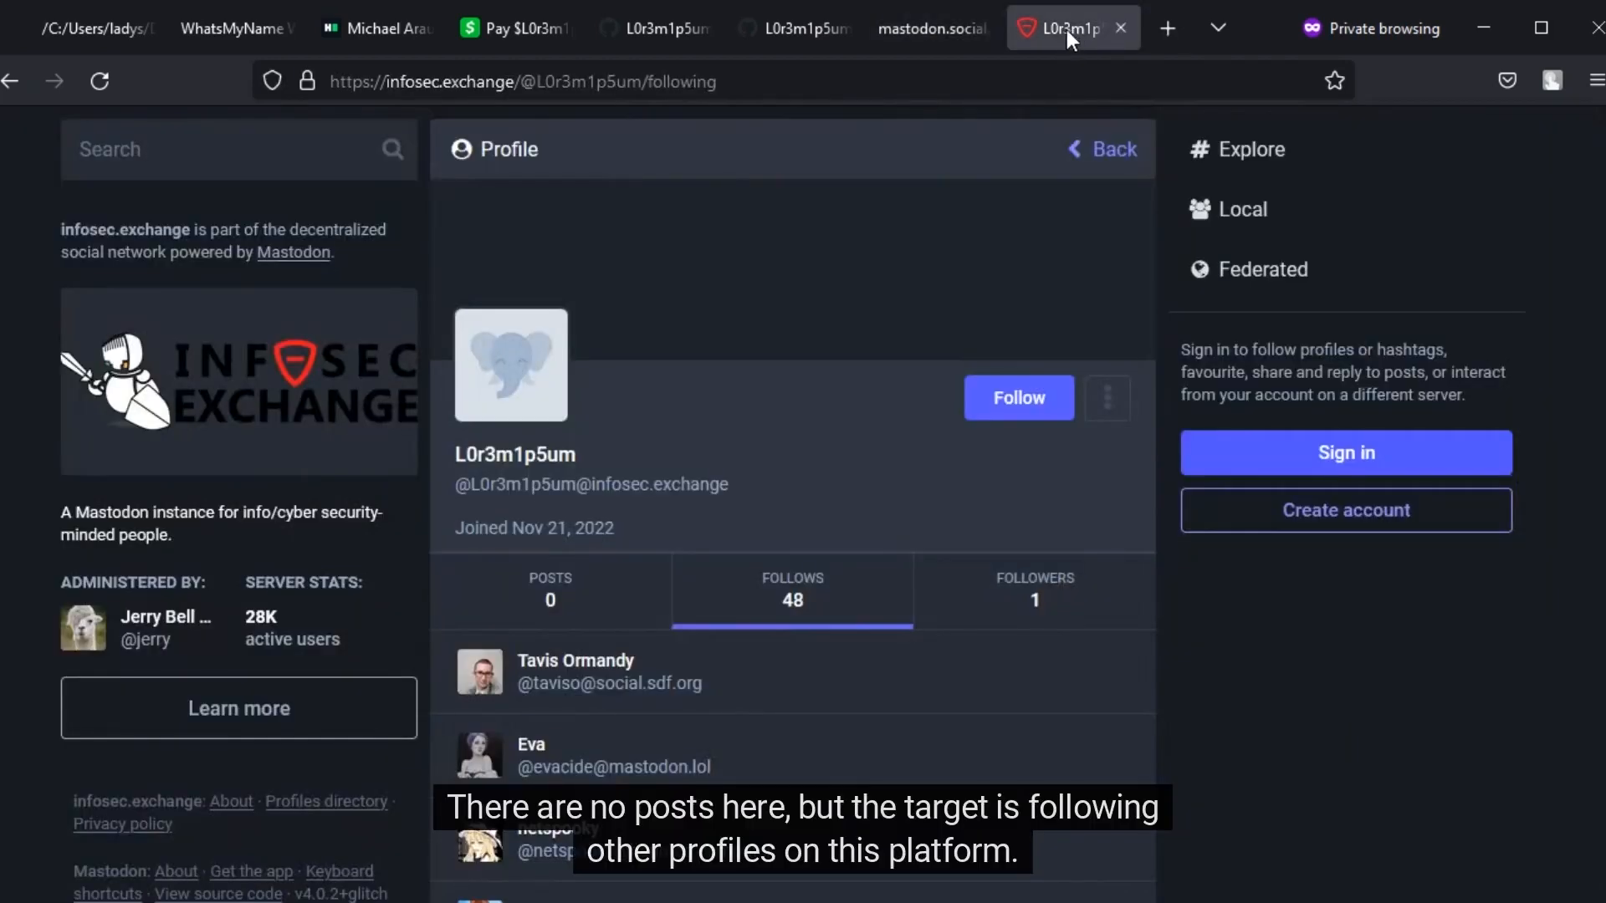
mouse_move(741, 611)
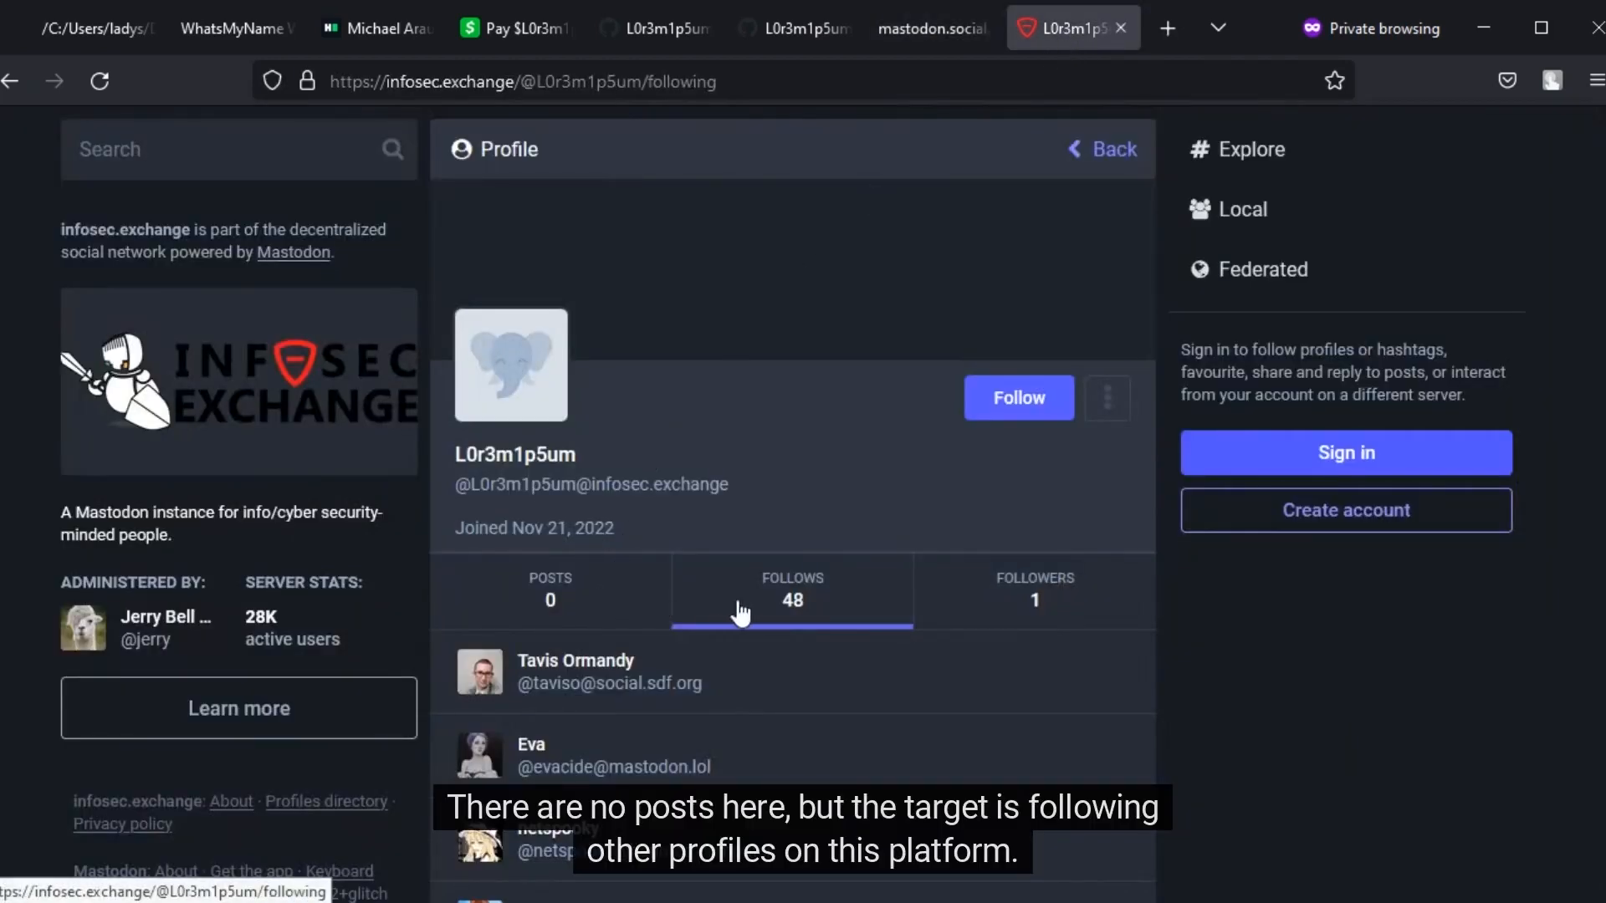
mouse_move(832, 609)
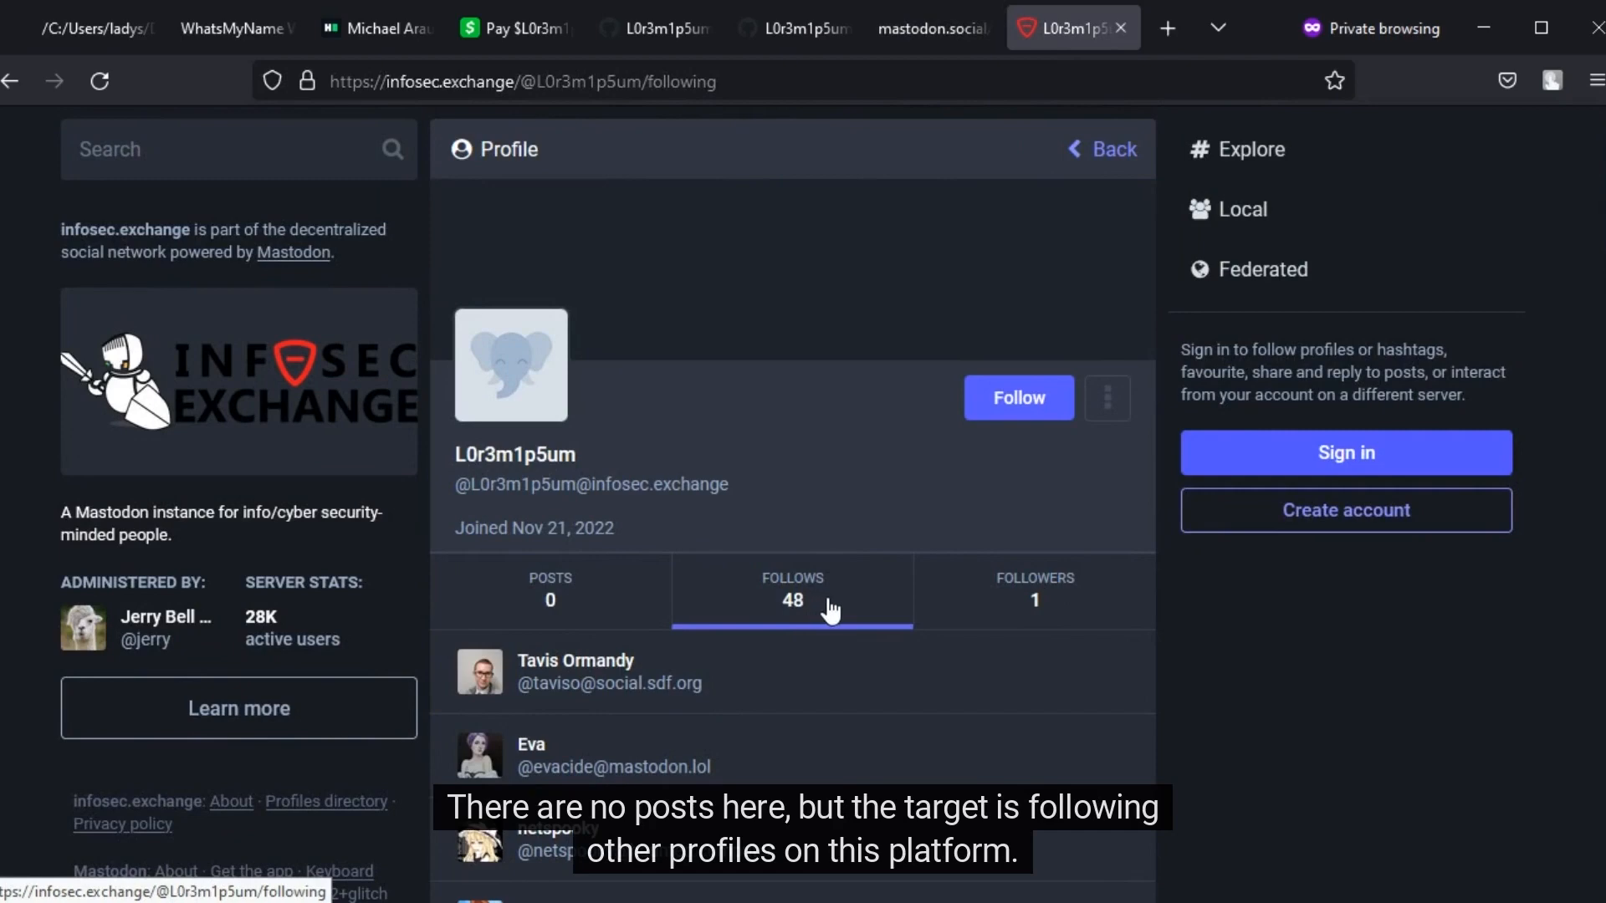
Step: Scroll through the 48 accounts the infosec.exchange profile follows
scroll("down", 3)
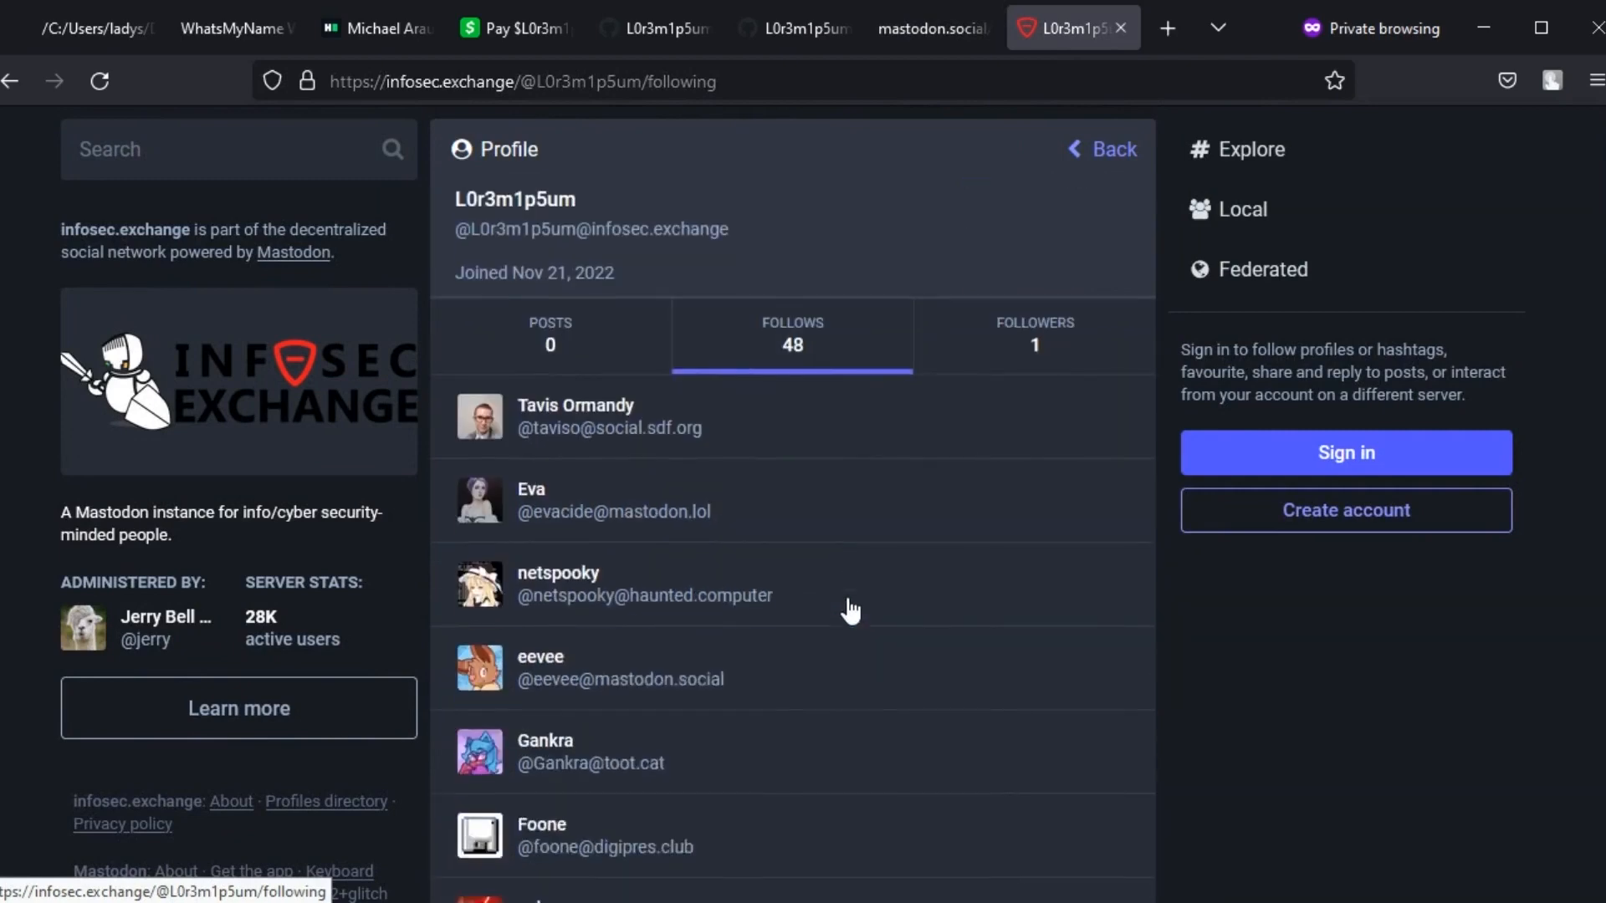
scroll("down", 3)
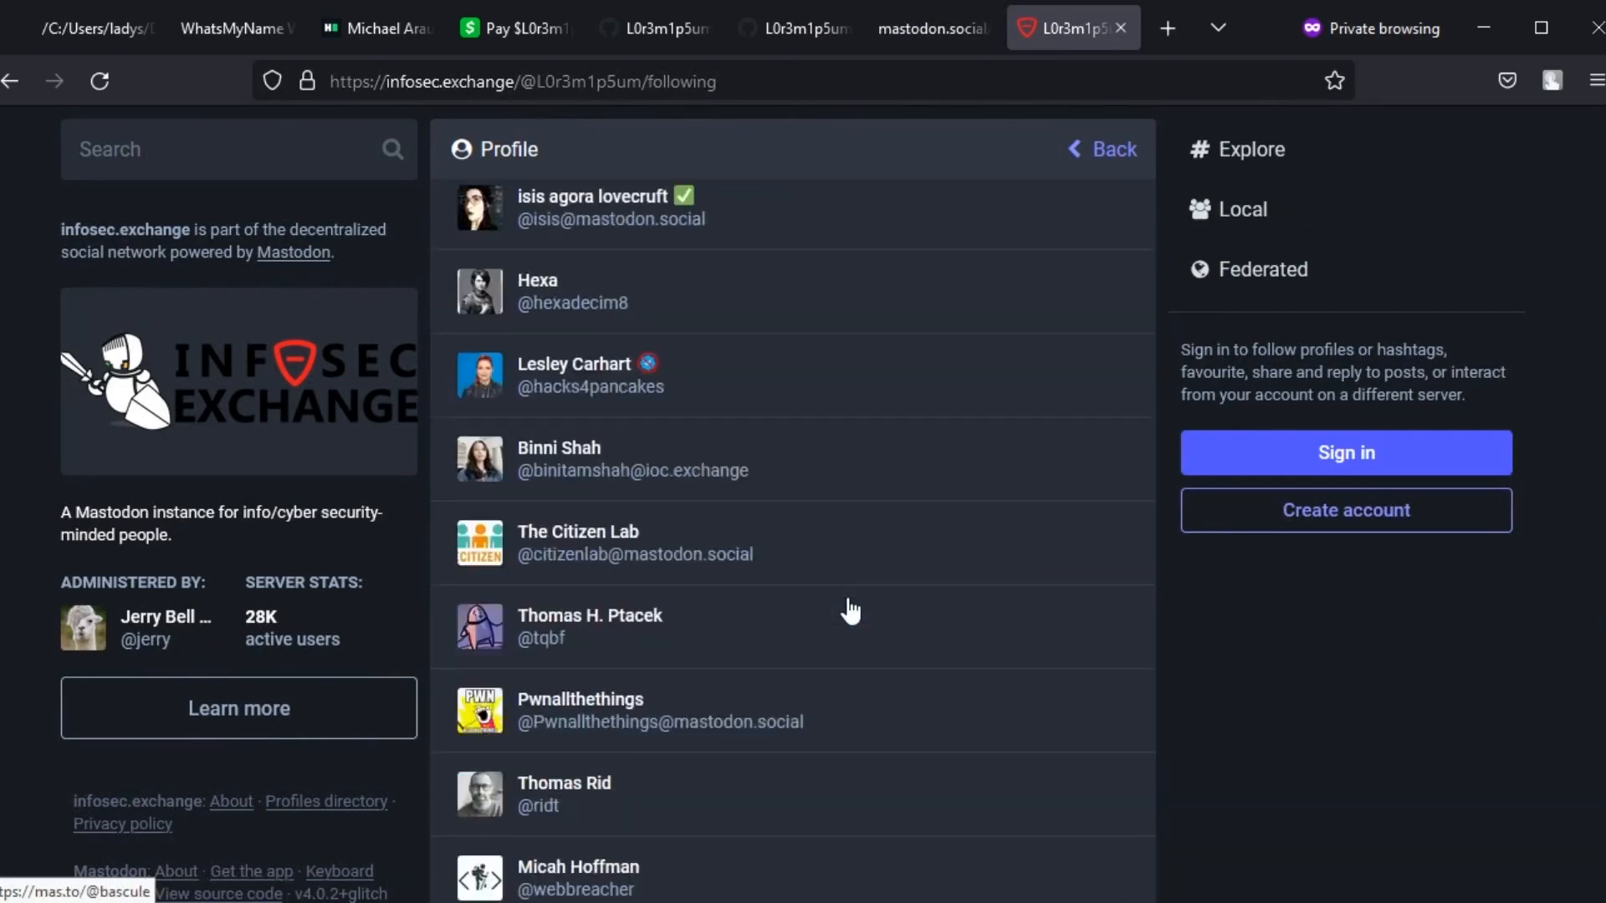
scroll("down", 3)
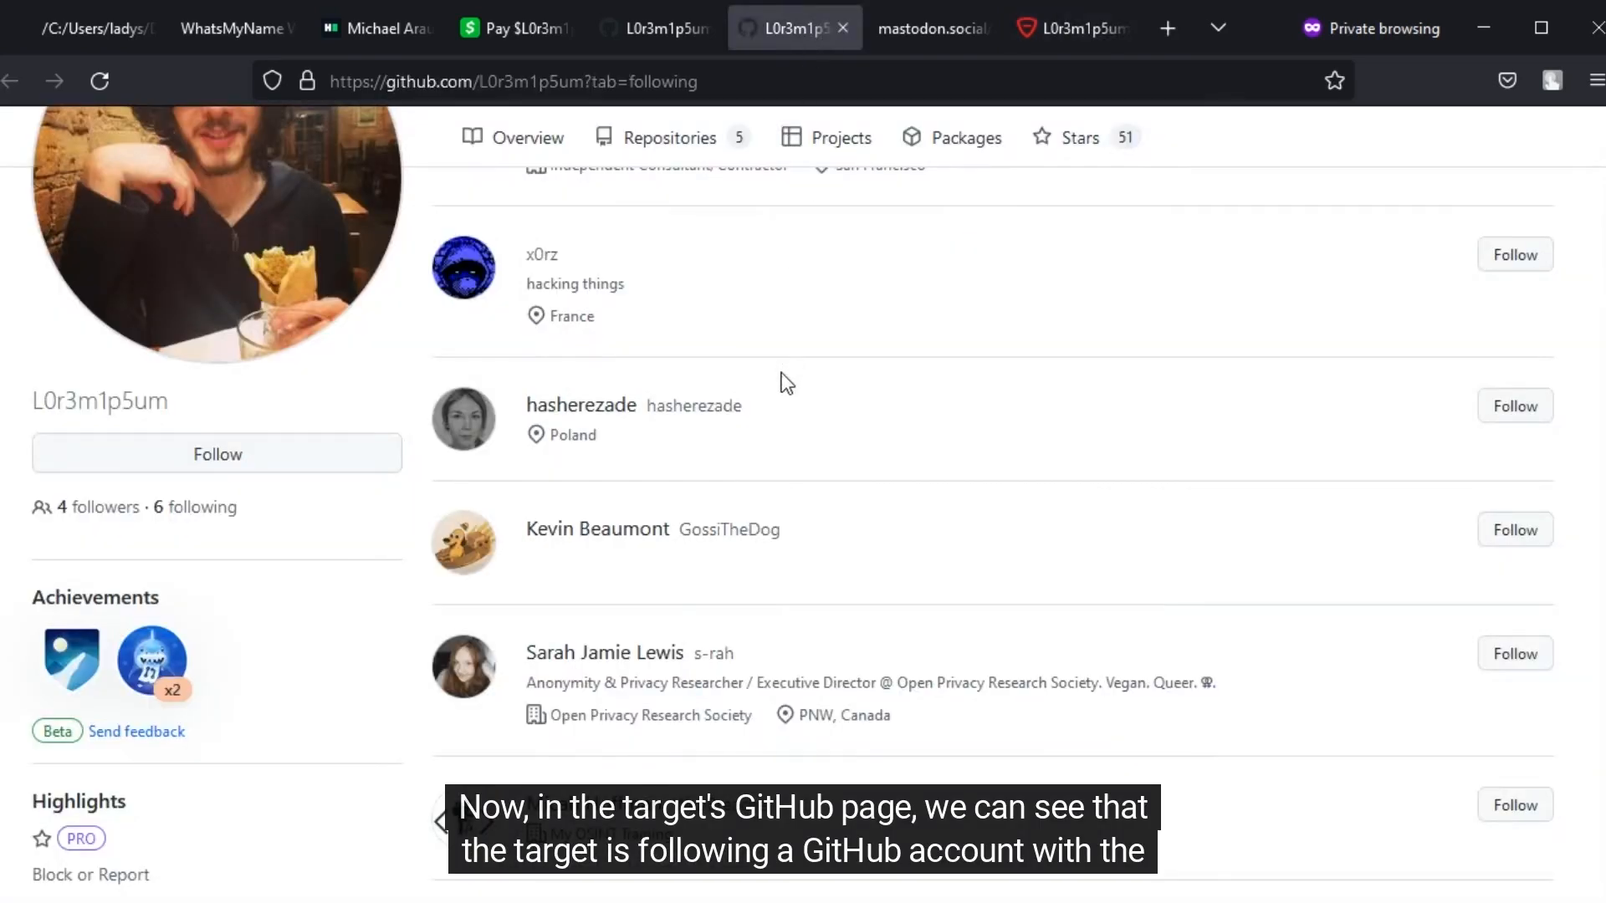
mouse_move(644, 676)
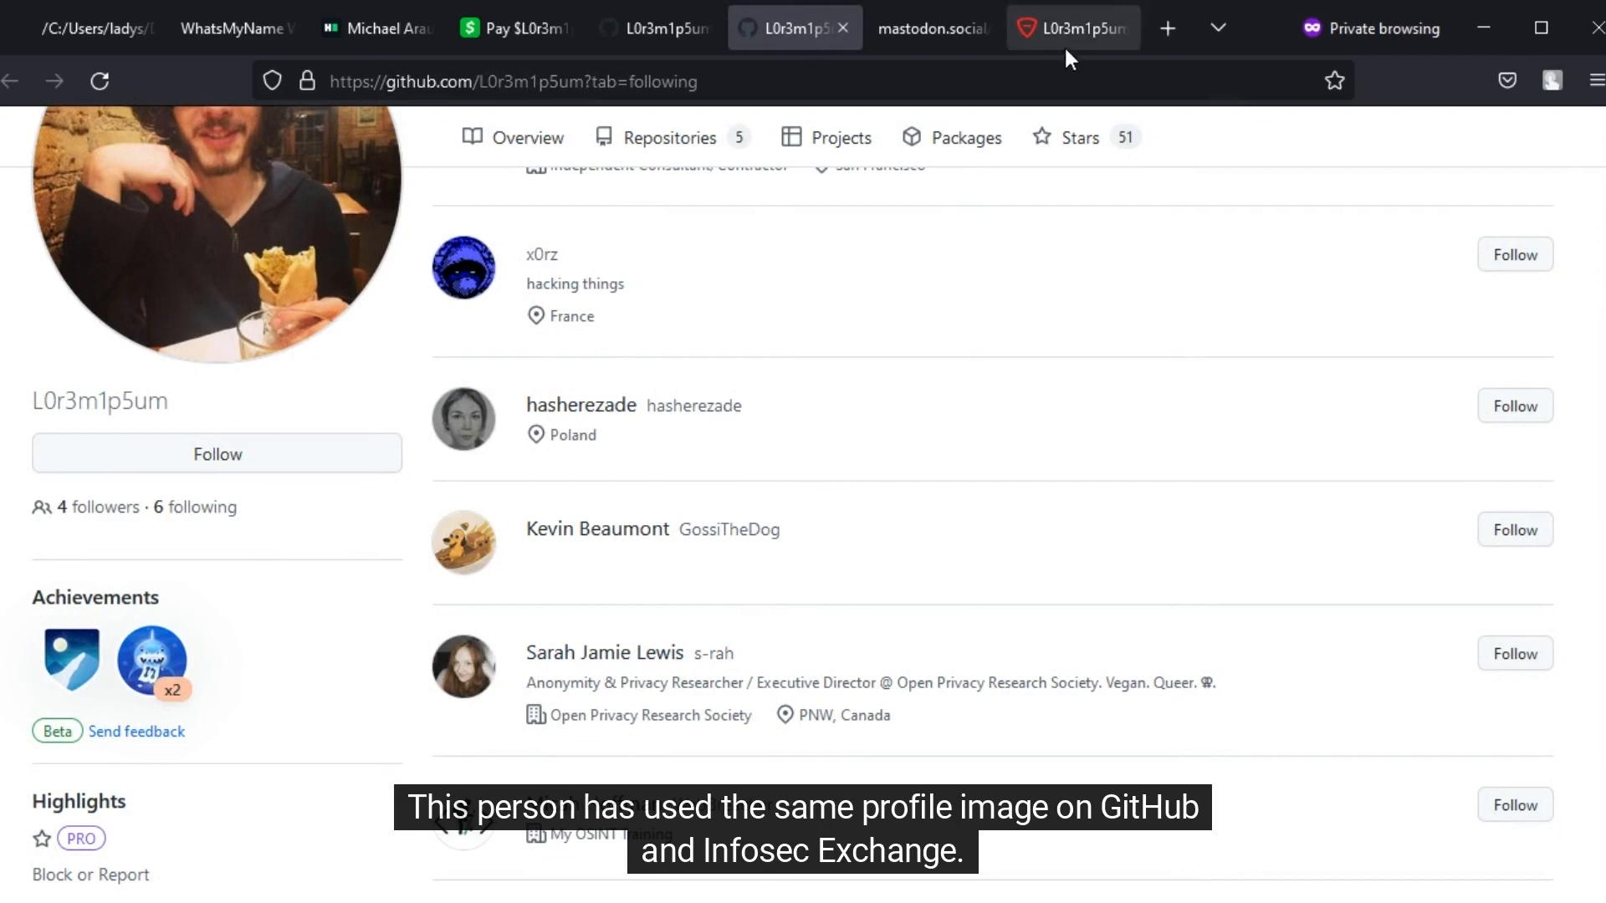
Step: Check the Mastodon follows against GitHub, then scroll to the WhatsMyName username results table
left_click(1067, 27)
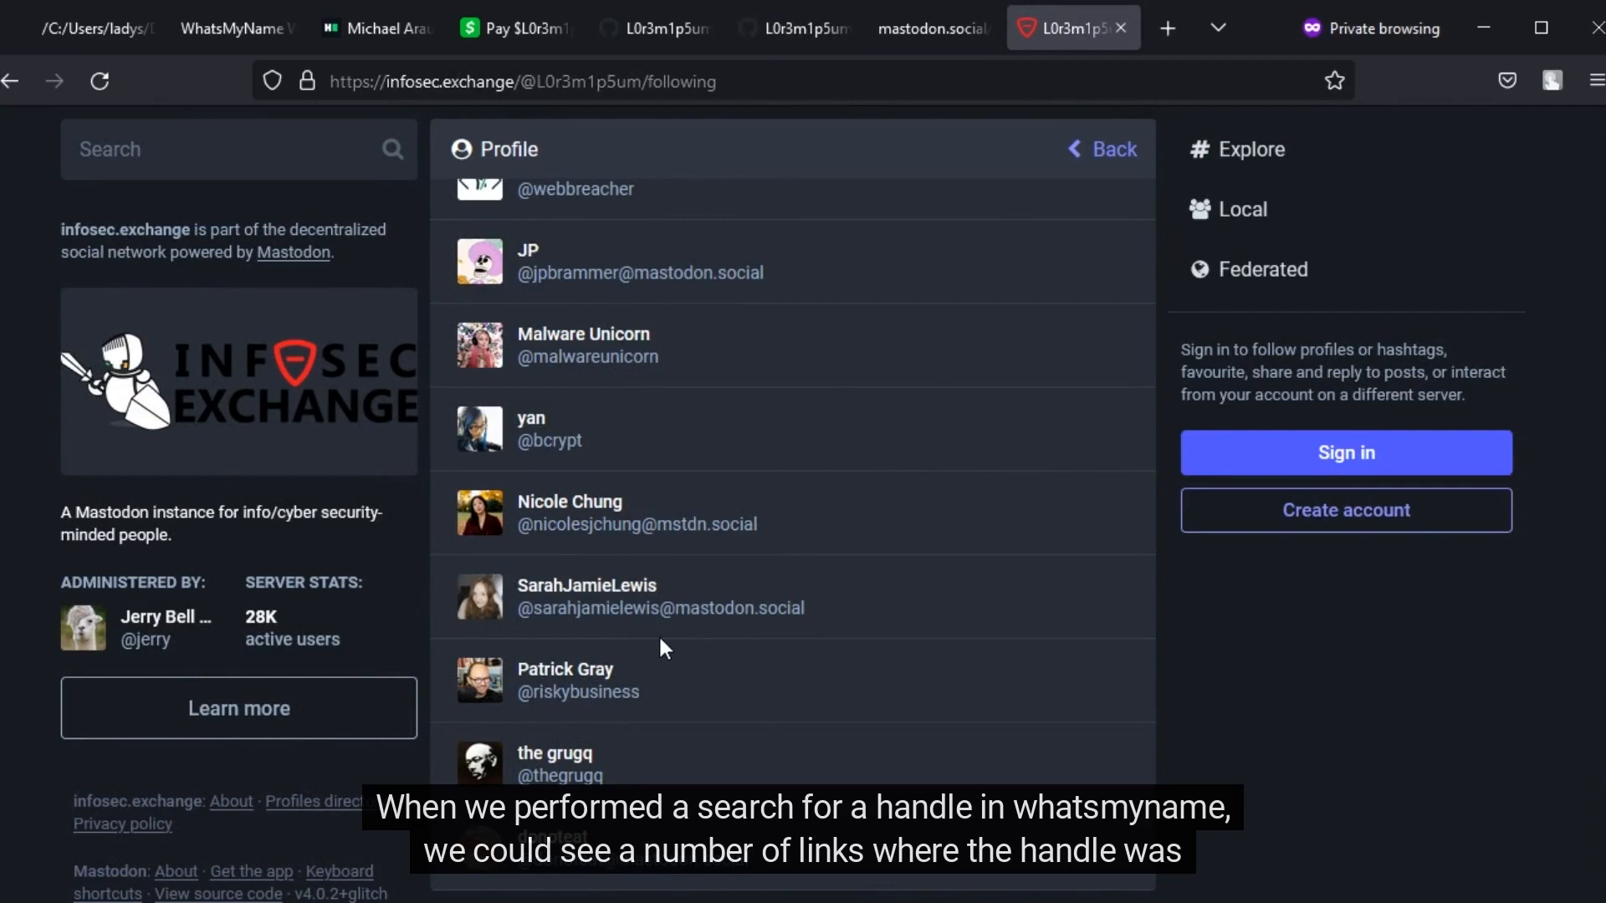
left_click(223, 27)
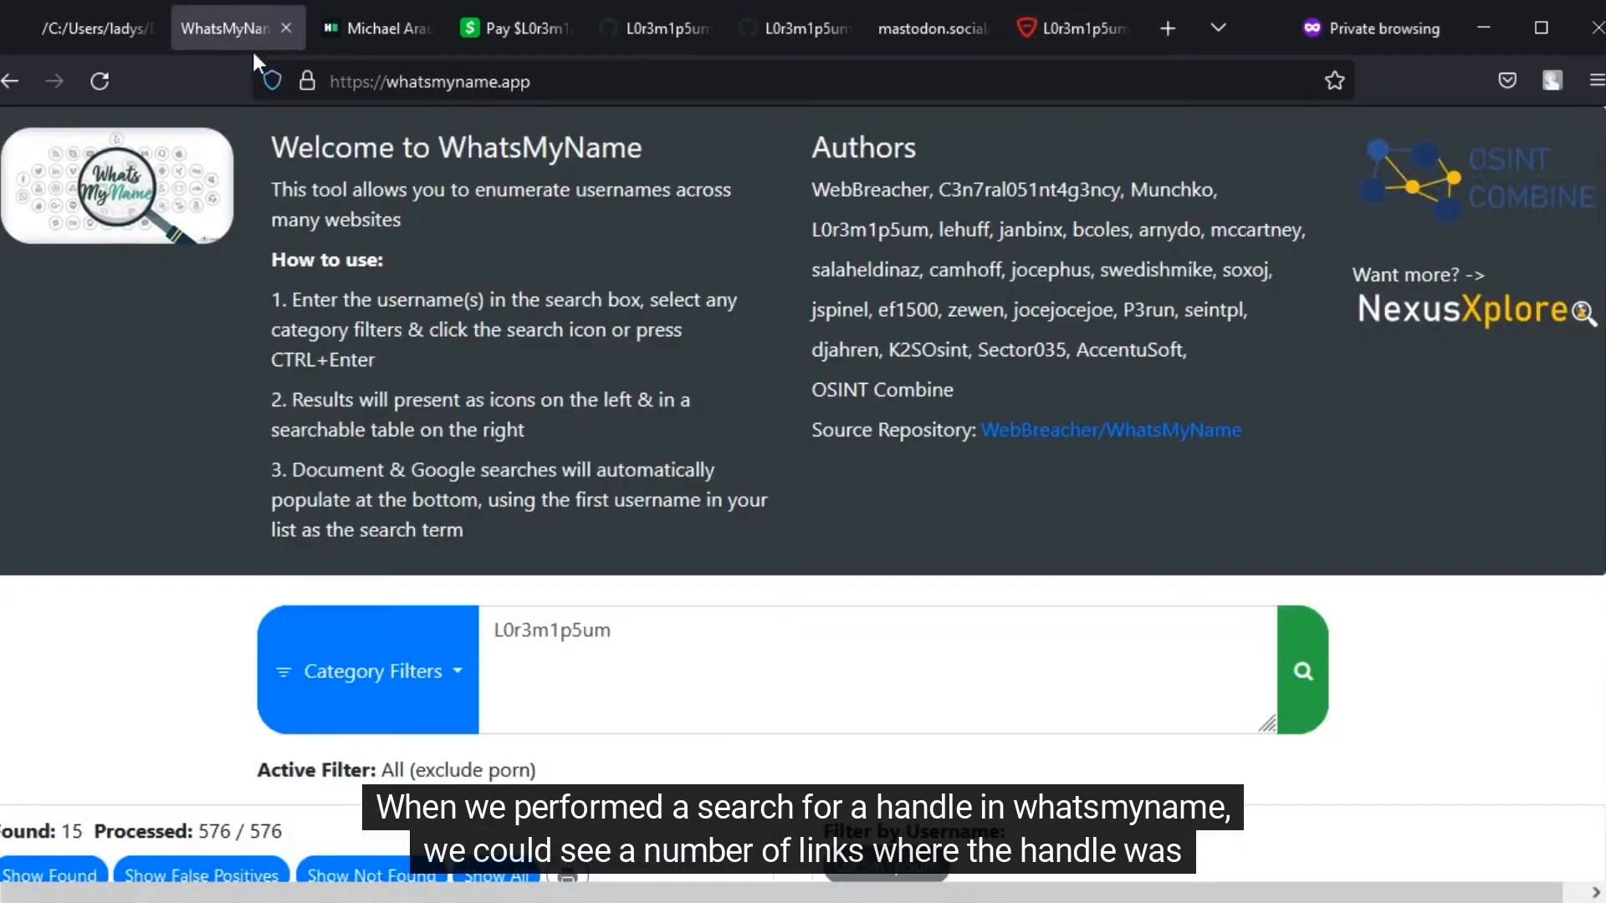
scroll("down", 3)
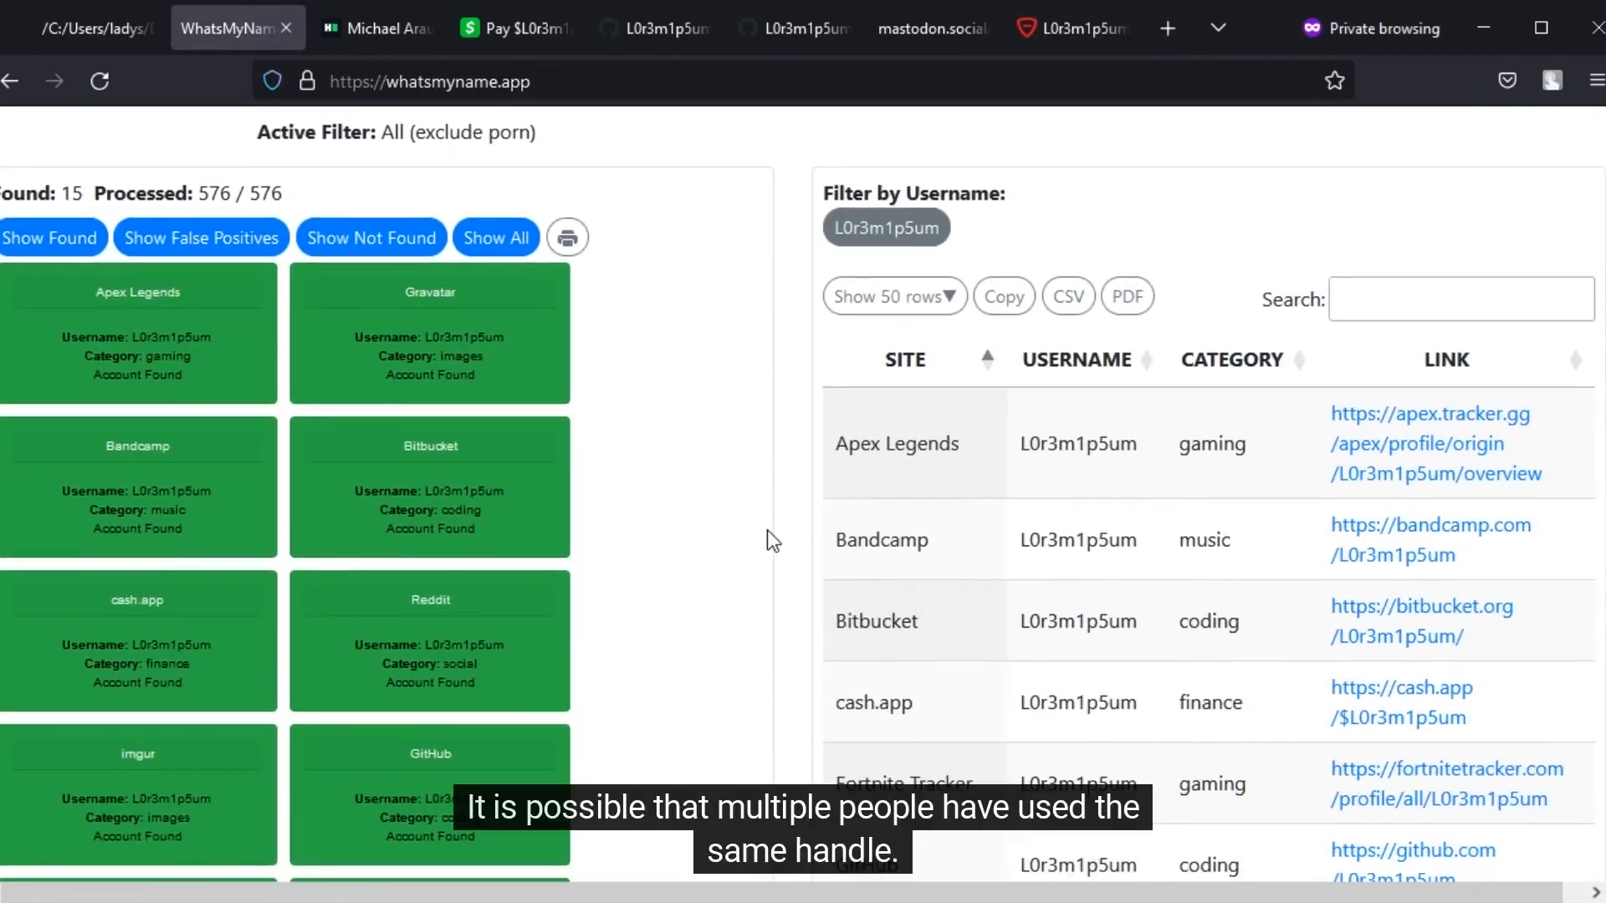
scroll("down", 3)
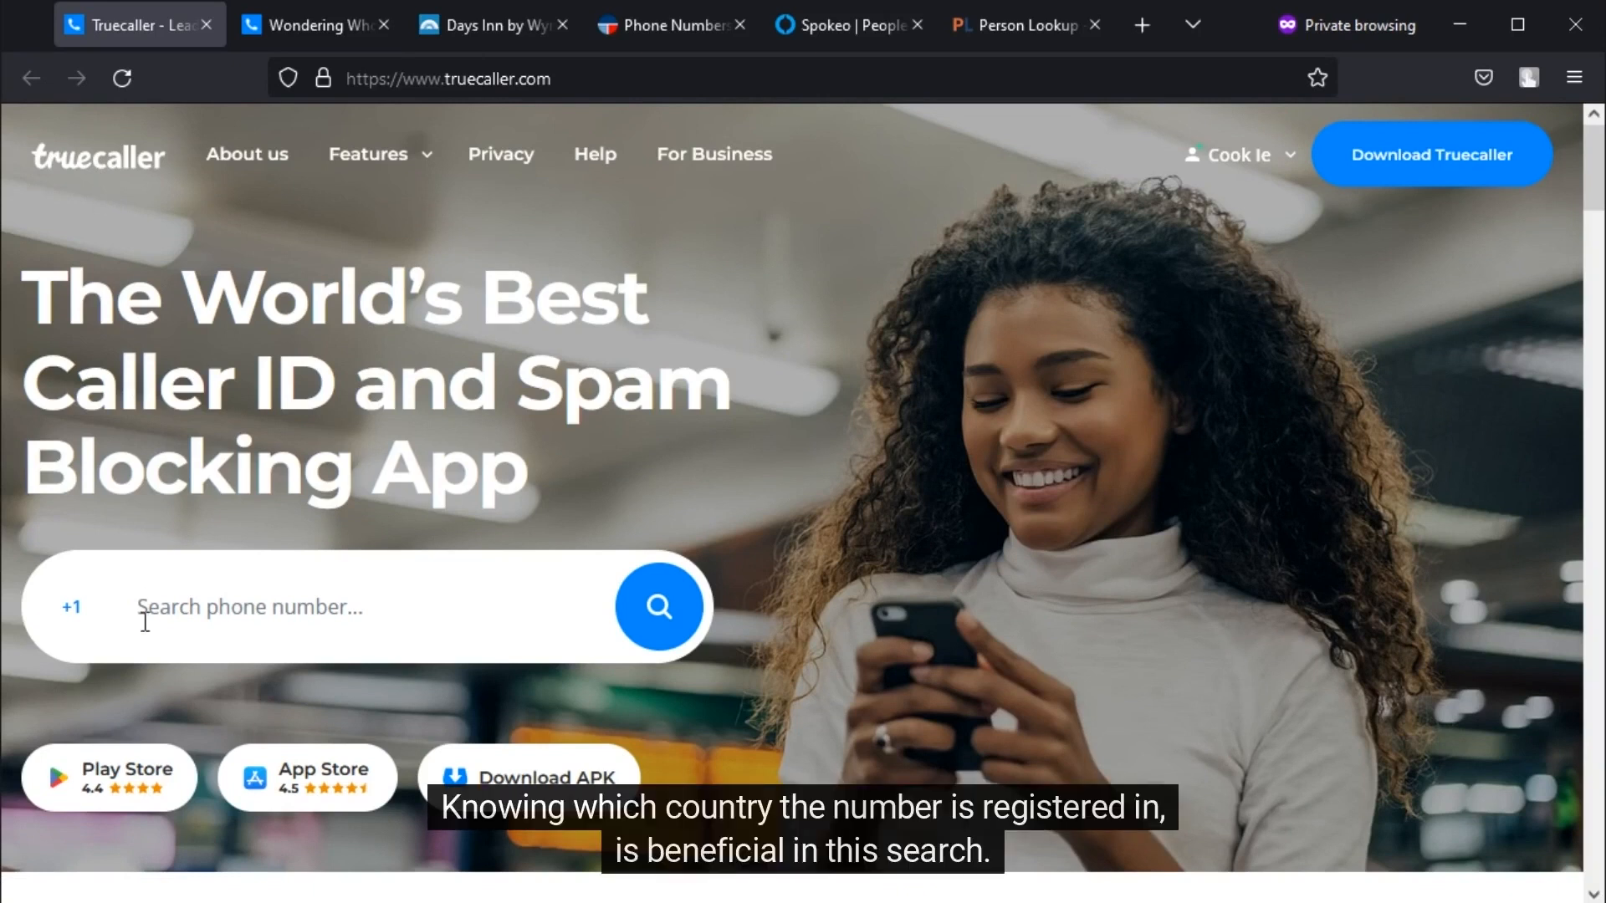
mouse_move(97, 651)
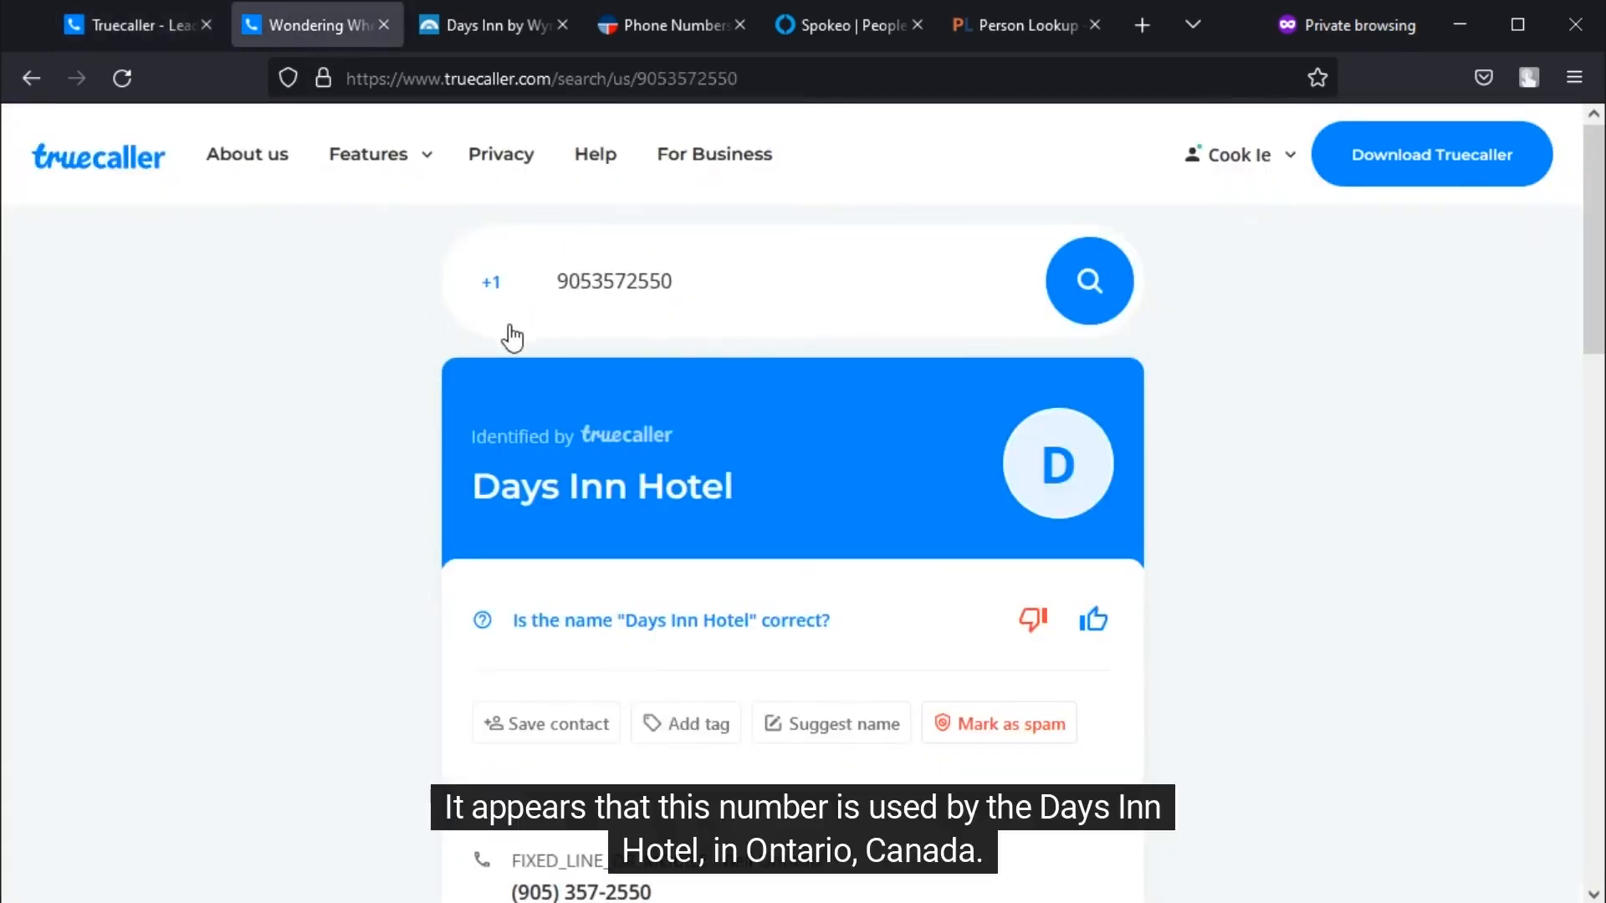
mouse_move(405, 459)
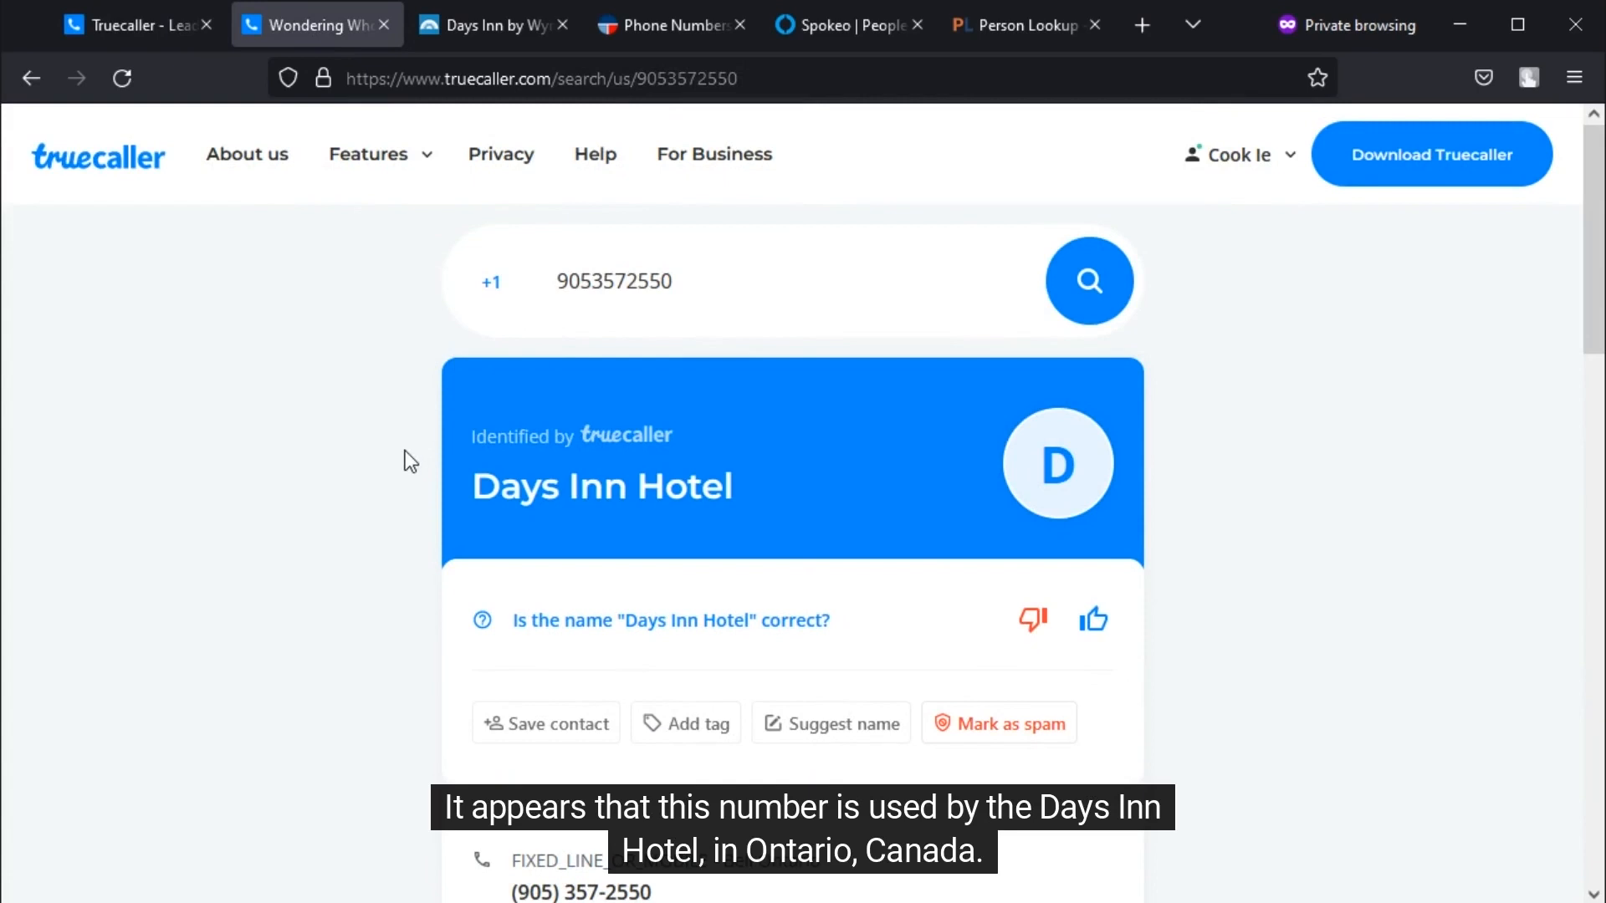
Step: Review Truecaller's Days Inn Niagara Falls address details and view the hotel's Wyndham website
scroll("down", 3)
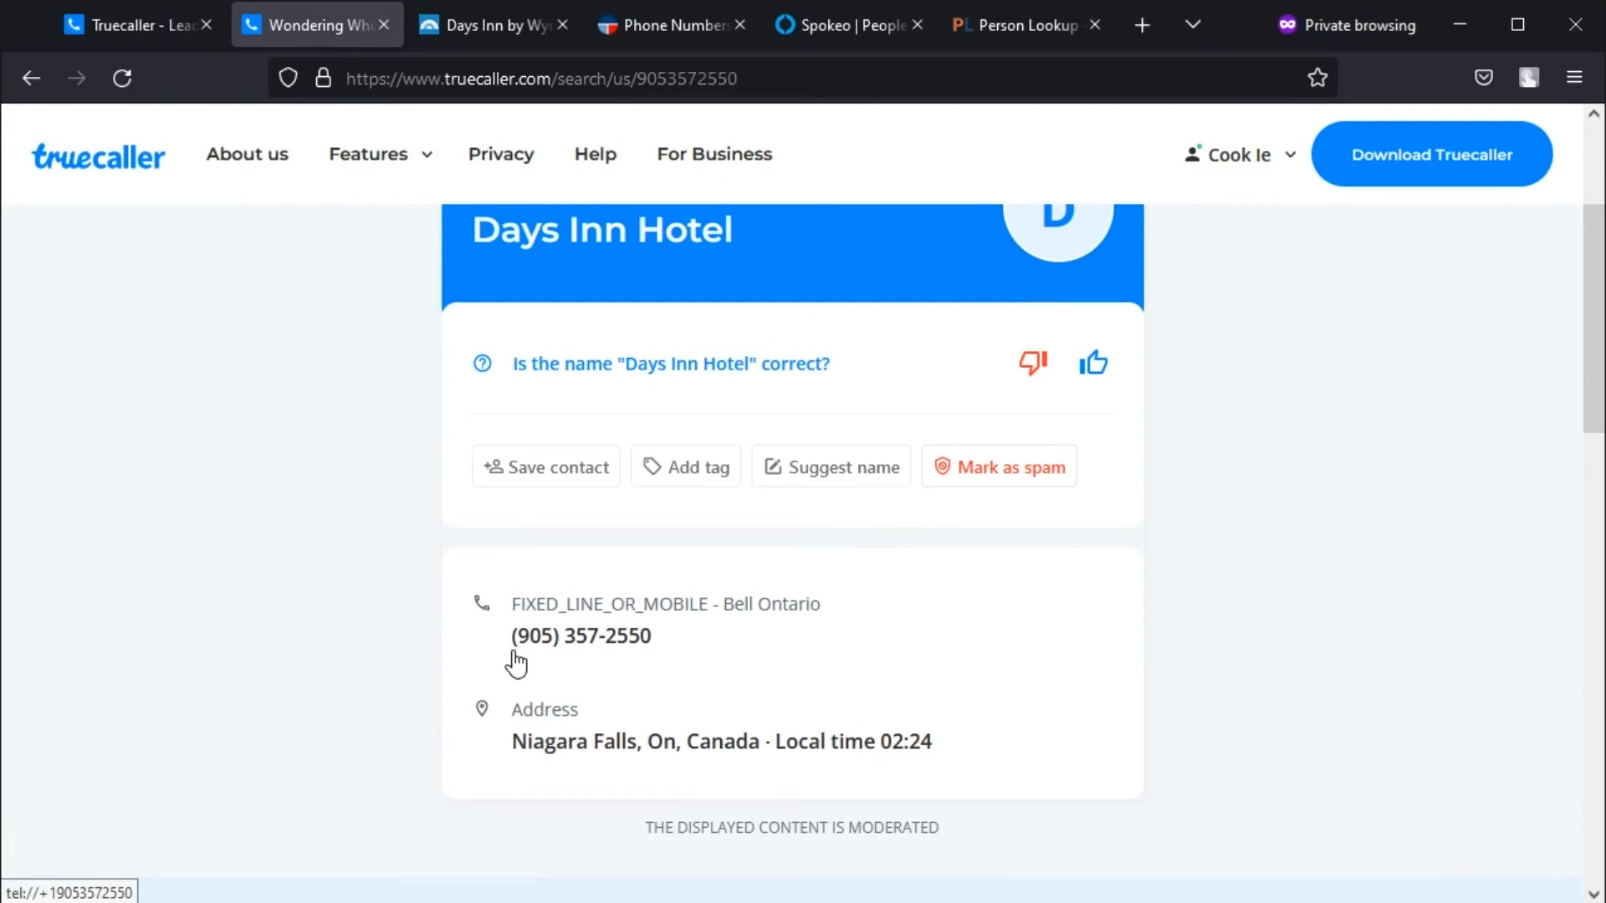
left_click(492, 24)
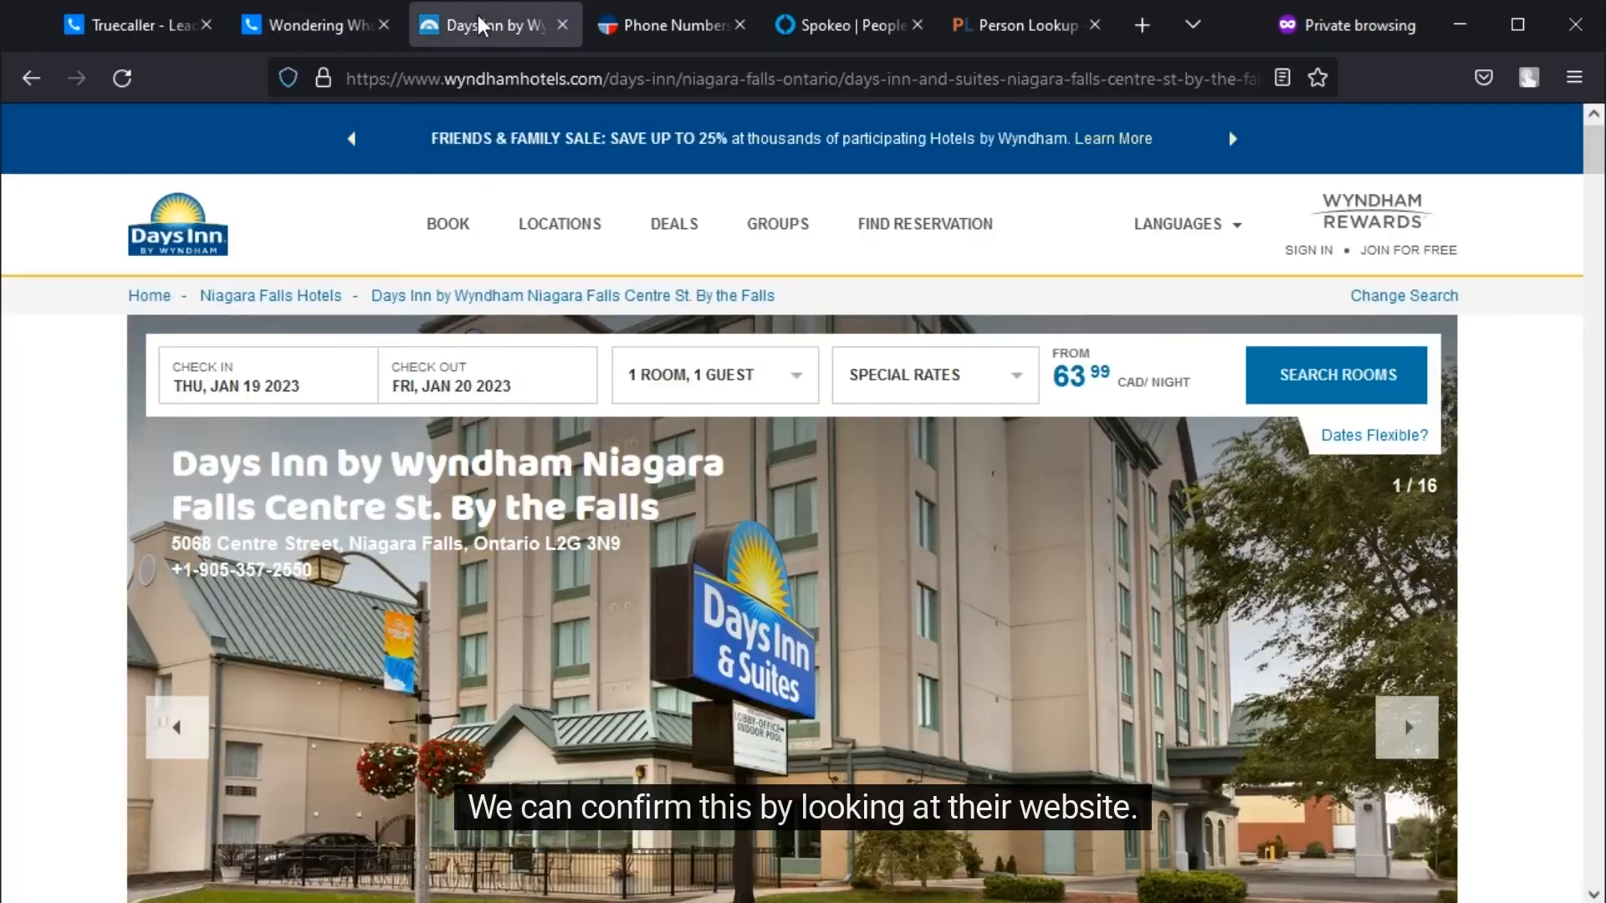
mouse_move(242, 570)
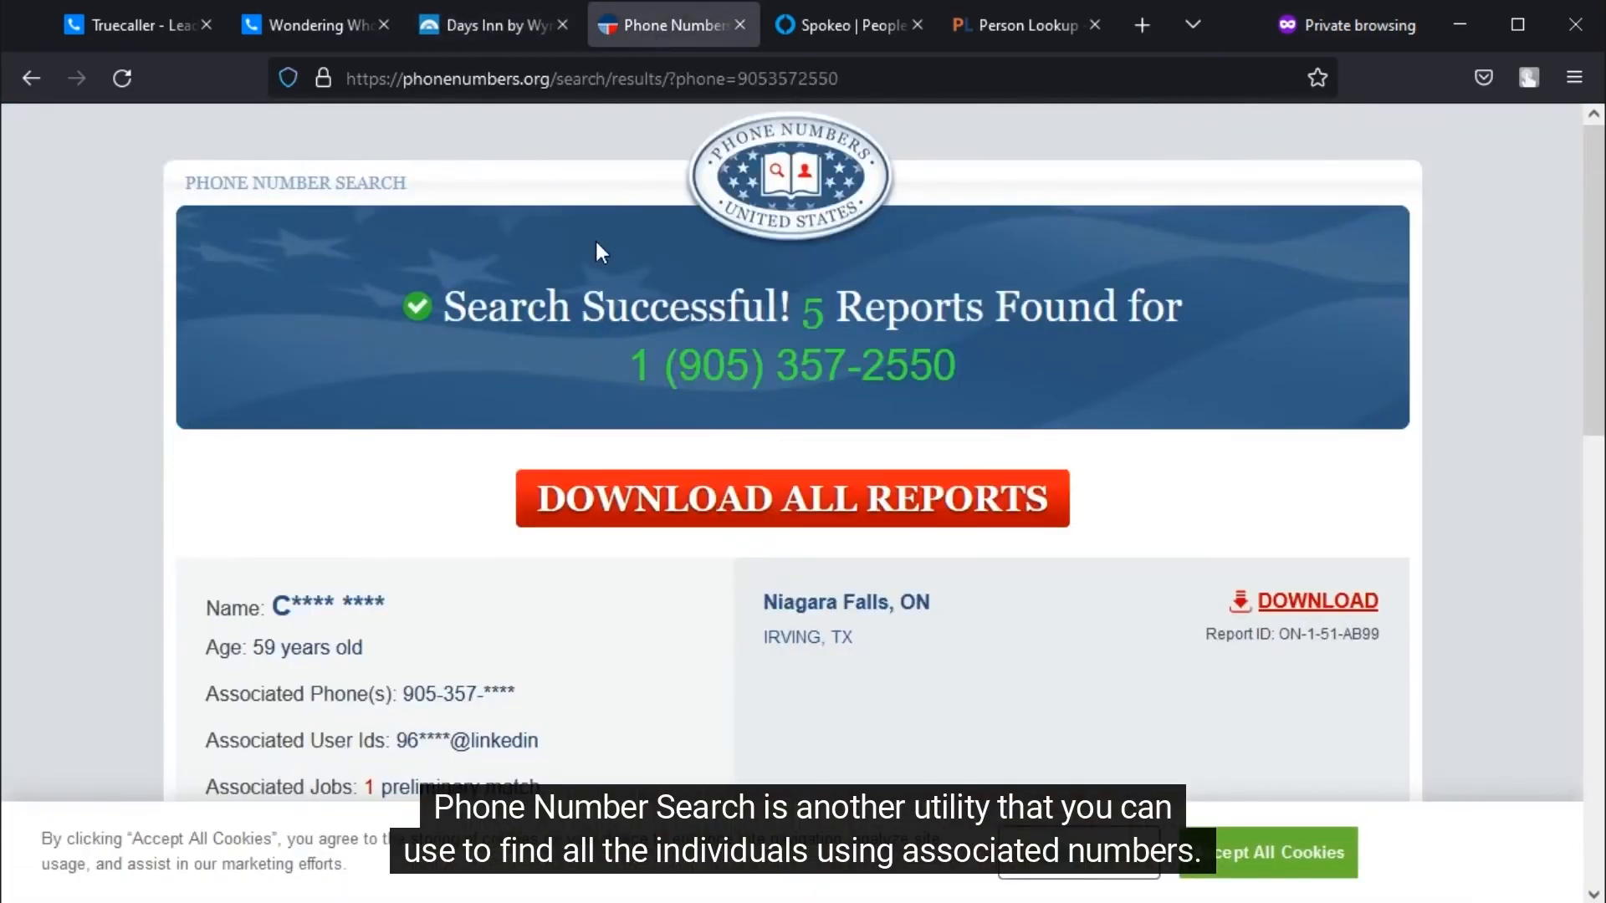
scroll("down", 3)
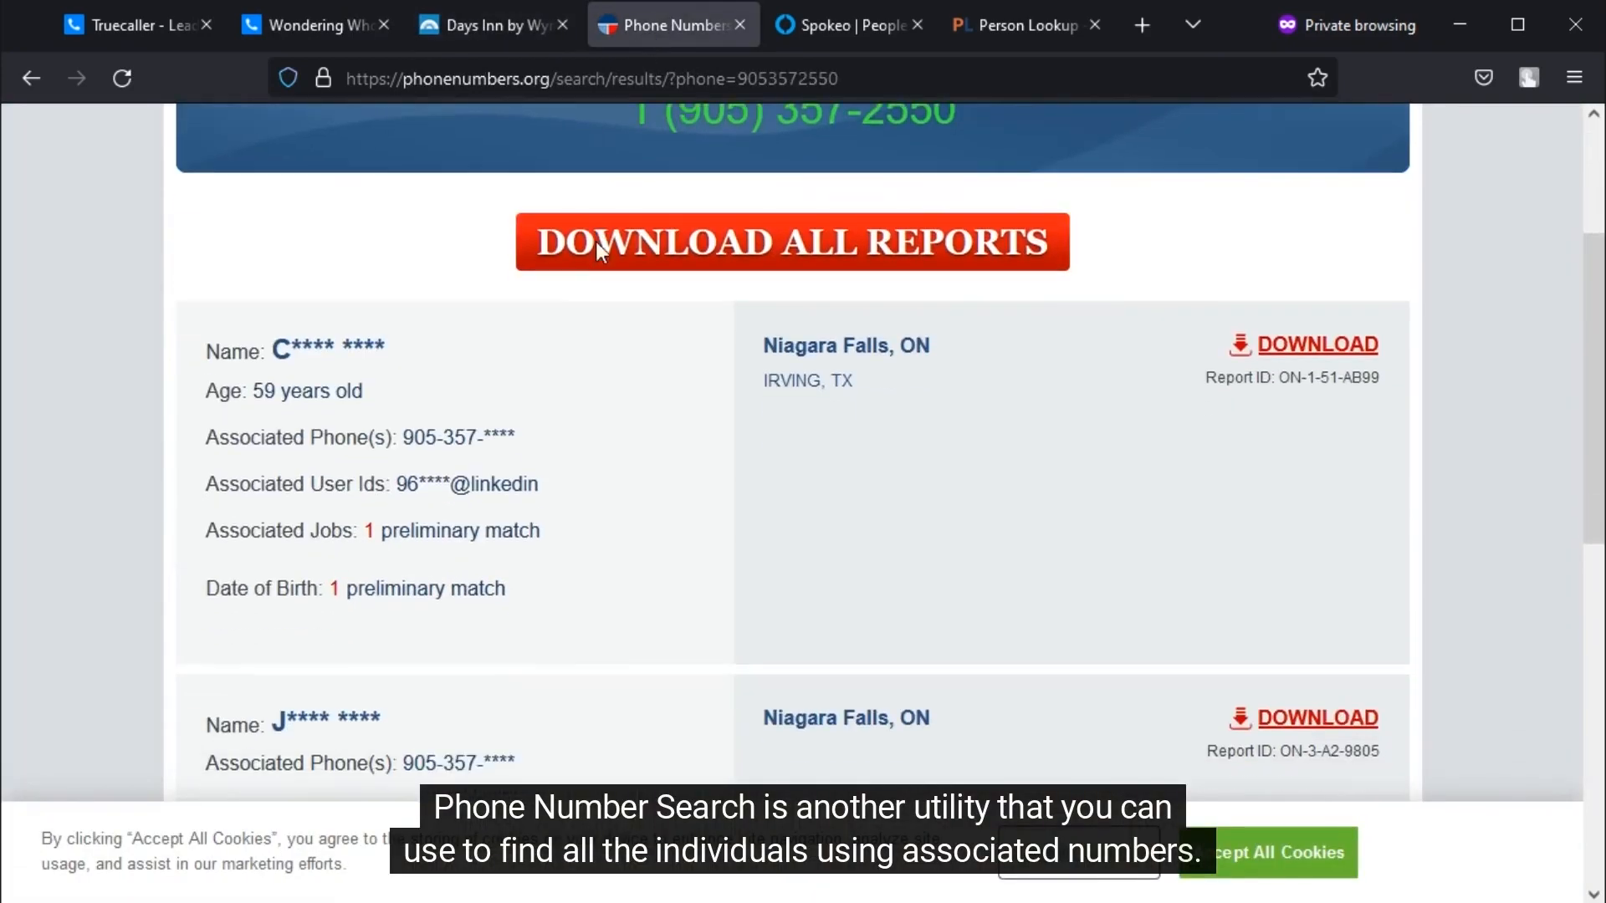
scroll("down", 3)
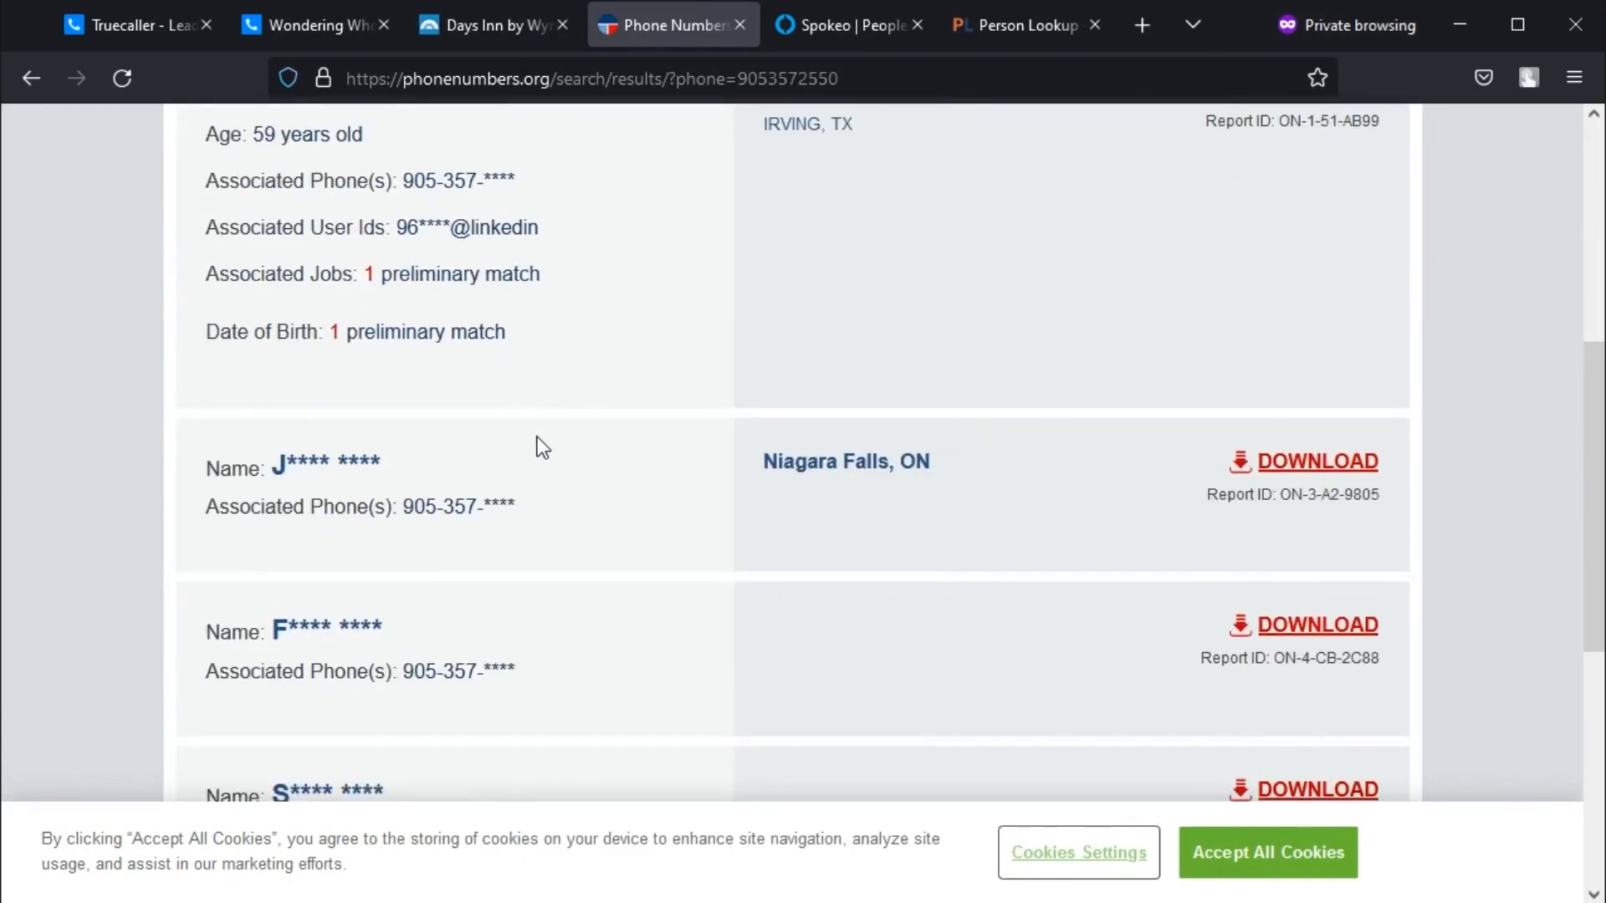
scroll("down", 3)
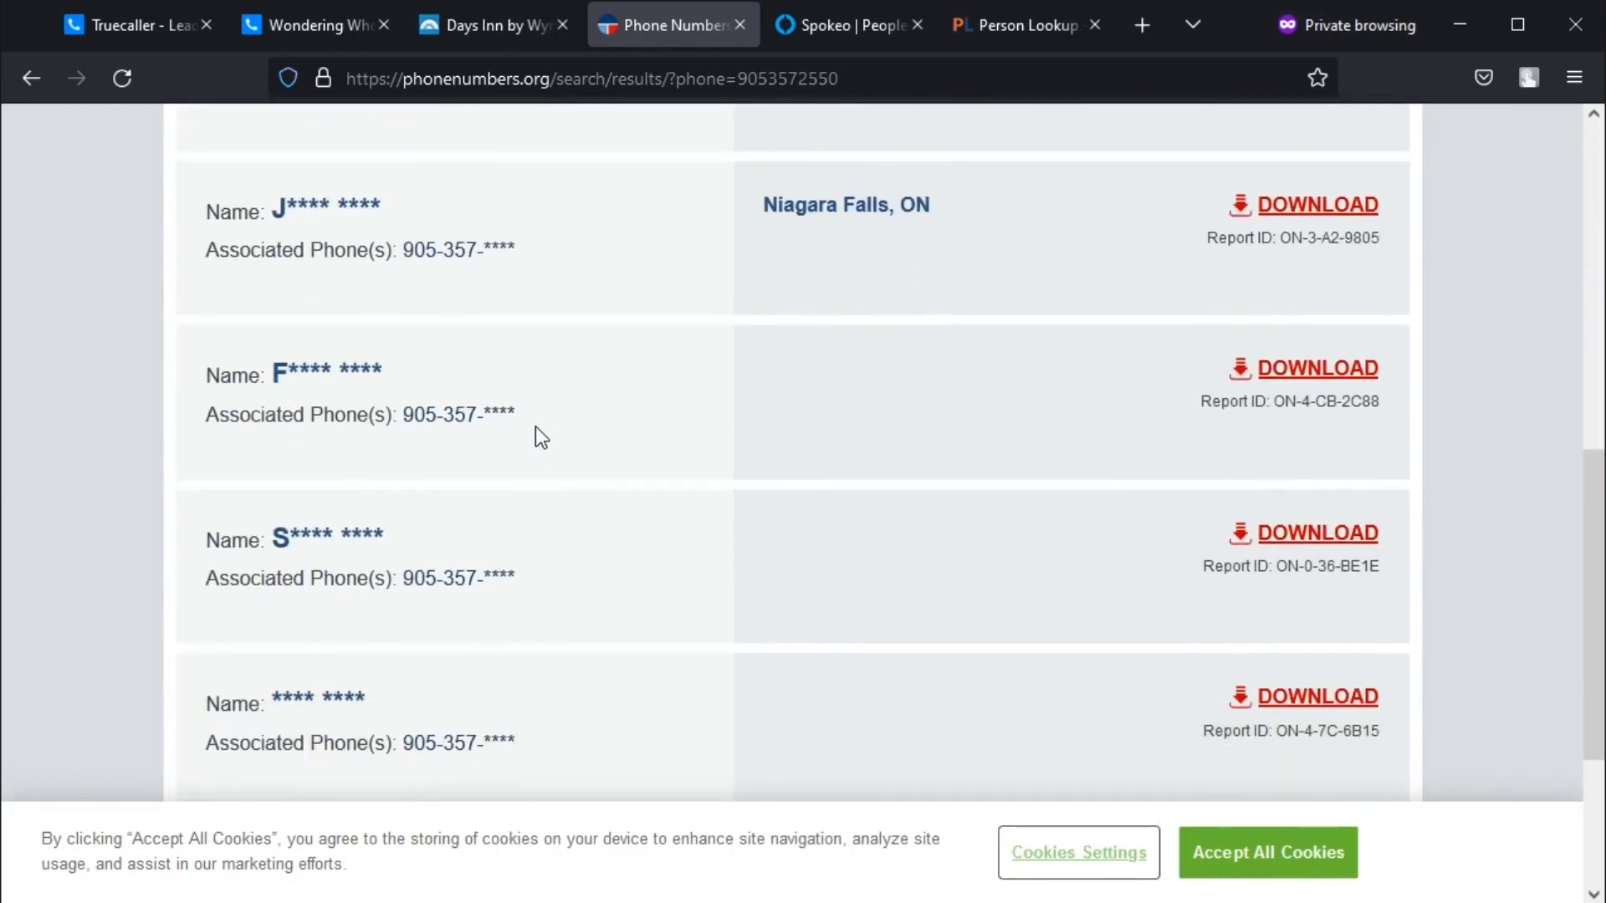
left_click(848, 25)
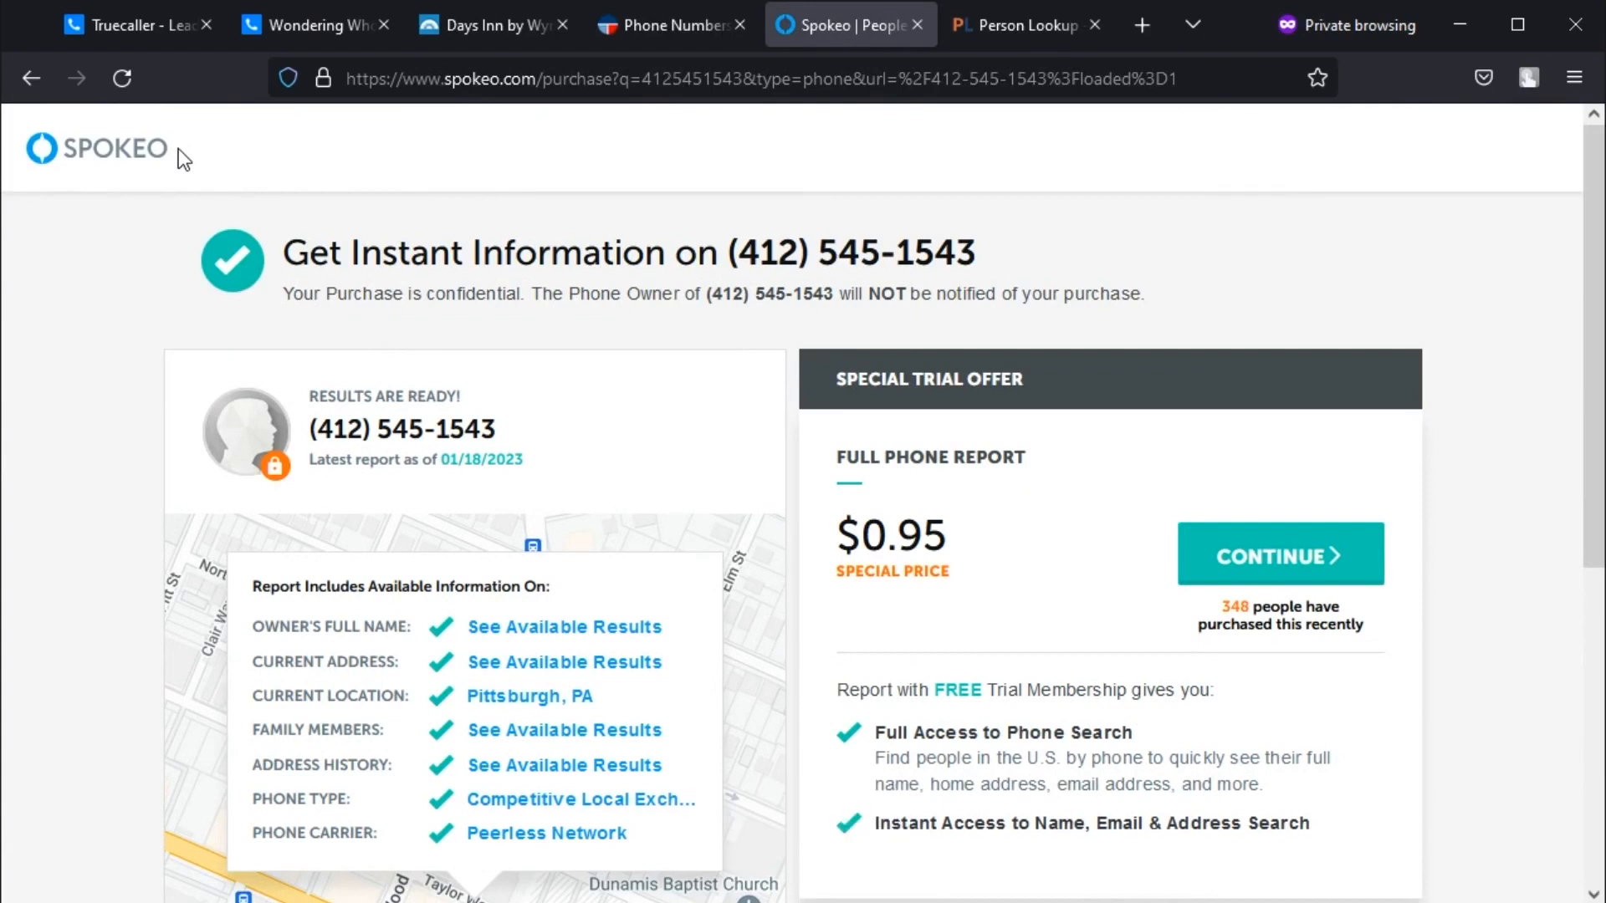
scroll("down", 3)
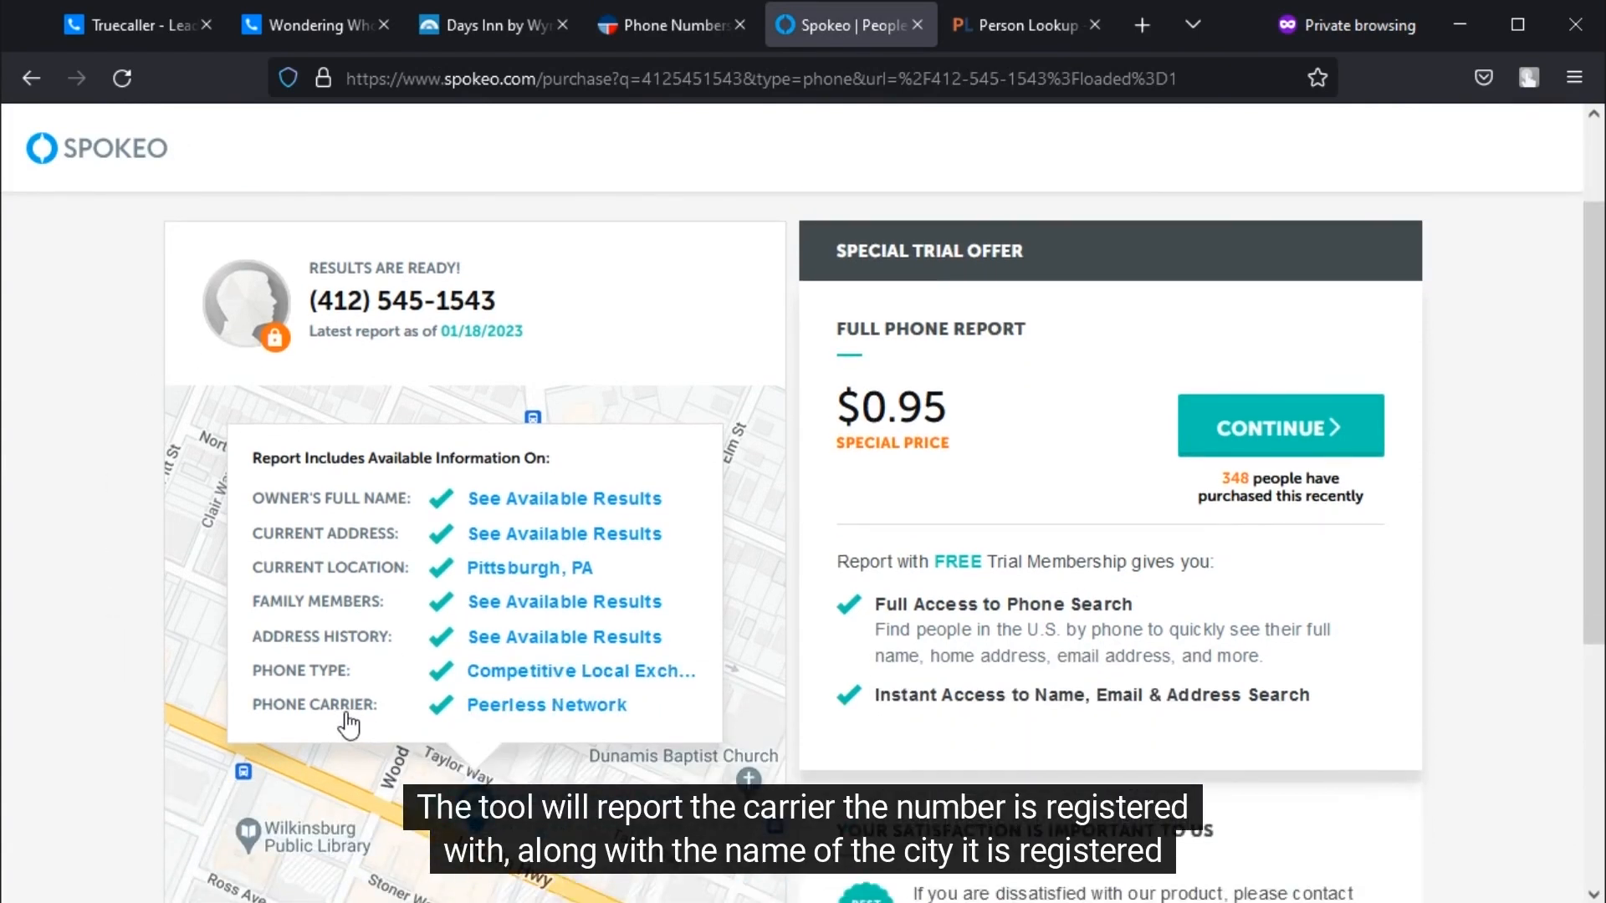
mouse_move(342, 582)
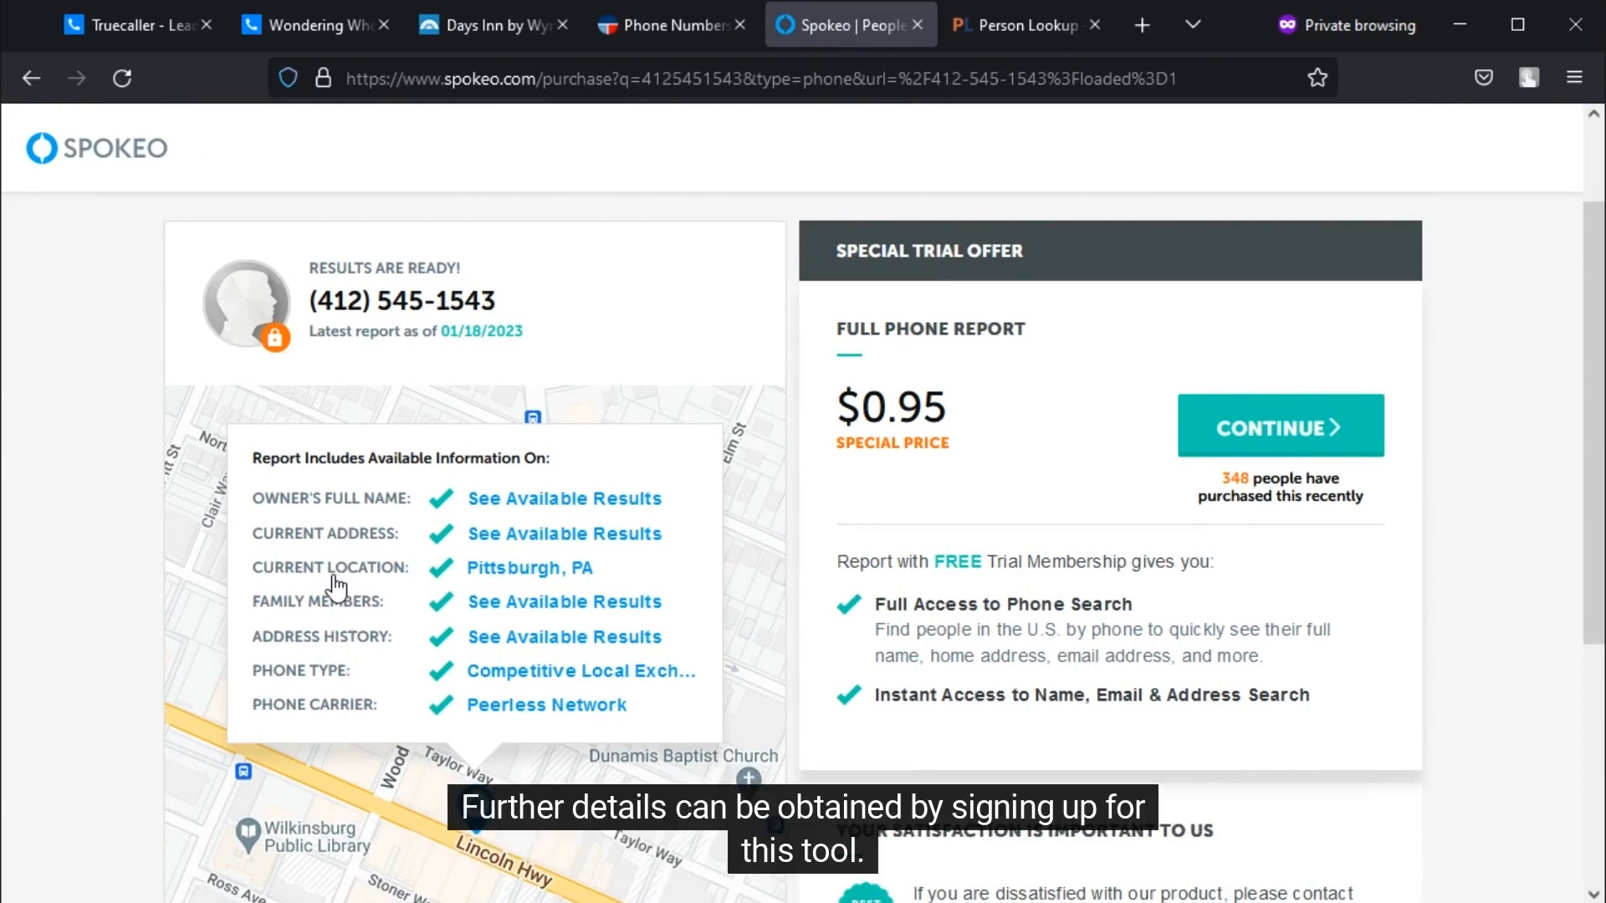
mouse_move(798, 455)
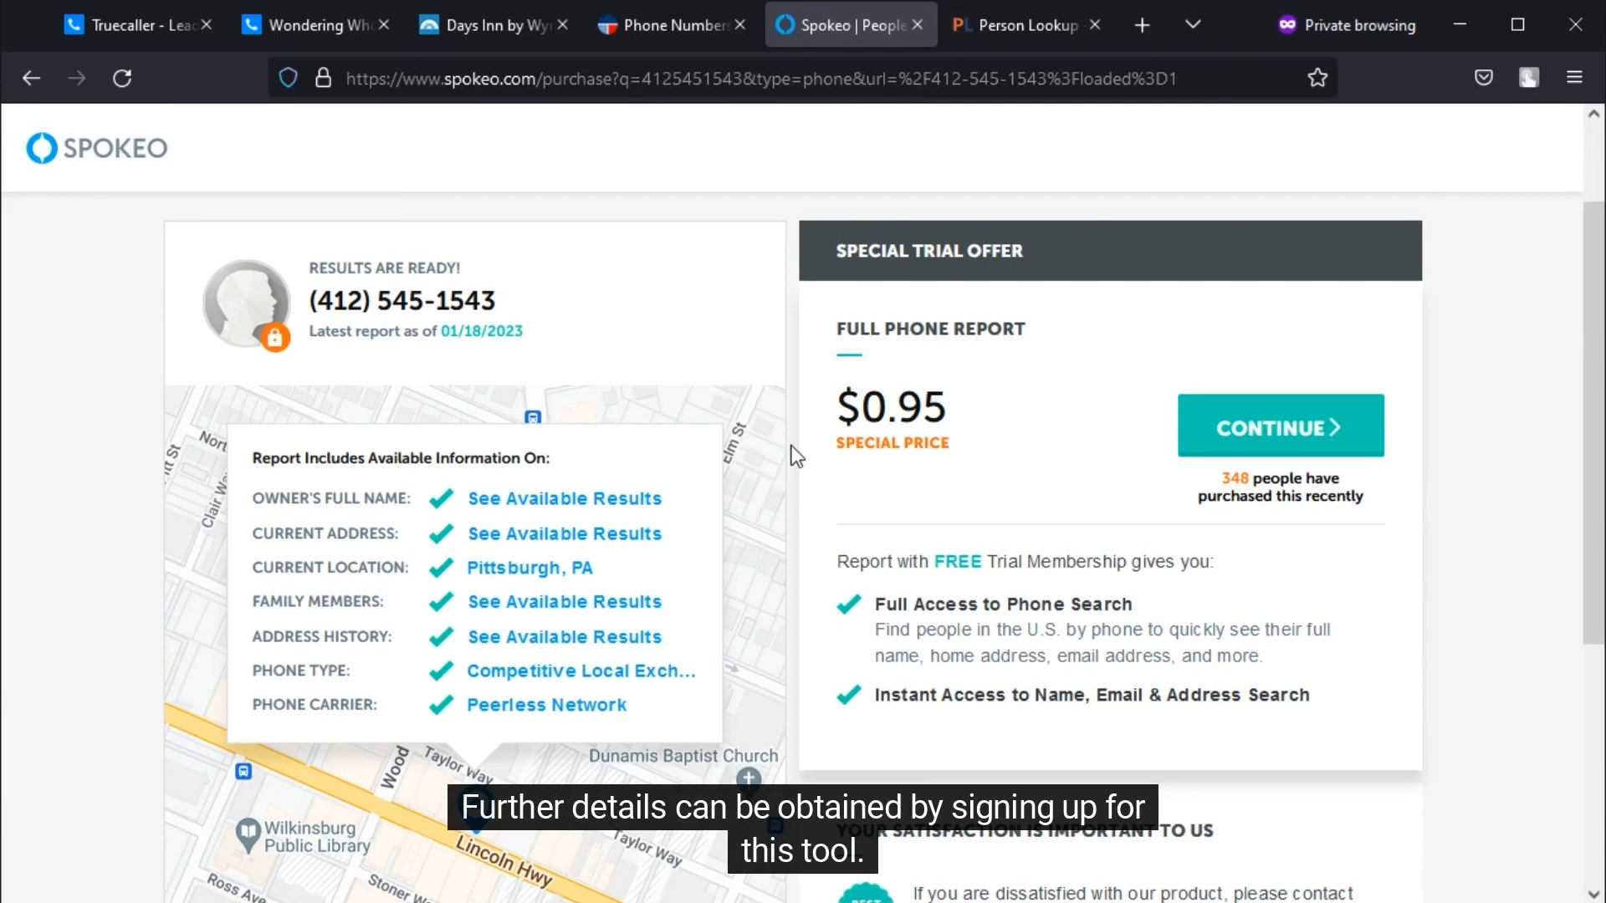
left_click(1024, 24)
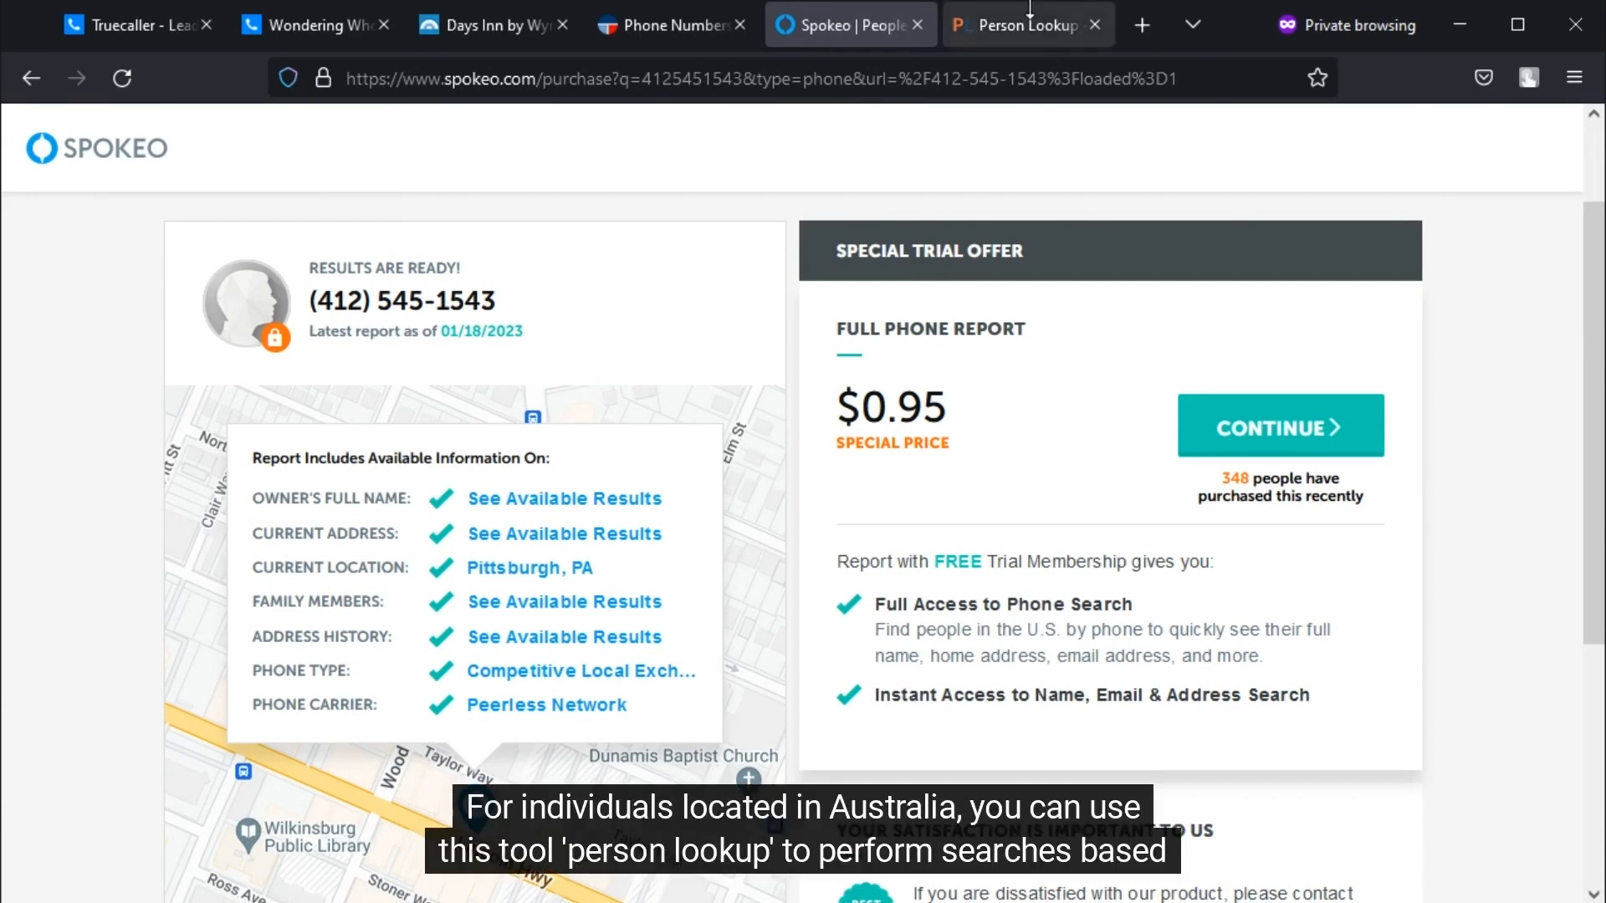
Step: Switch to the personlookup.com.au tab showing its Australian name, phone and address search
left_click(1024, 24)
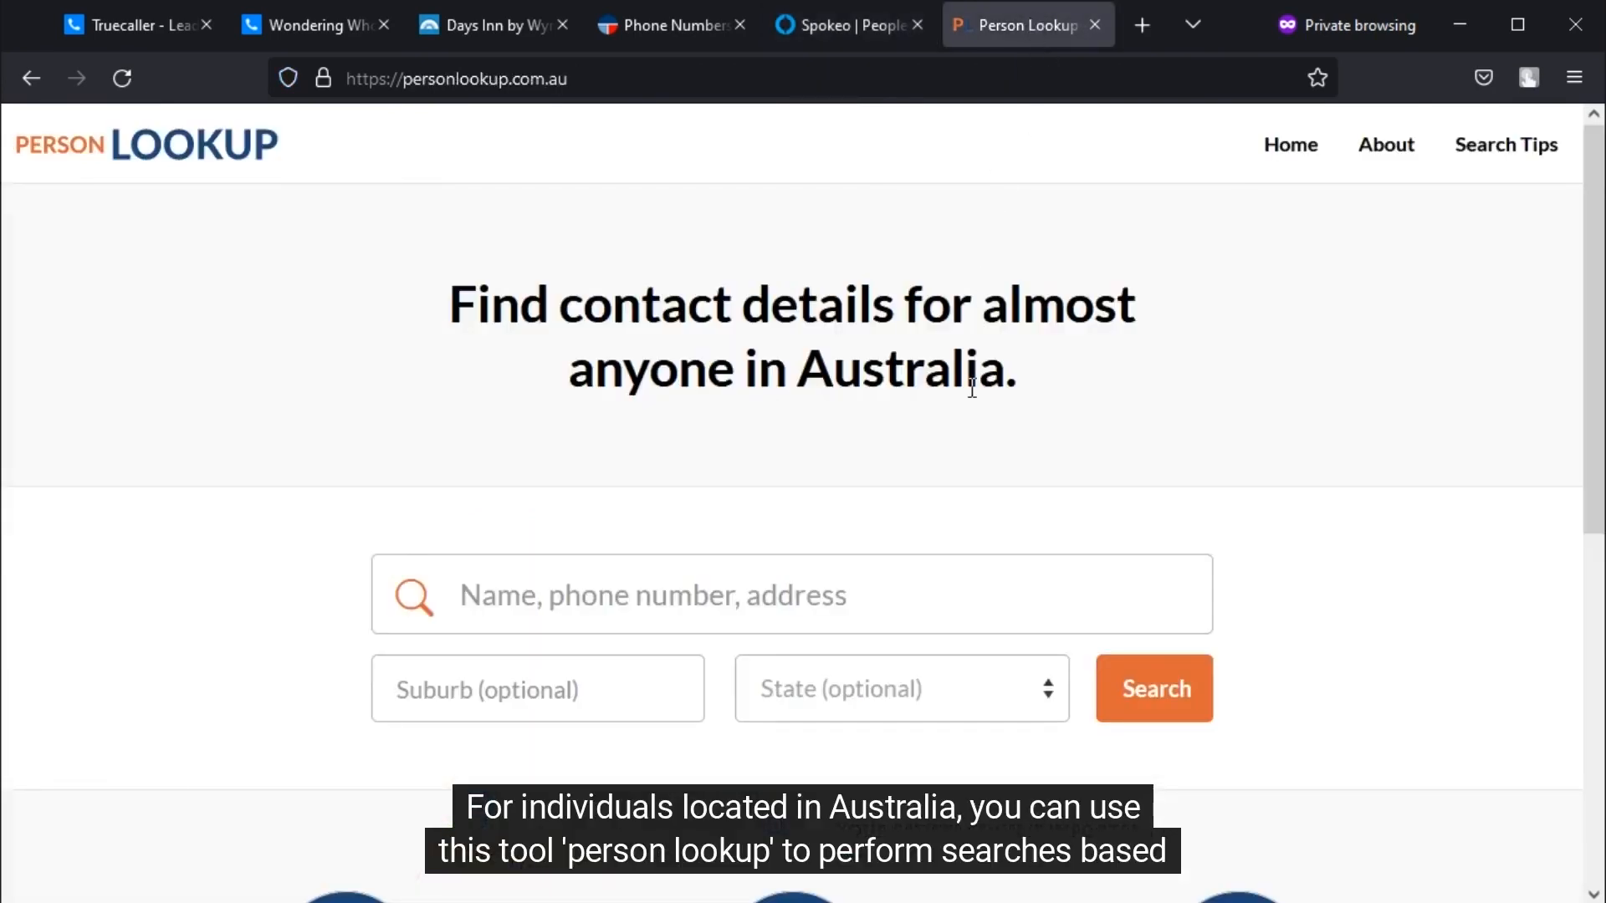
mouse_move(976, 420)
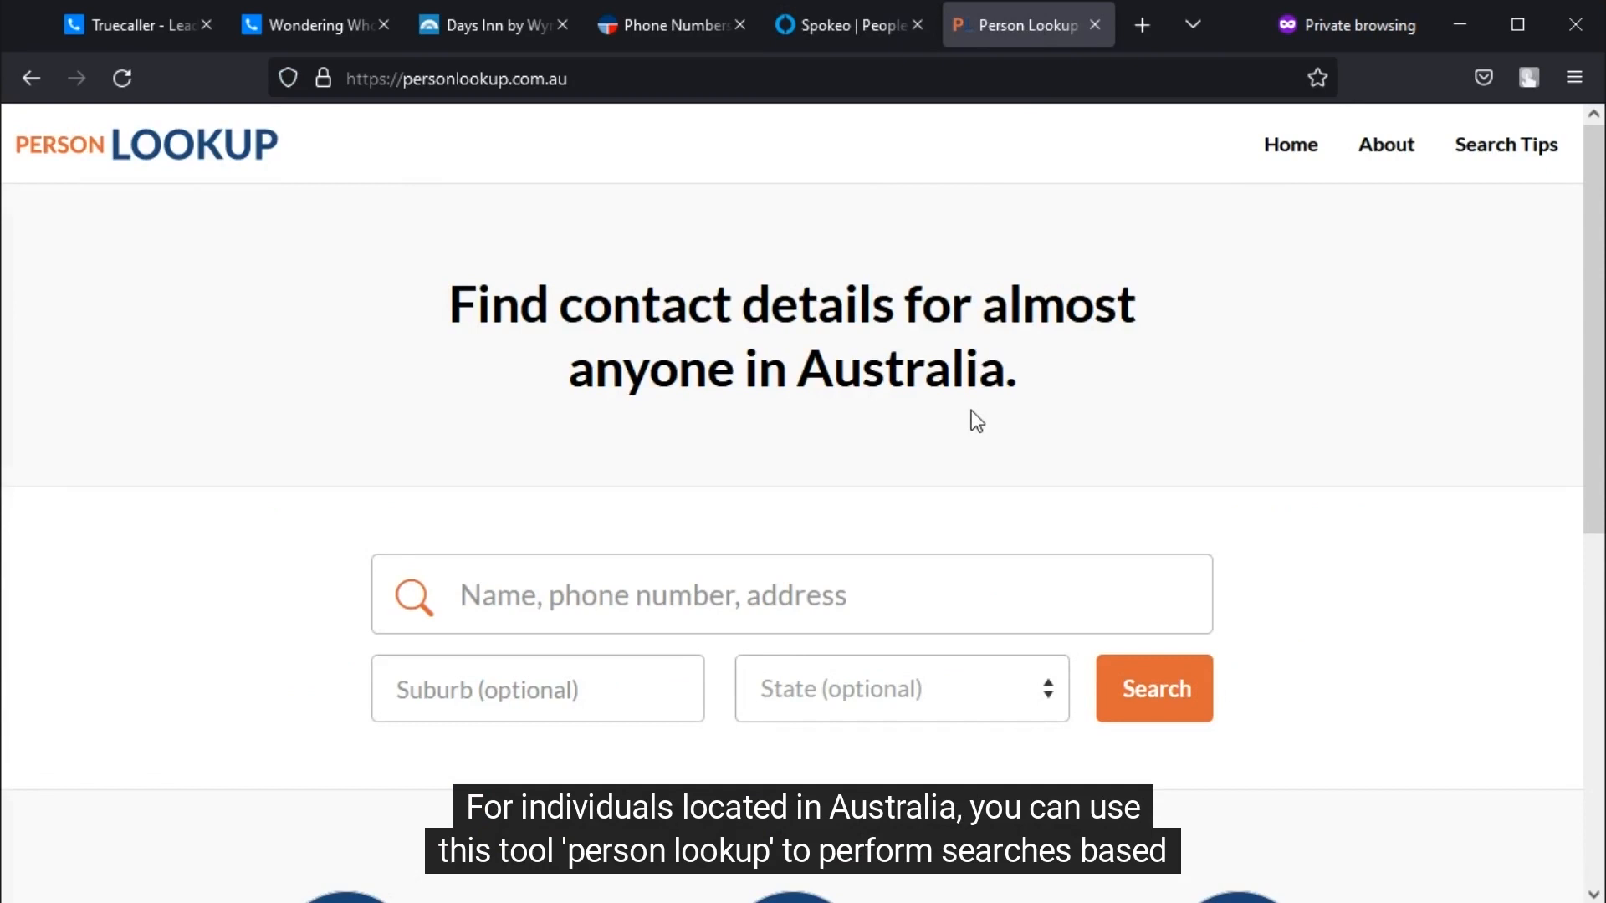